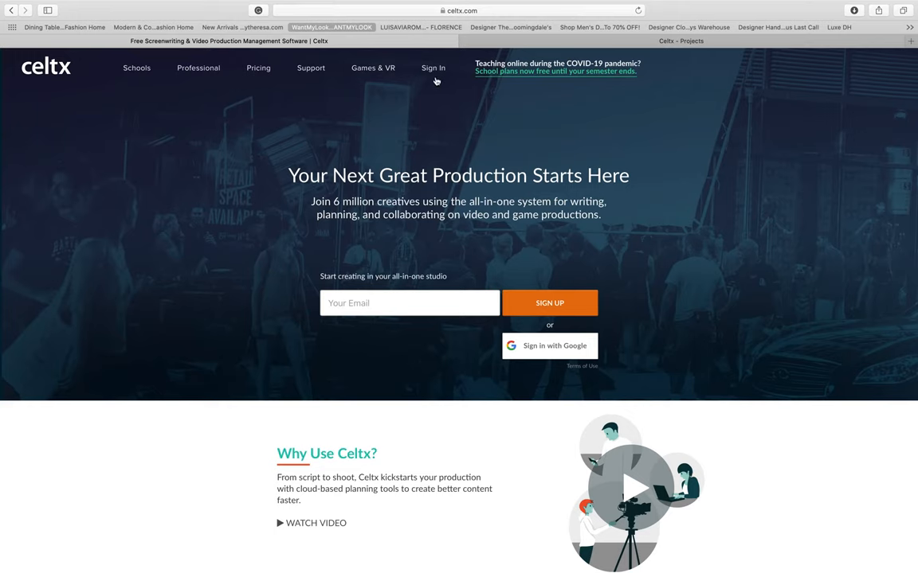
mouse_move(558, 284)
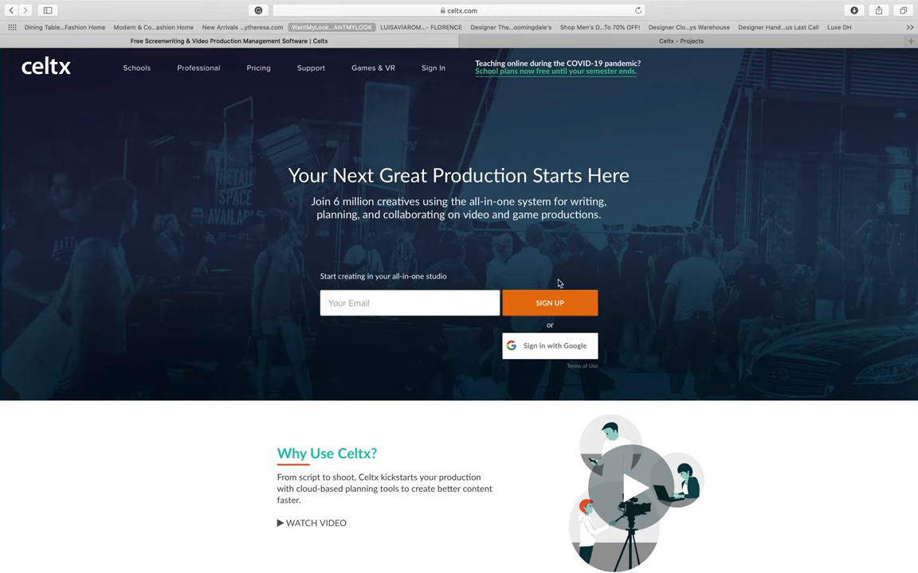
mouse_move(451, 290)
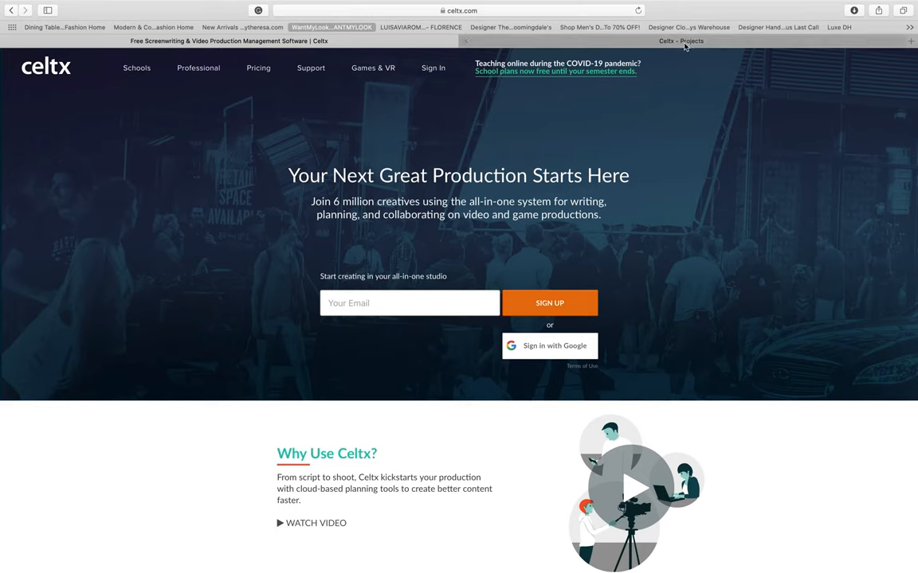
Step: Switch to the Celtx Projects tab to view the three existing projects
left_click(680, 40)
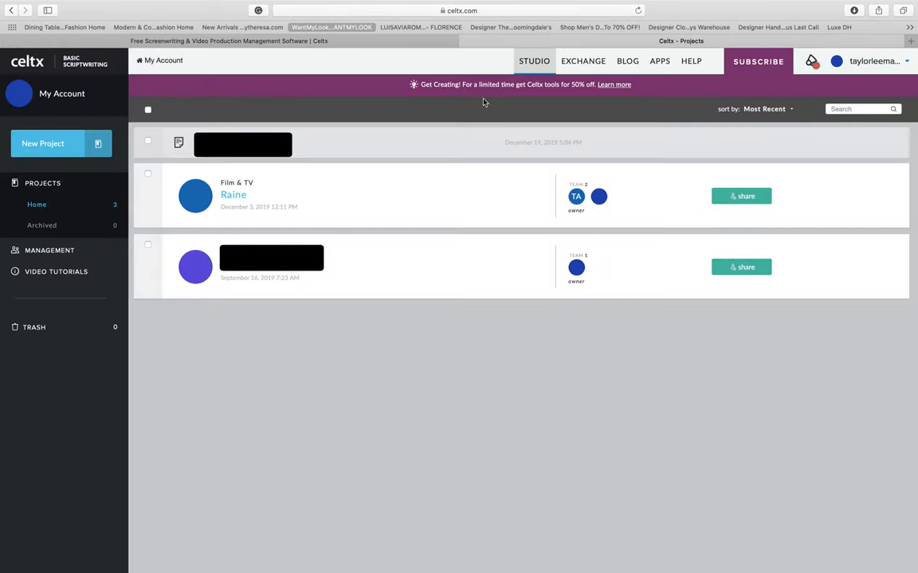
mouse_move(206, 222)
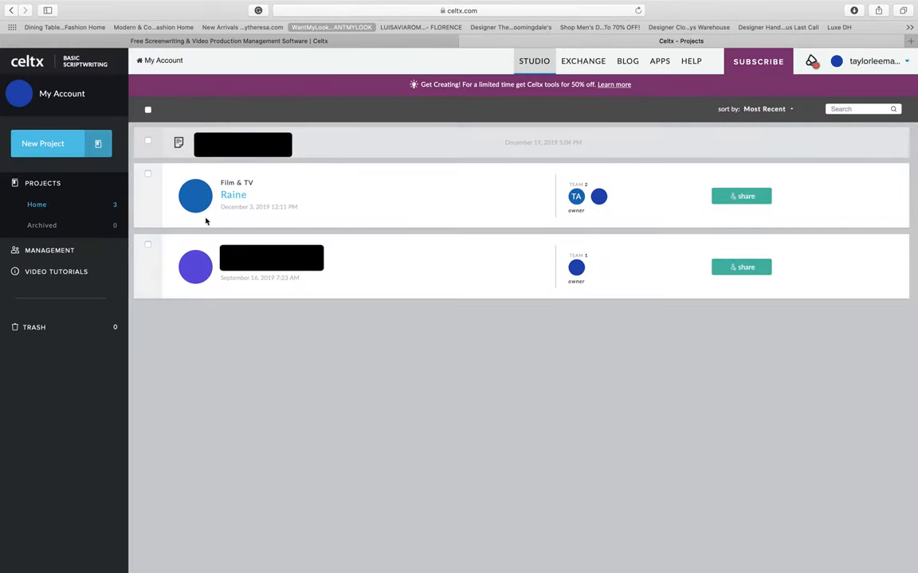
mouse_move(421, 247)
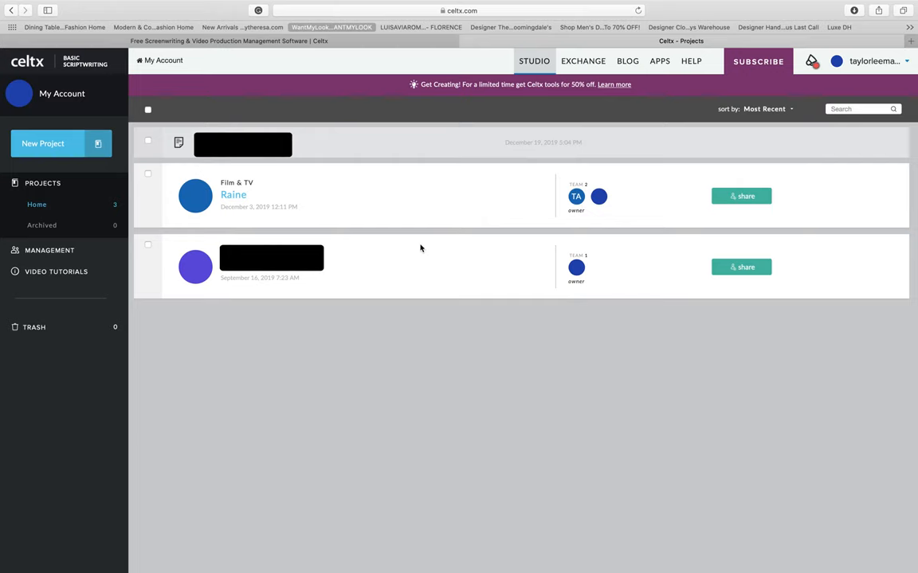
mouse_move(445, 269)
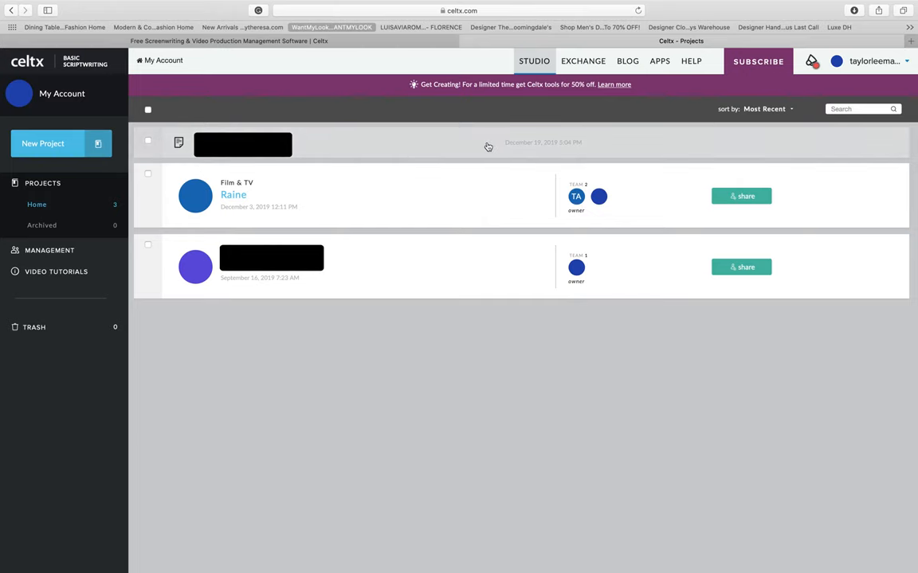
mouse_move(469, 151)
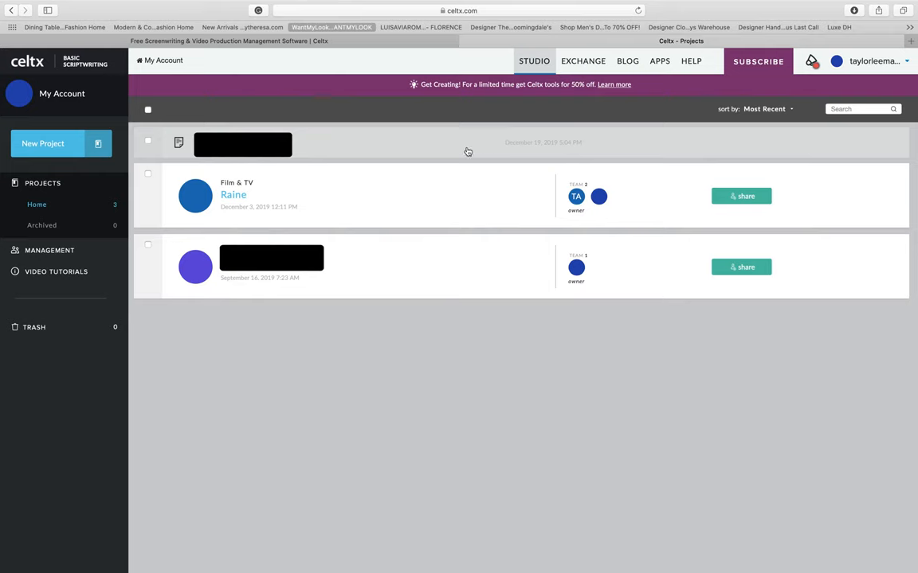
mouse_move(431, 144)
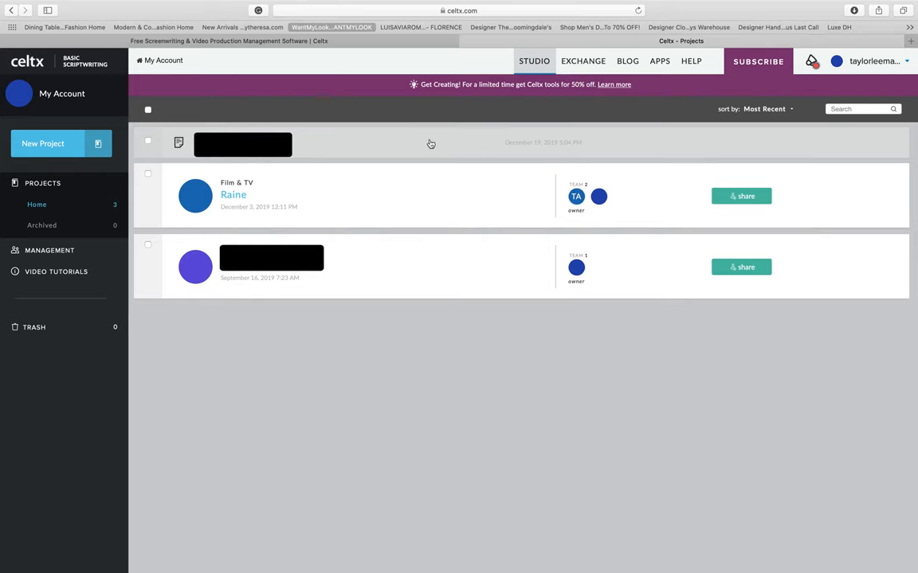
mouse_move(446, 209)
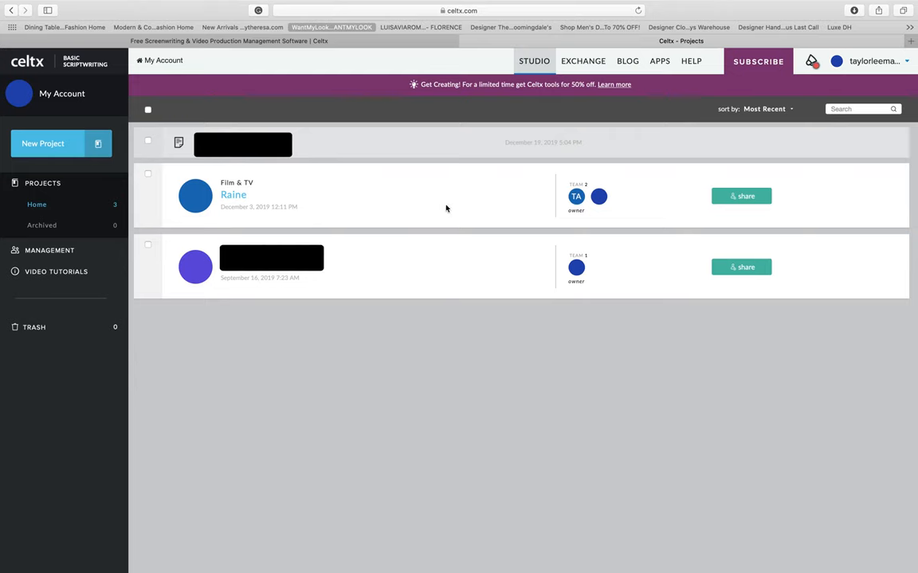
mouse_move(470, 223)
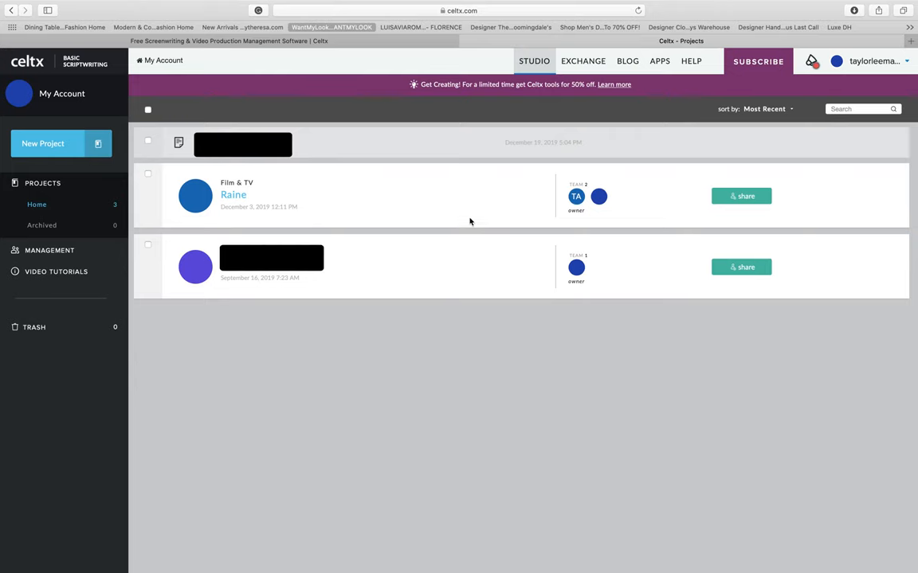
mouse_move(457, 144)
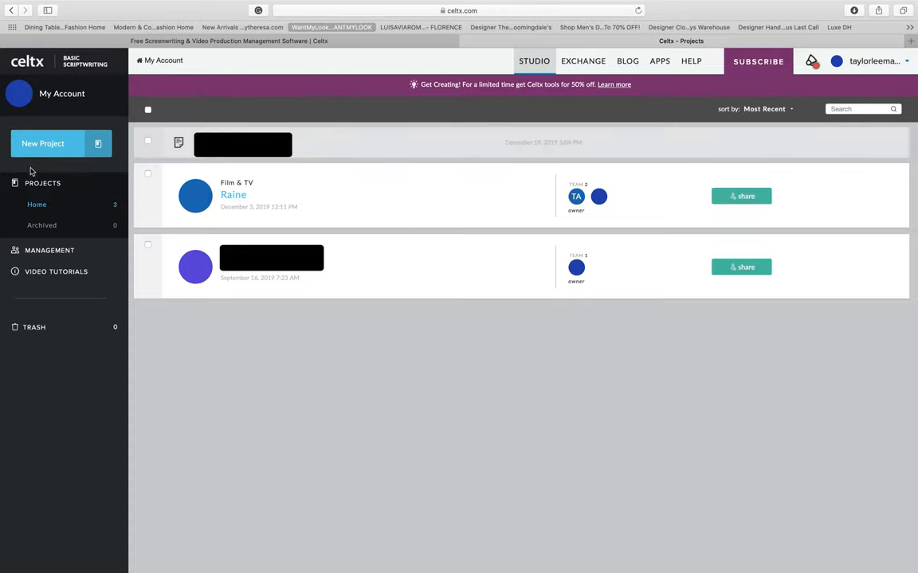
Step: Create a Film & TV project with the name TCTATQ
left_click(43, 144)
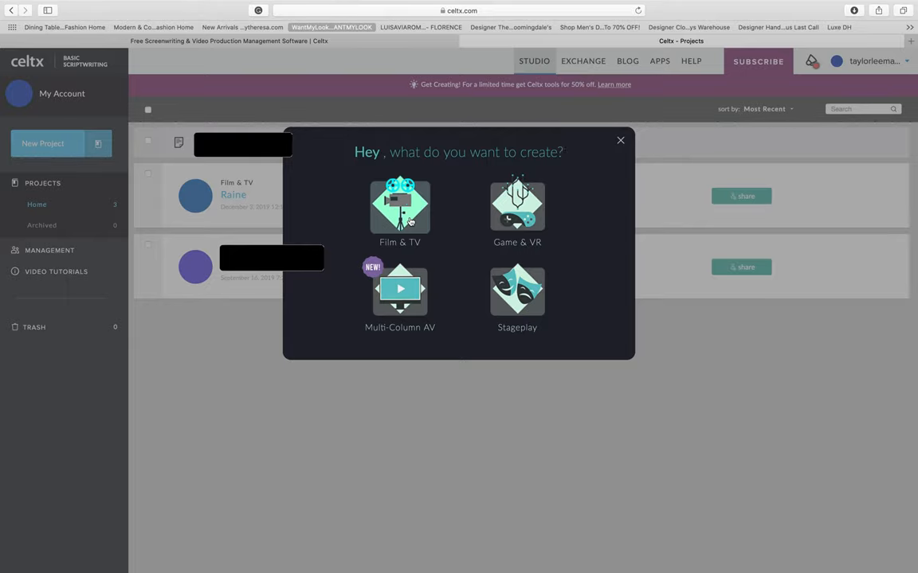
left_click(399, 205)
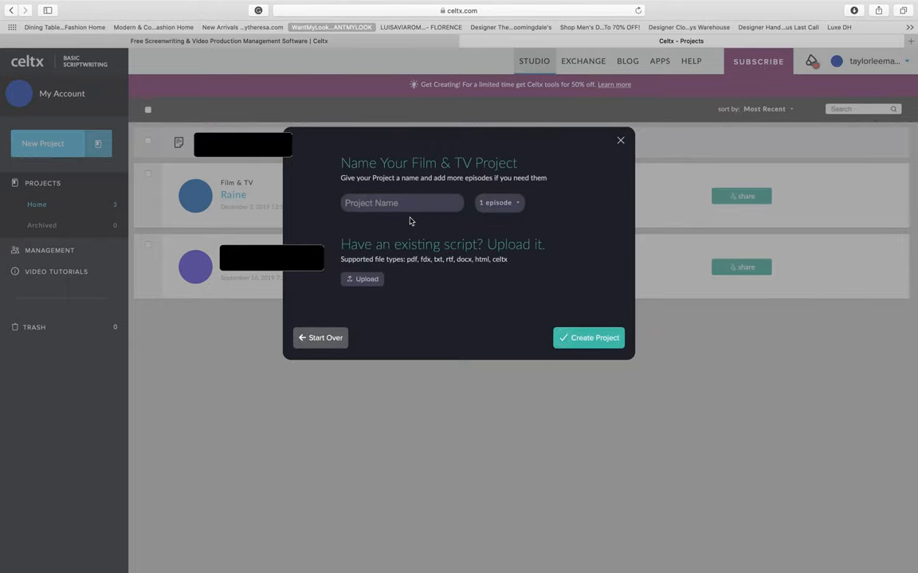
type("TCT J")
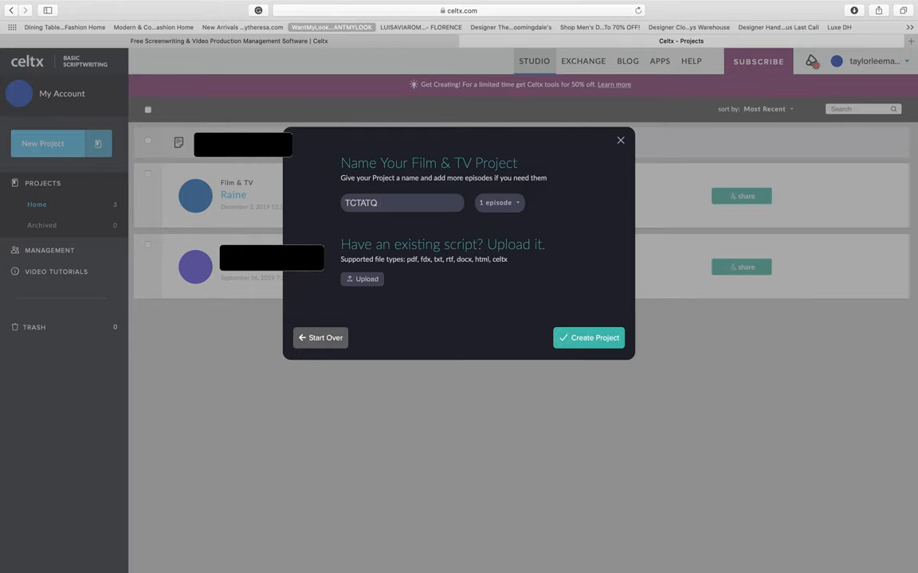
mouse_move(548, 289)
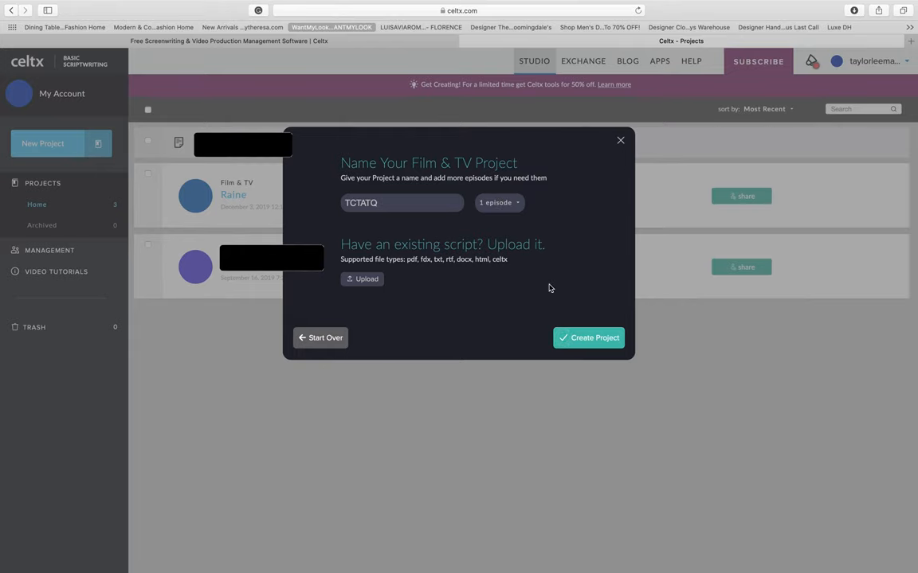
left_click(588, 338)
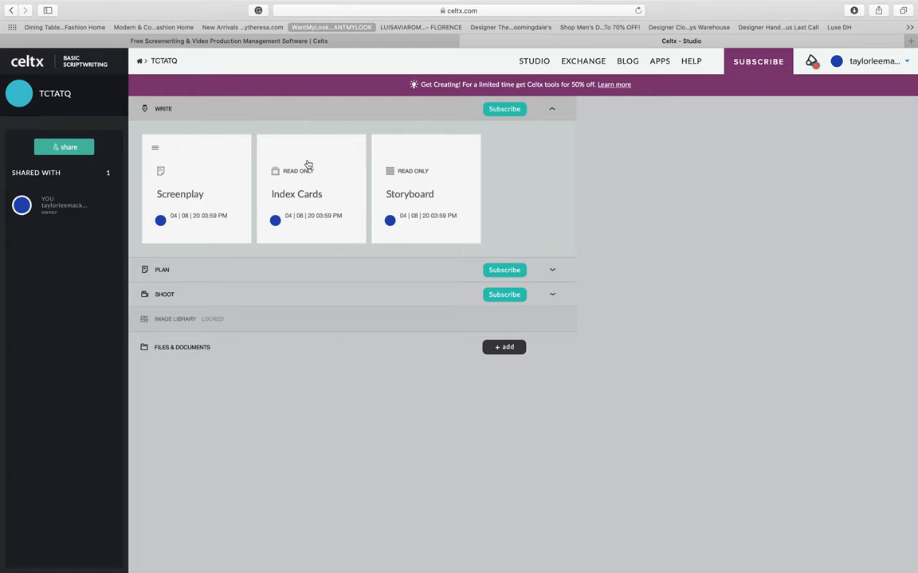
mouse_move(456, 168)
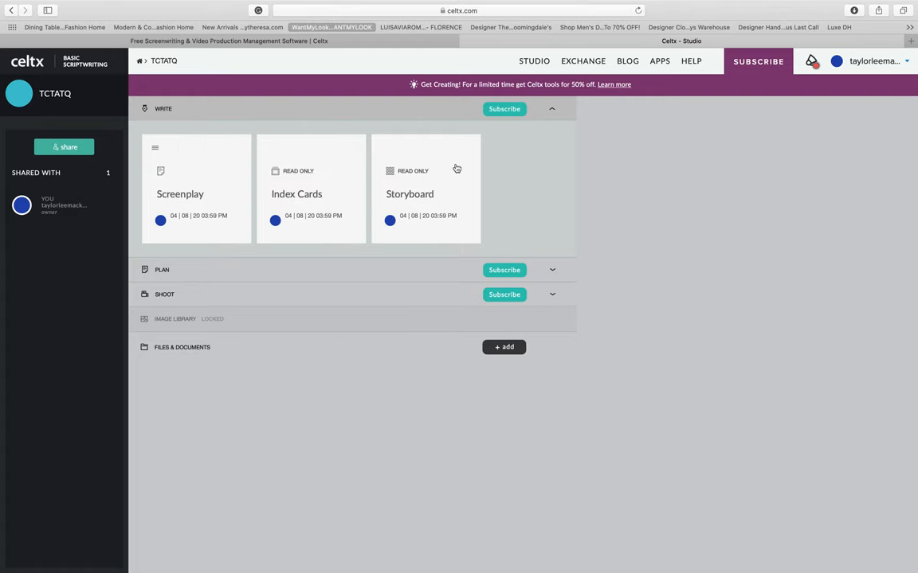
mouse_move(178, 152)
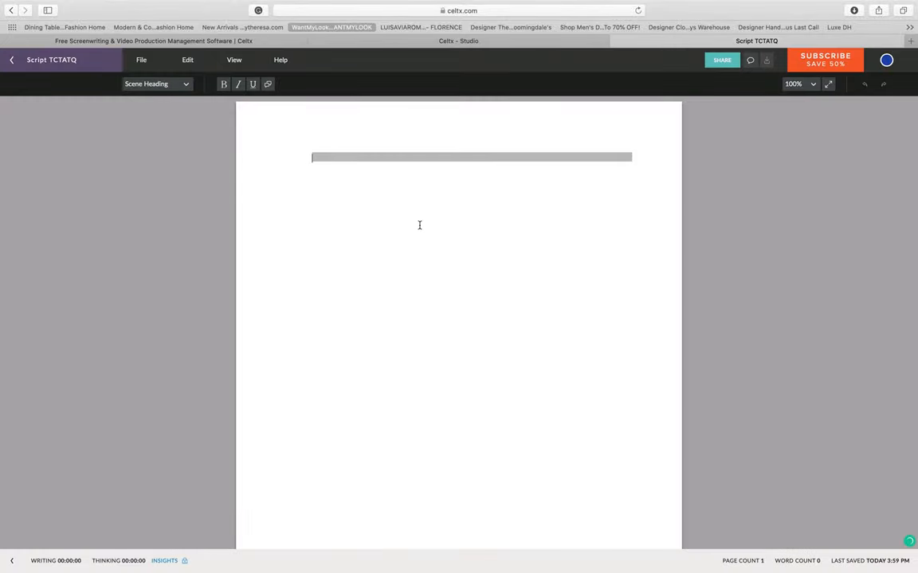
mouse_move(383, 211)
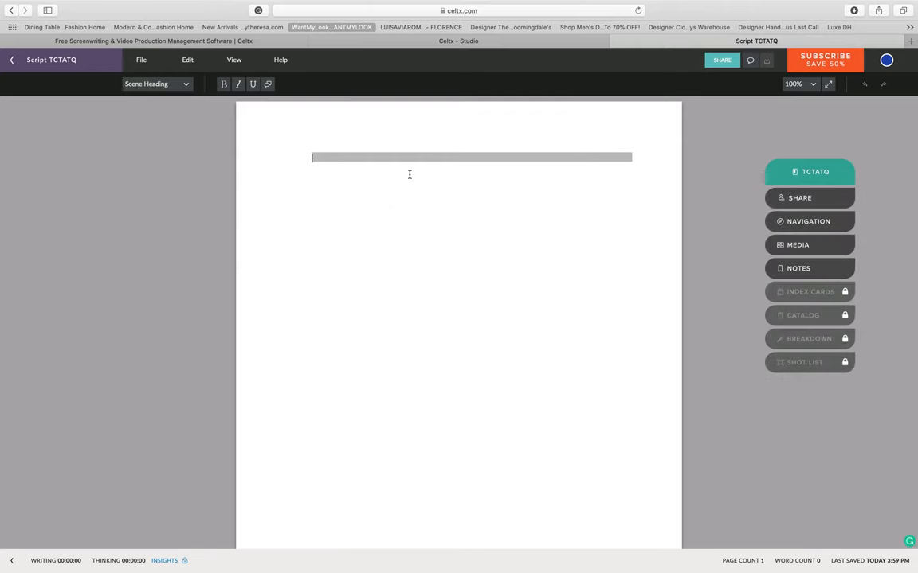
mouse_move(514, 183)
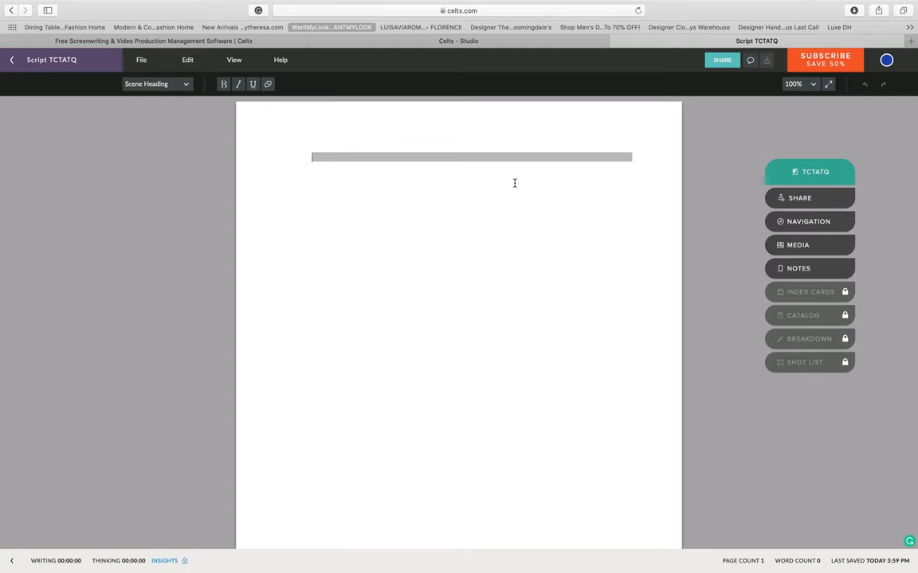
mouse_move(243, 98)
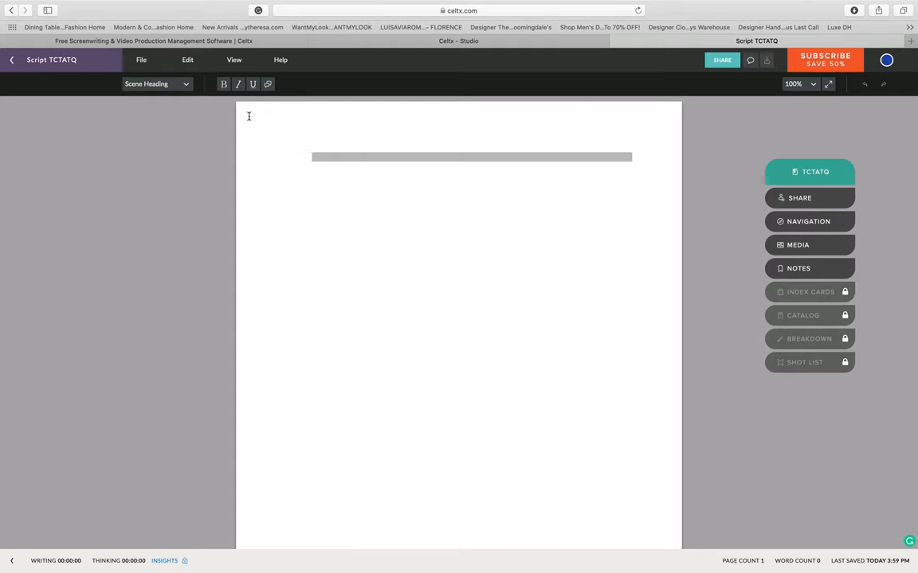
Step: Set the blank script's first line element type to Scene Heading
left_click(157, 84)
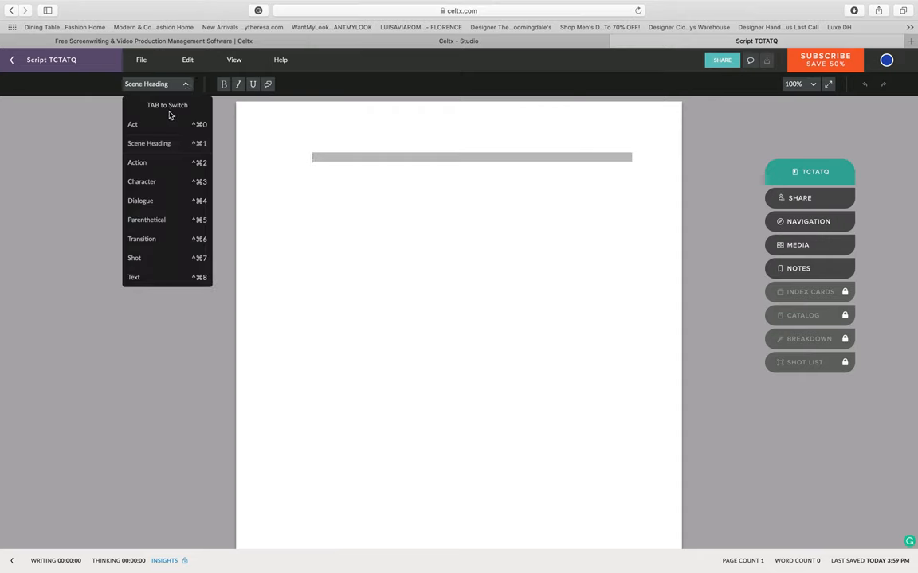
mouse_move(168, 125)
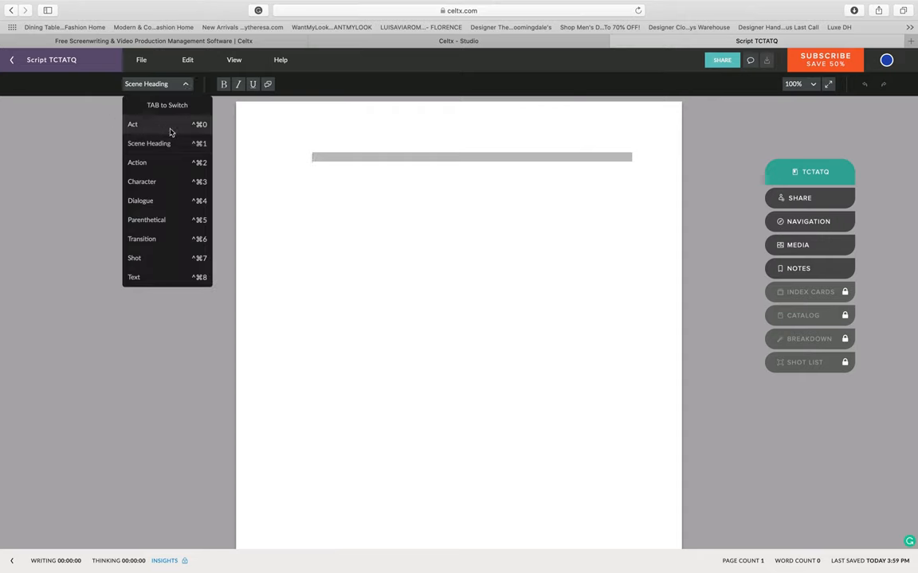
mouse_move(117, 127)
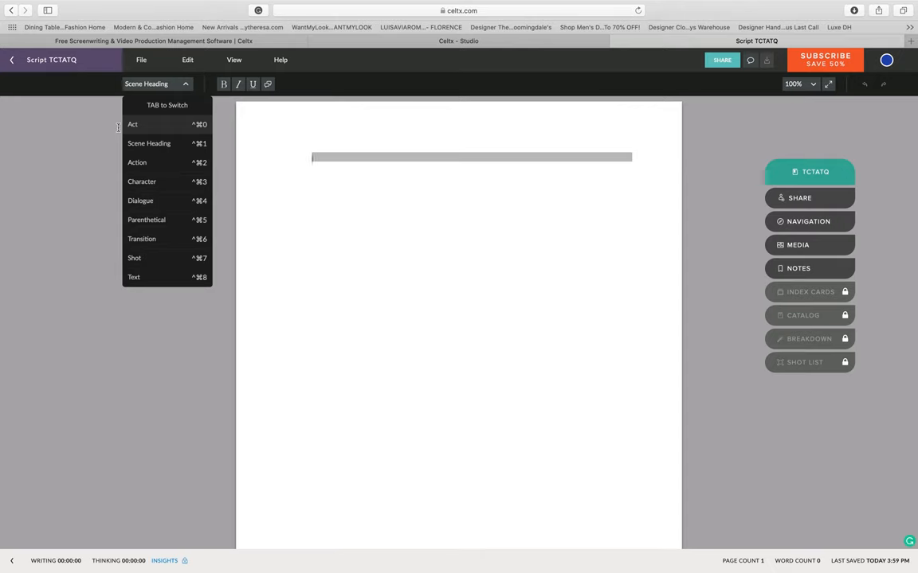
mouse_move(149, 143)
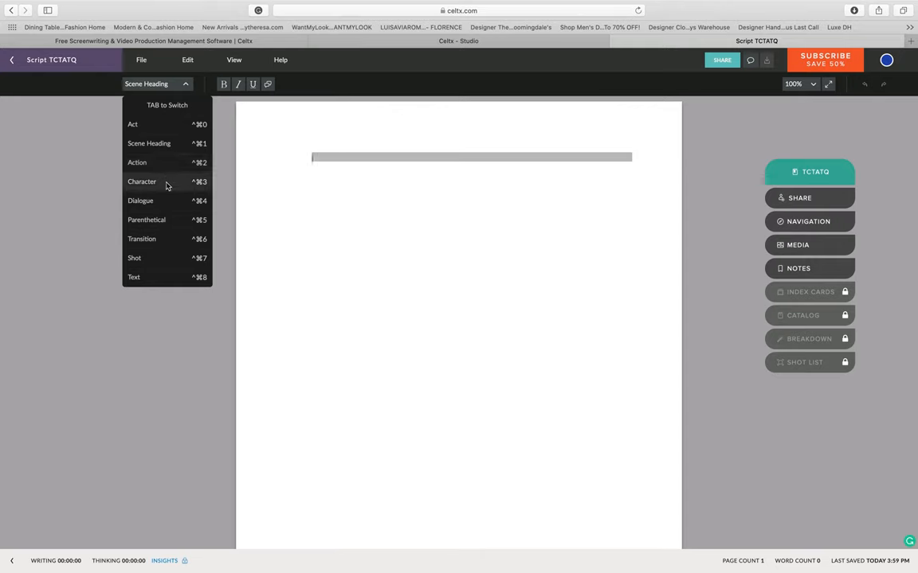
mouse_move(167, 201)
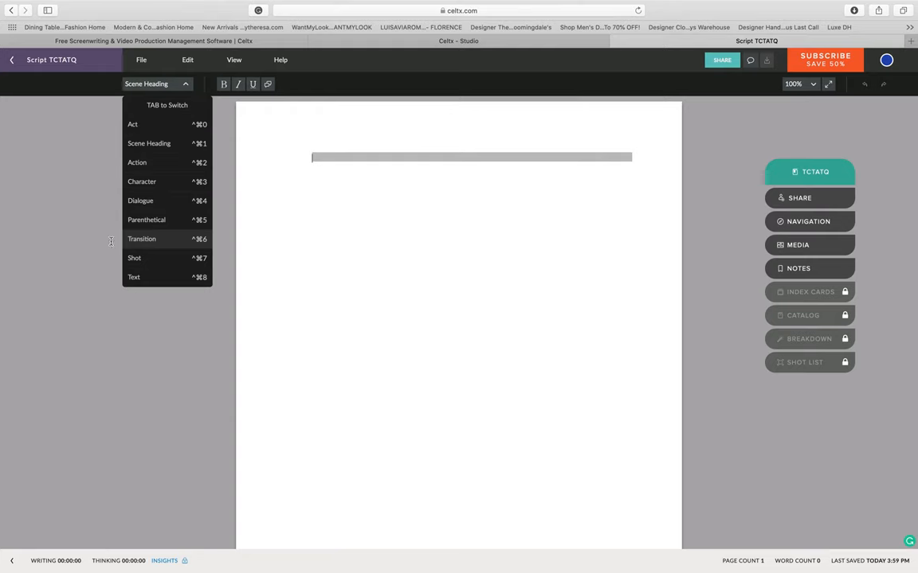
mouse_move(171, 243)
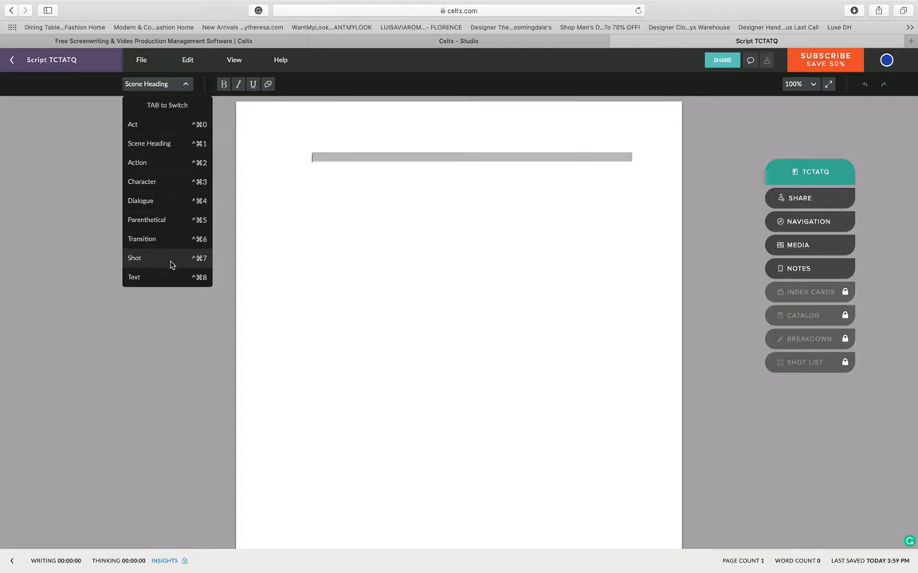
mouse_move(162, 283)
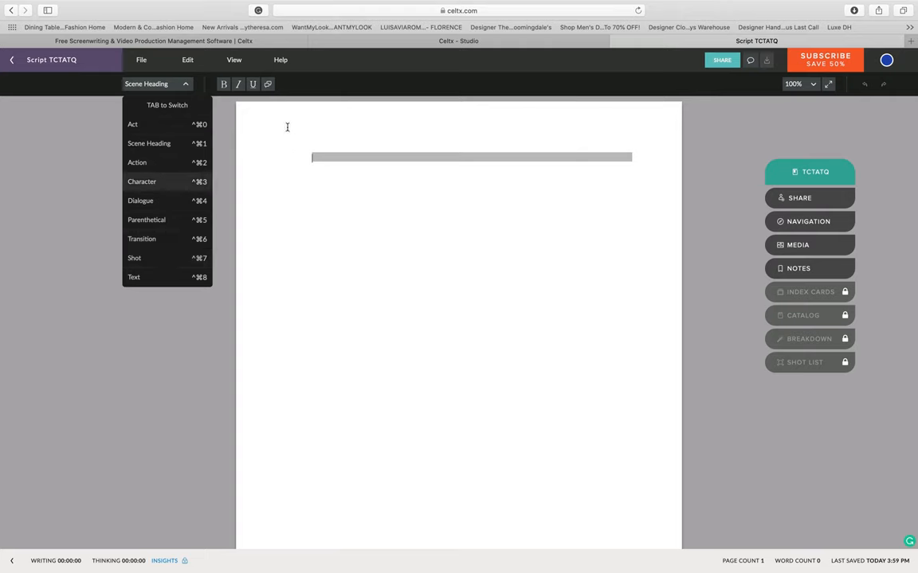
left_click(346, 160)
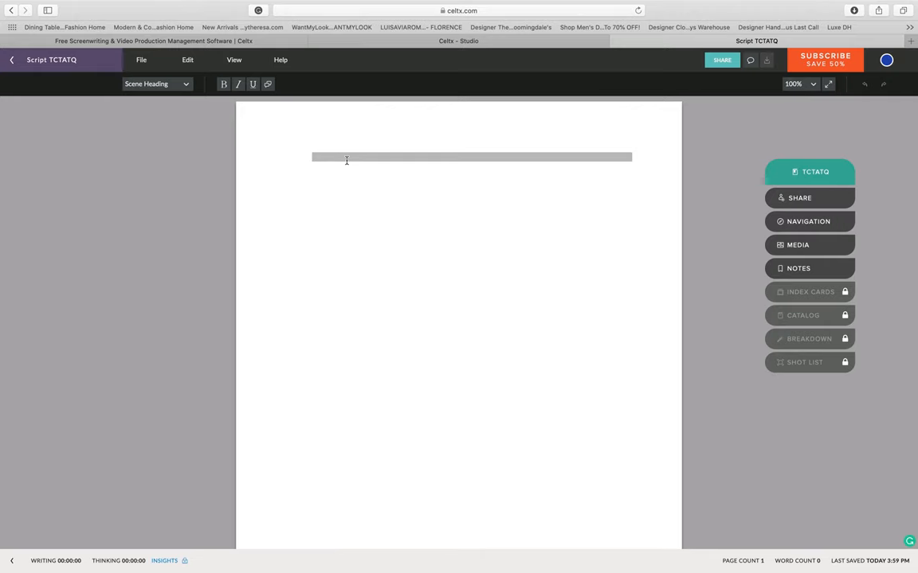
Step: Type 'INT. LIVING ROOM - DAY' as the heading, then select it all to clear
type("INT.")
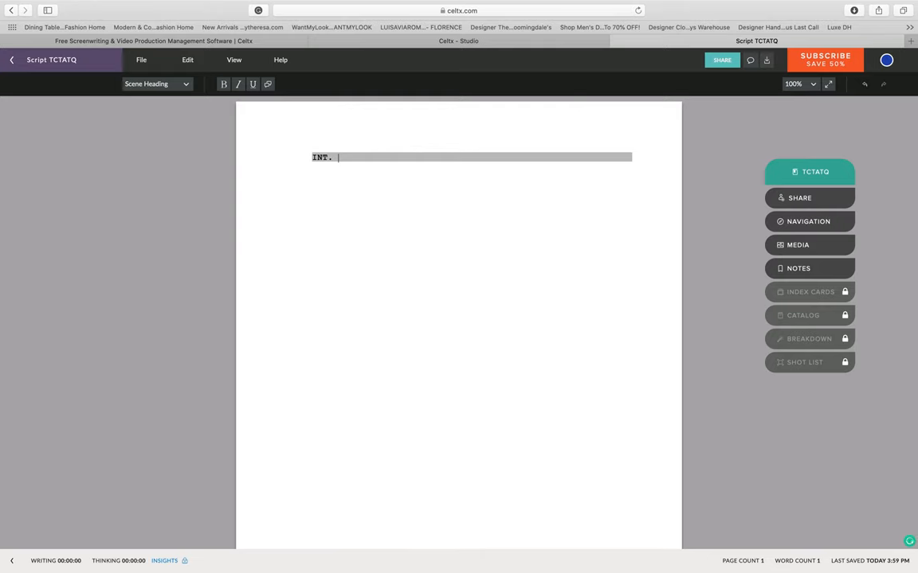
type("LIVIN")
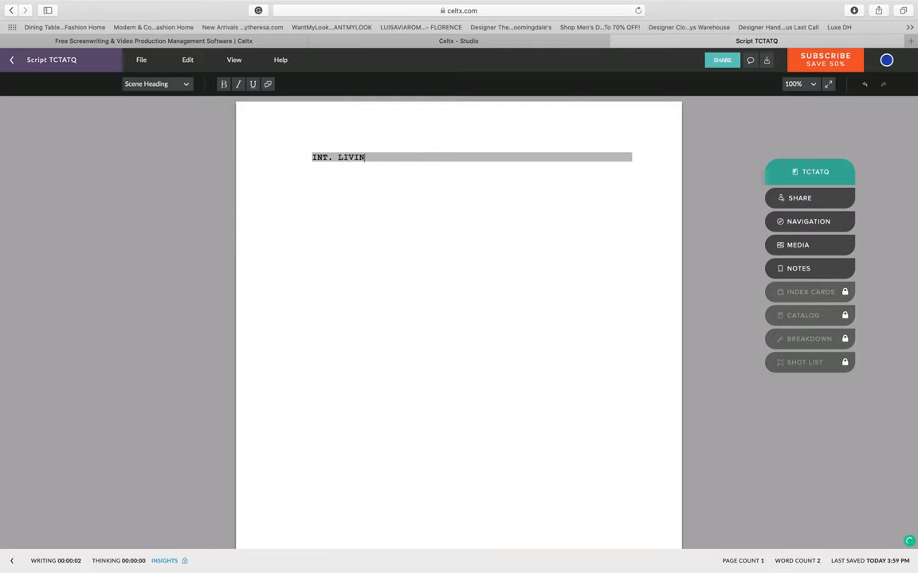
type("G ROOM")
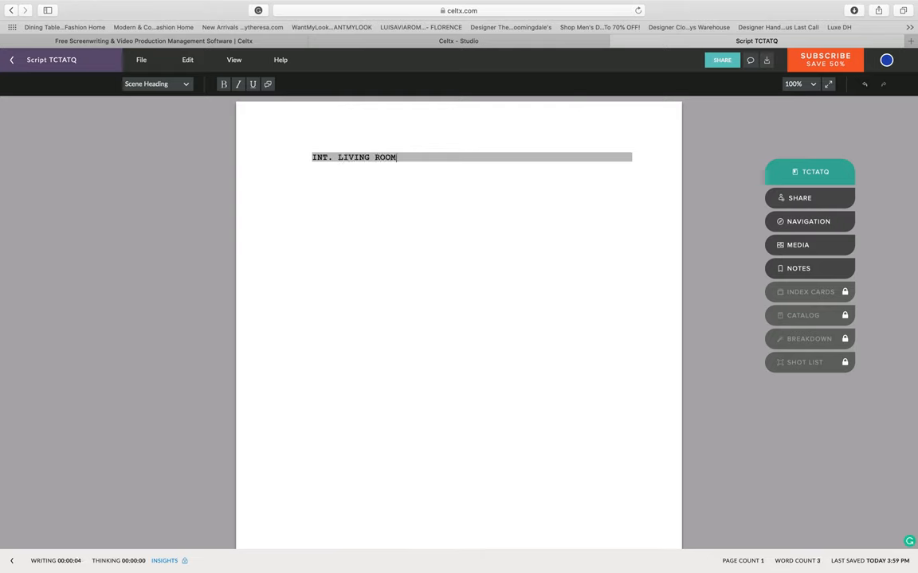
type("- DAY")
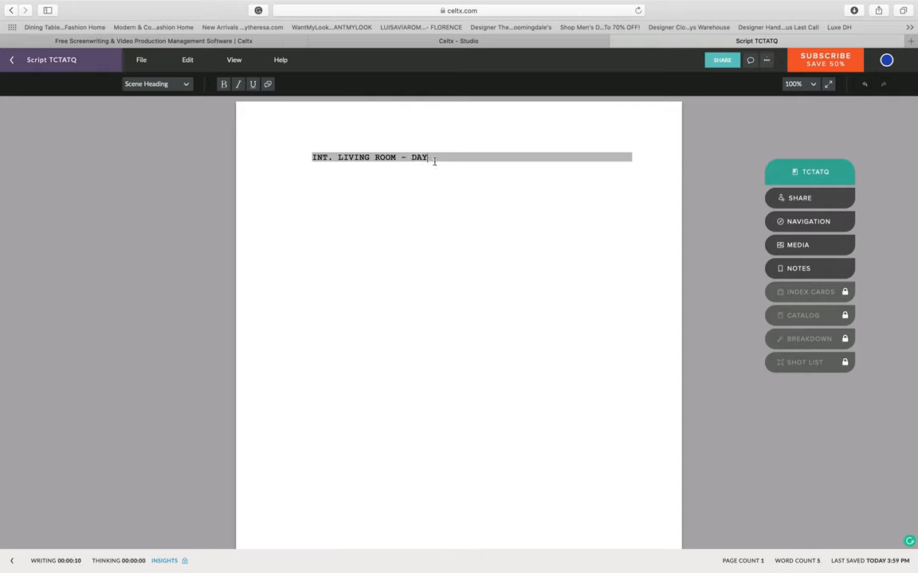
key("backspace")
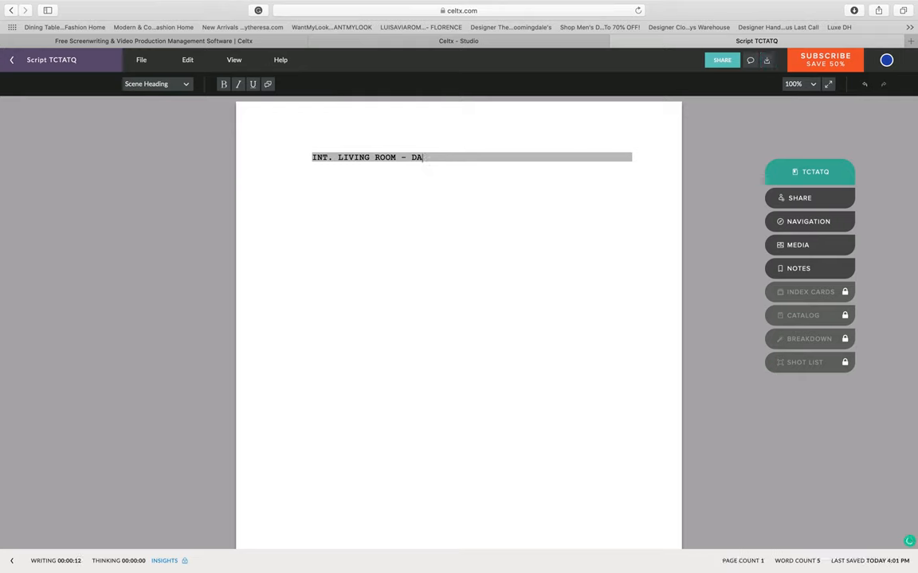
key("ctrl+a")
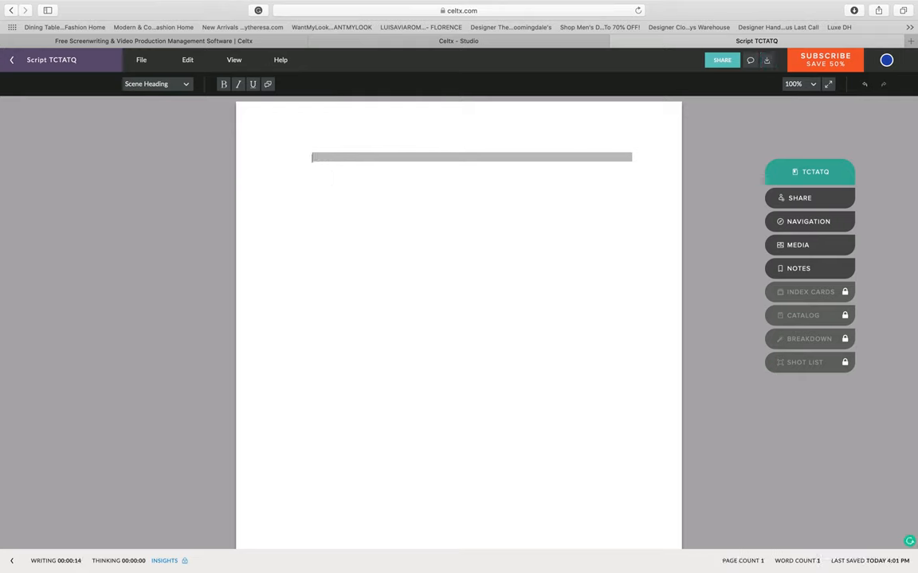
Step: Try alternative headings: EXT. LIVING ROOM - DAY, LIVING ROOM WINDOW, FRONT LAWN NIGHT
type("EXT.")
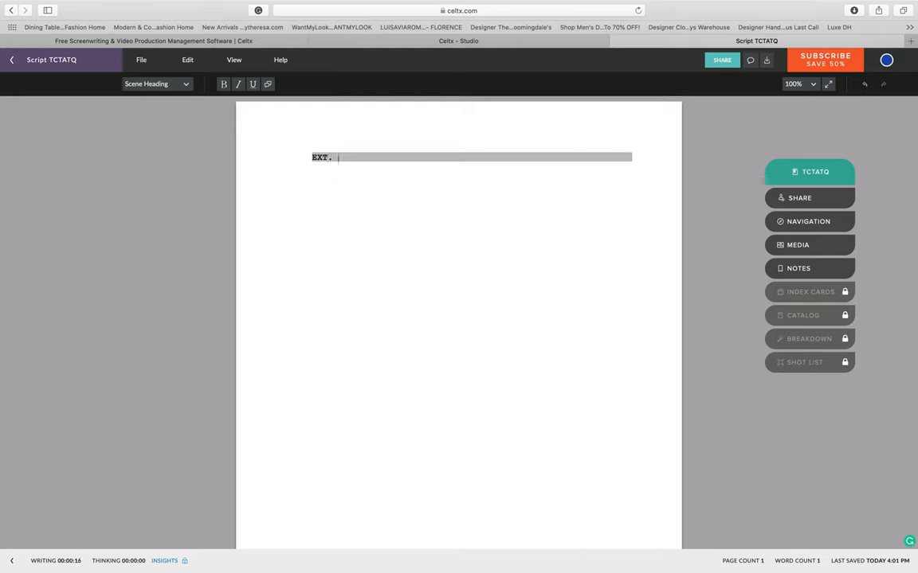
type("LI")
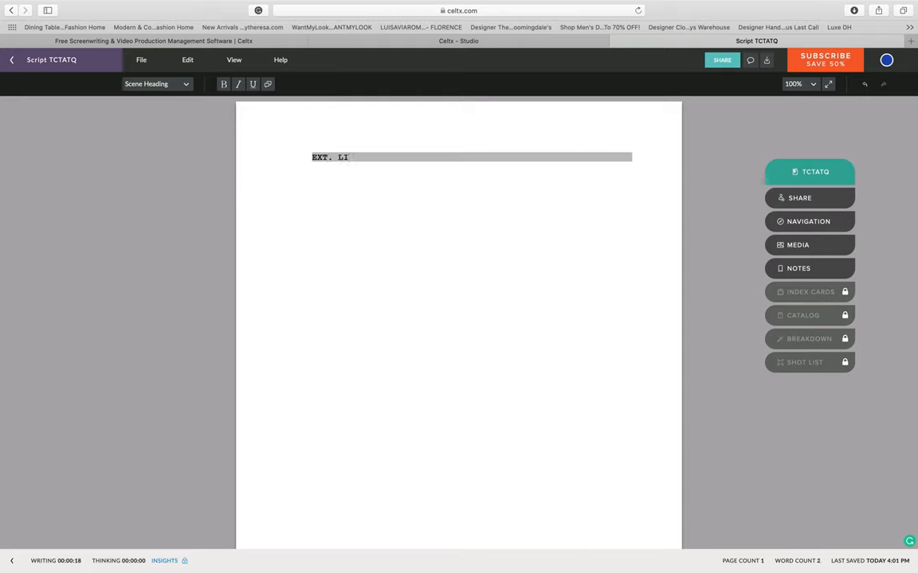
type("VING")
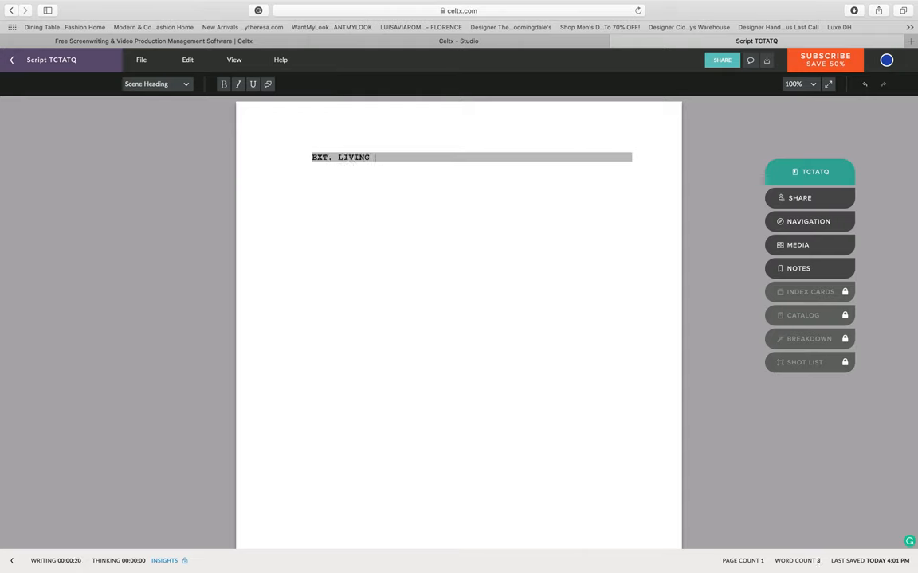
type("ROOM -")
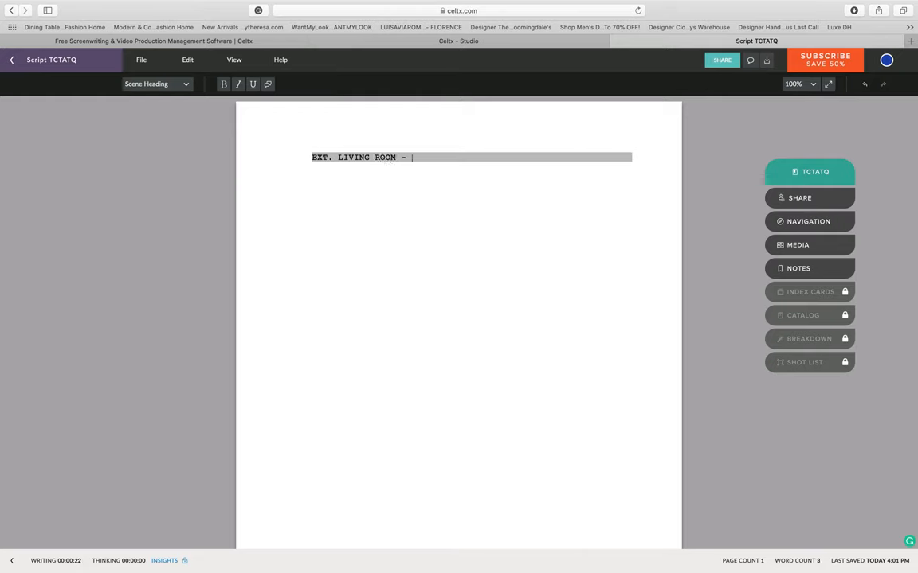
type("DAY")
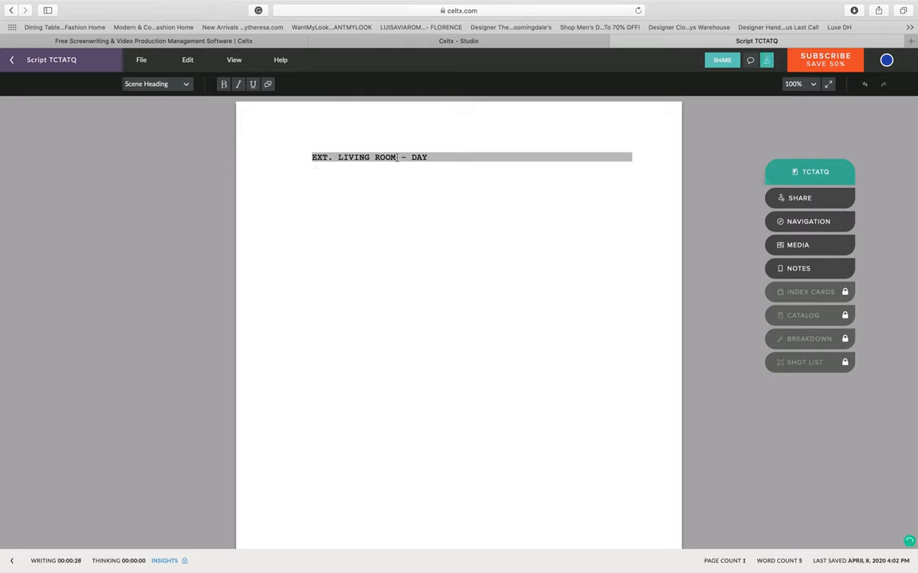
type("W")
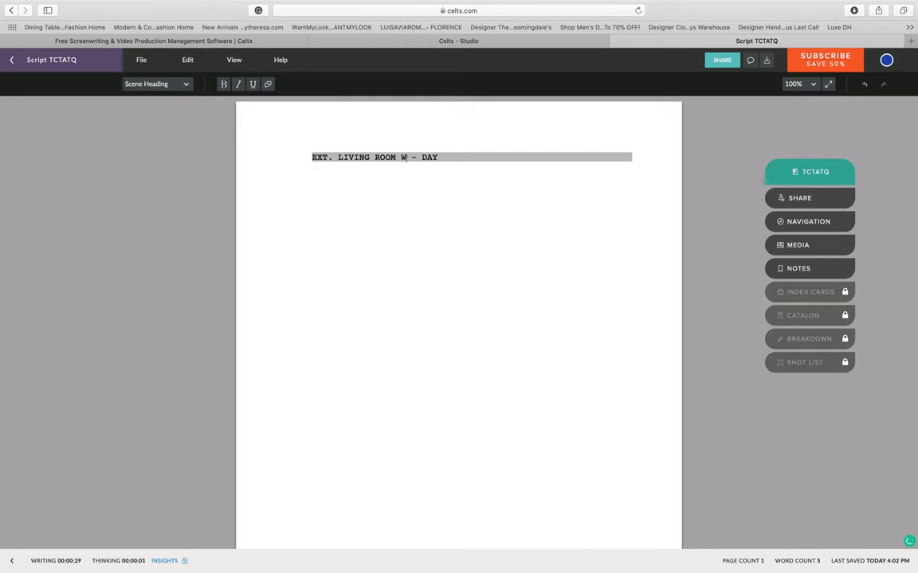
type("INDOW")
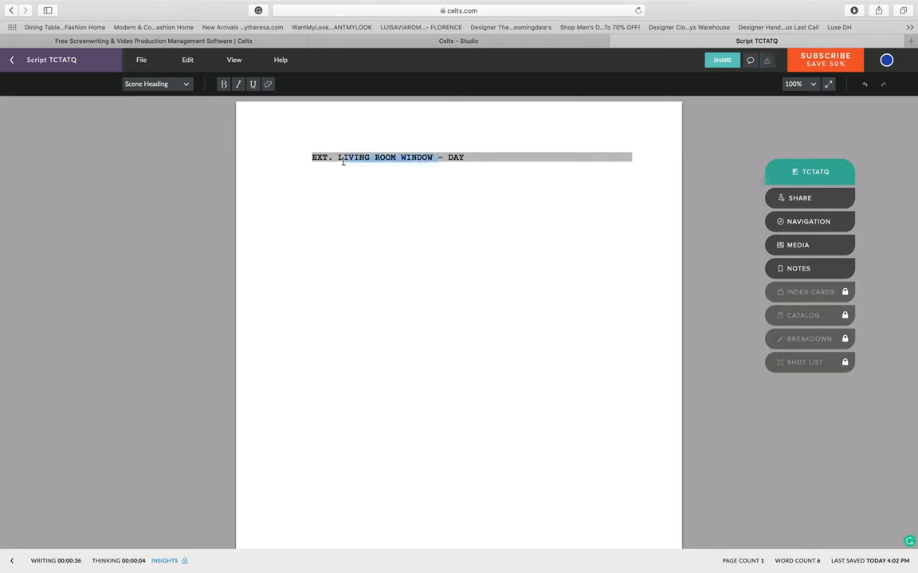
key("Delete")
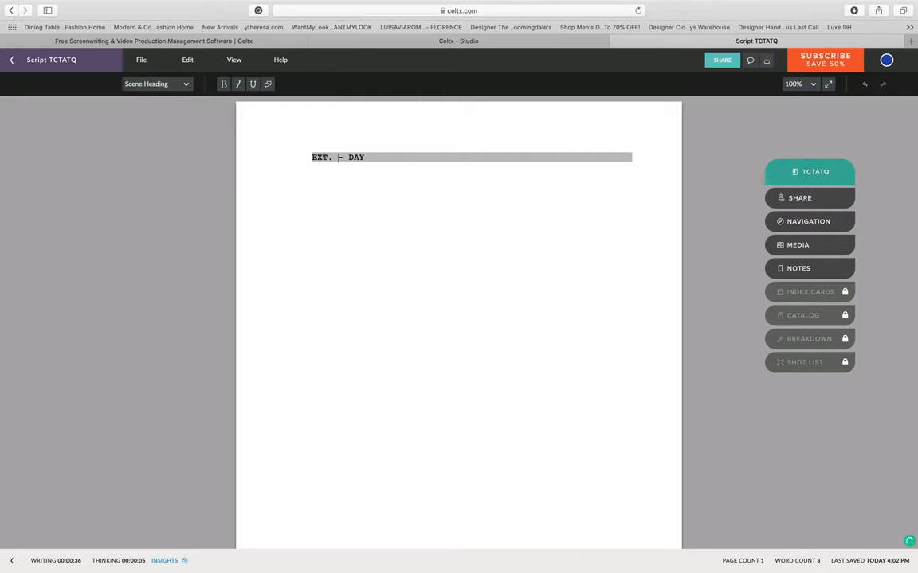
type("FRONT LAWN")
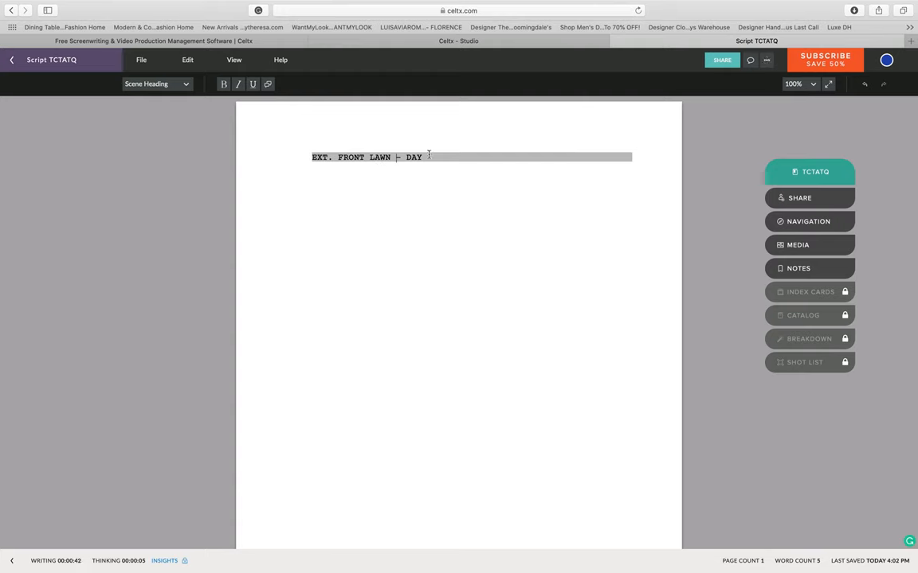
type("NIG")
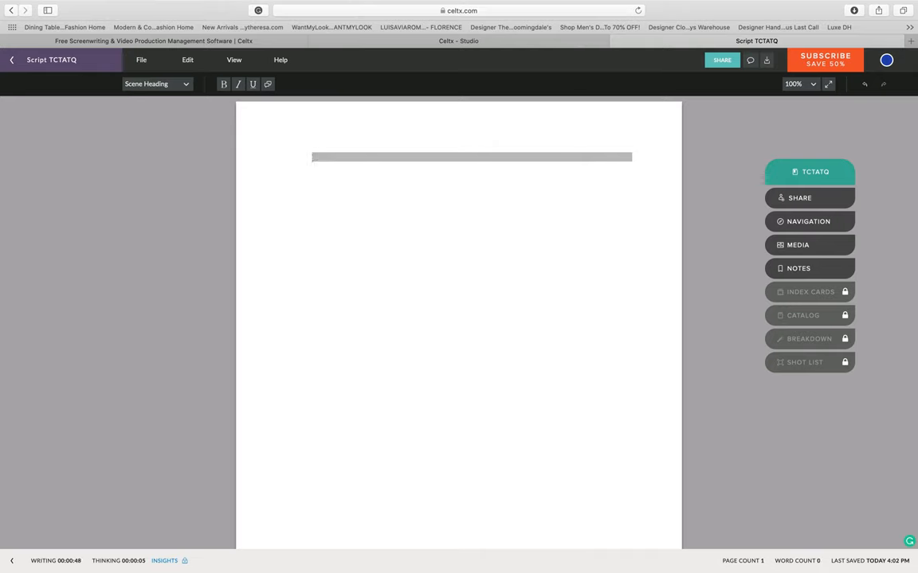
Step: Retype the scene heading as INT. LIVING ROOM - DAY
type("INT. L")
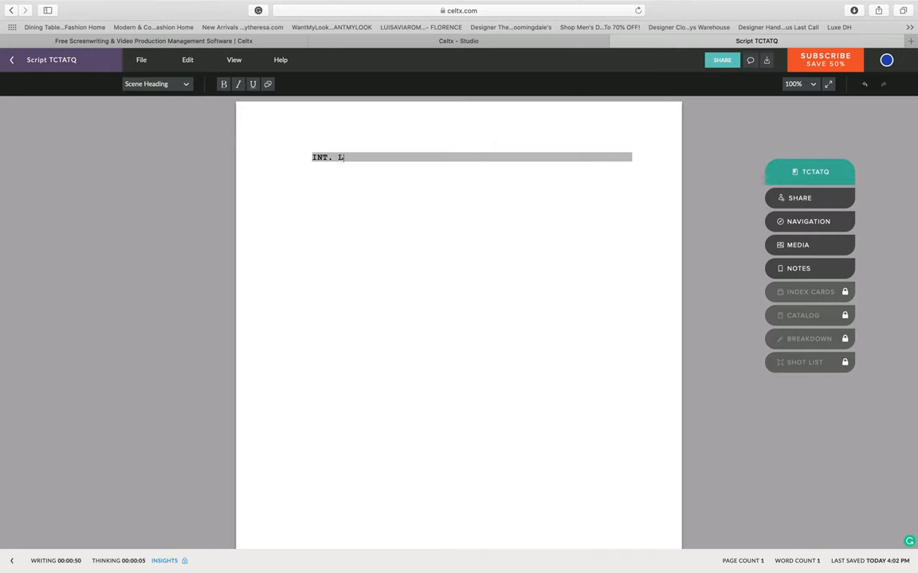
type("IVING TOO")
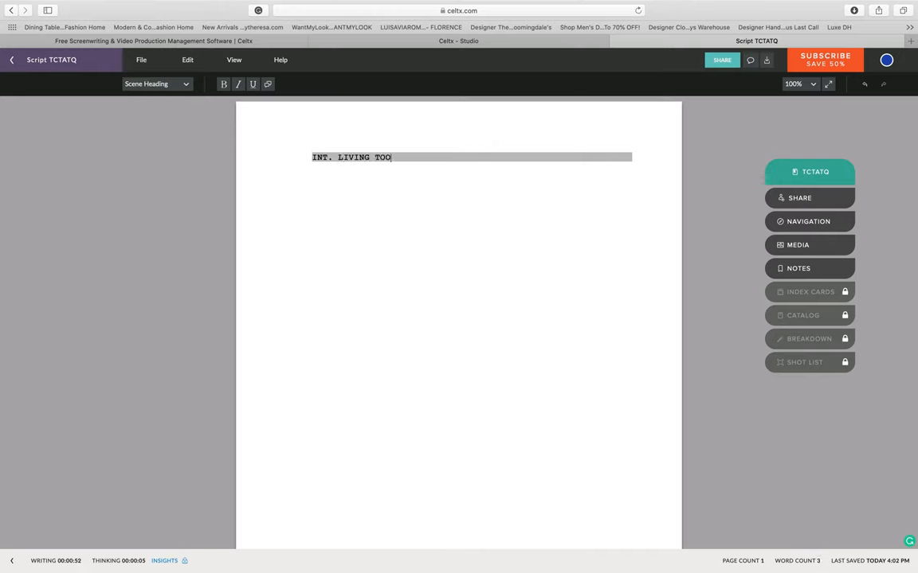
type("ROOM")
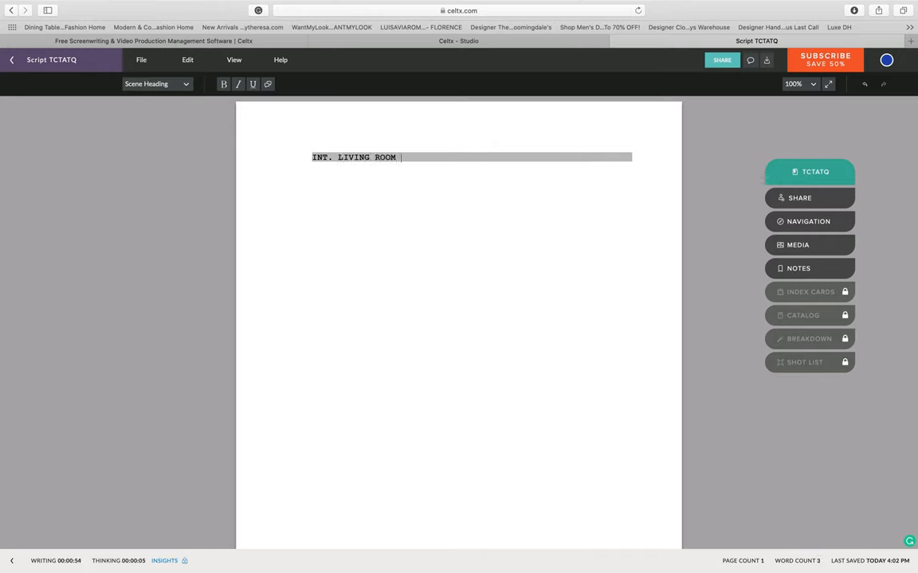
type("- DAY")
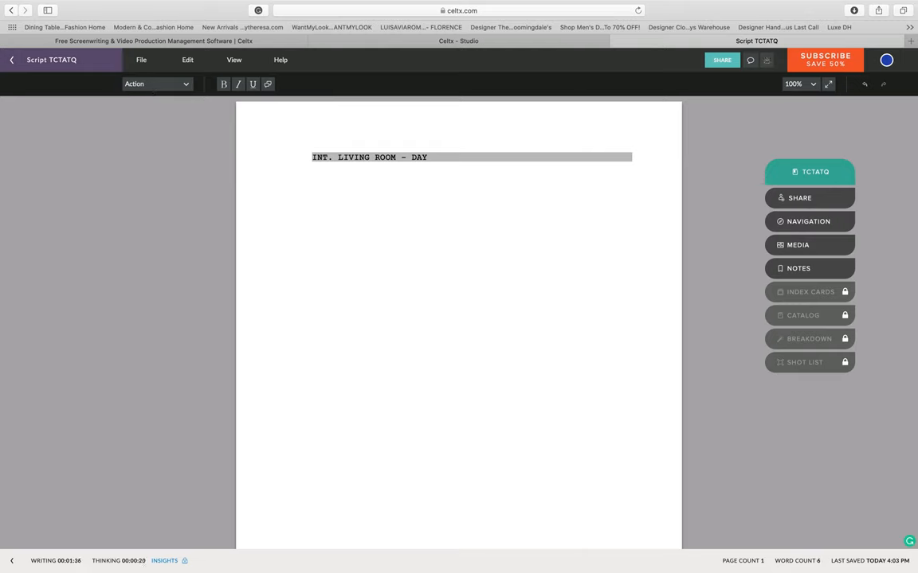
Step: Write the action introducing TAYLOR, 27, an artsy mom on her couch watching Tiger King
type("TAYLOR")
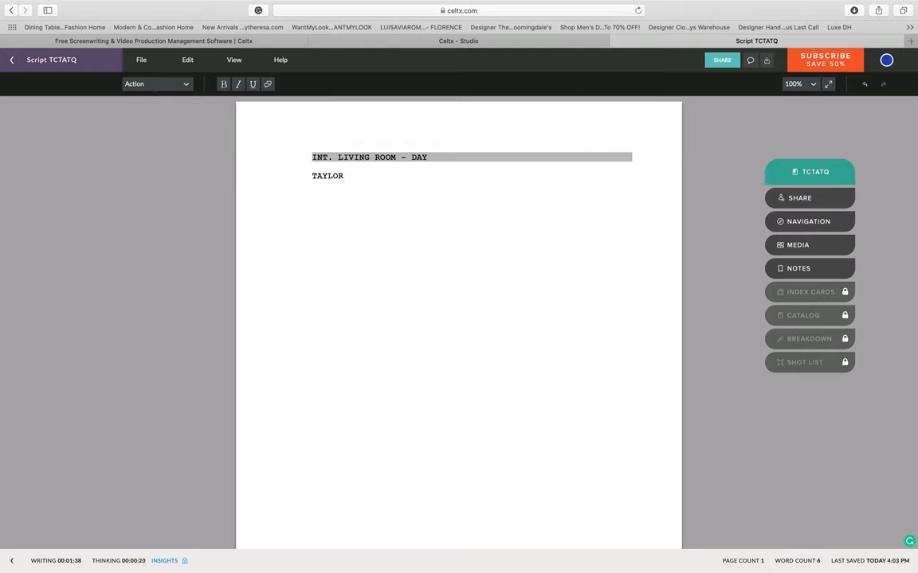
type(",")
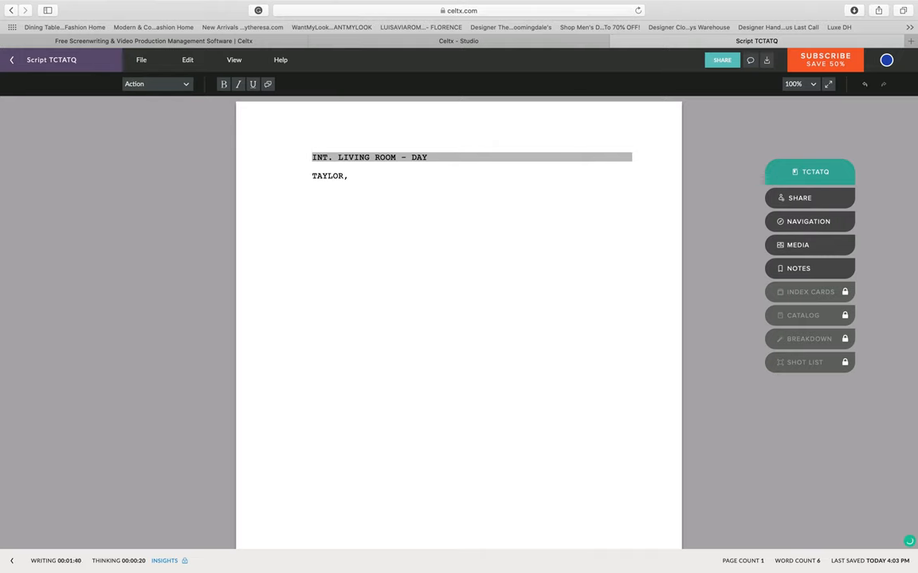
type("27,")
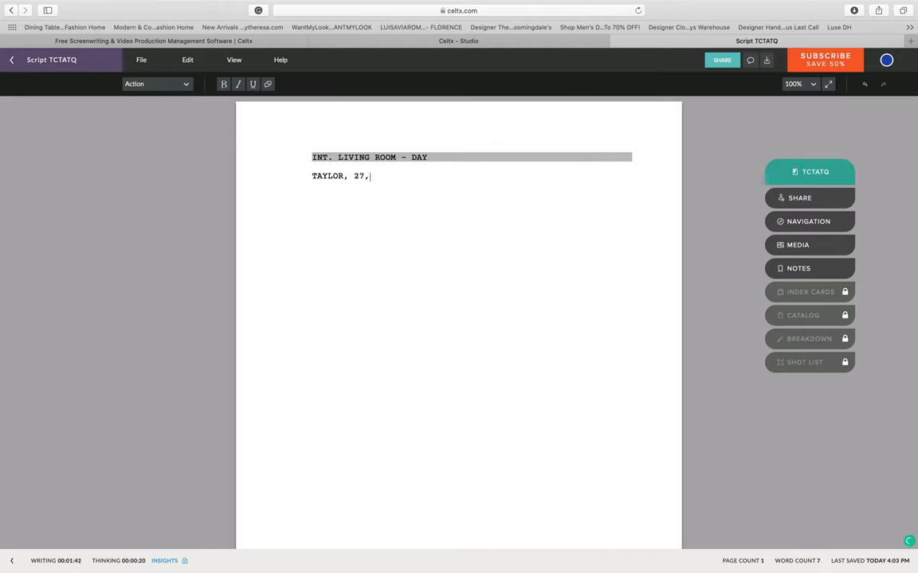
type("a")
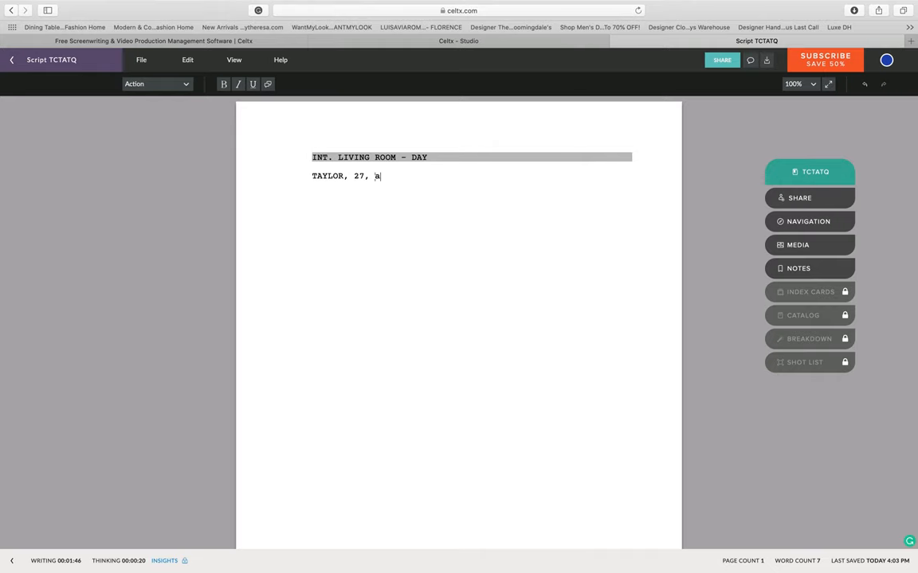
type("rtsy")
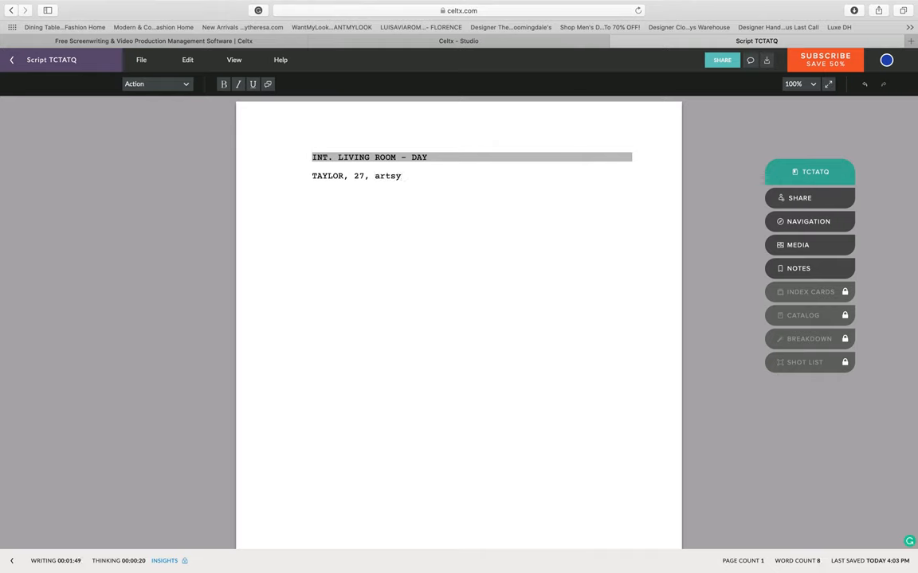
type("mom, sits o")
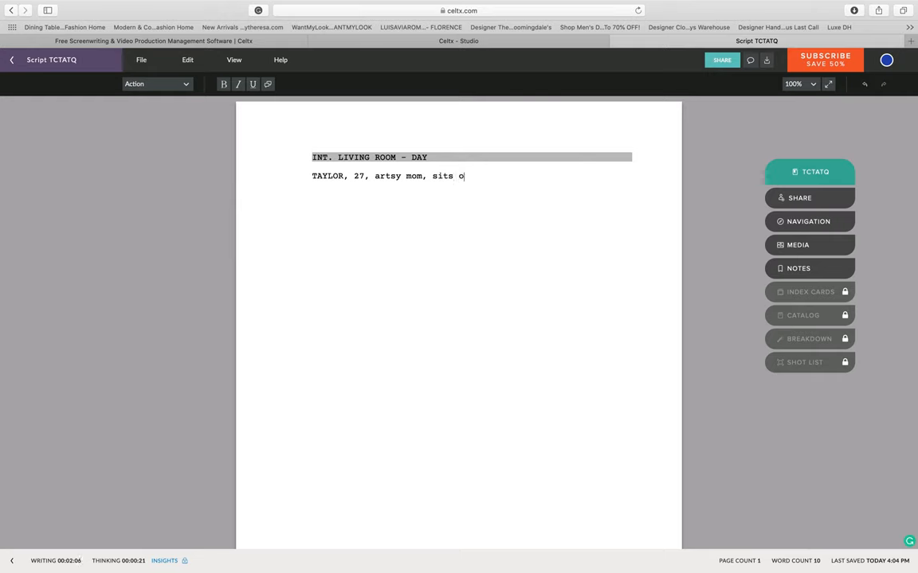
type("n her")
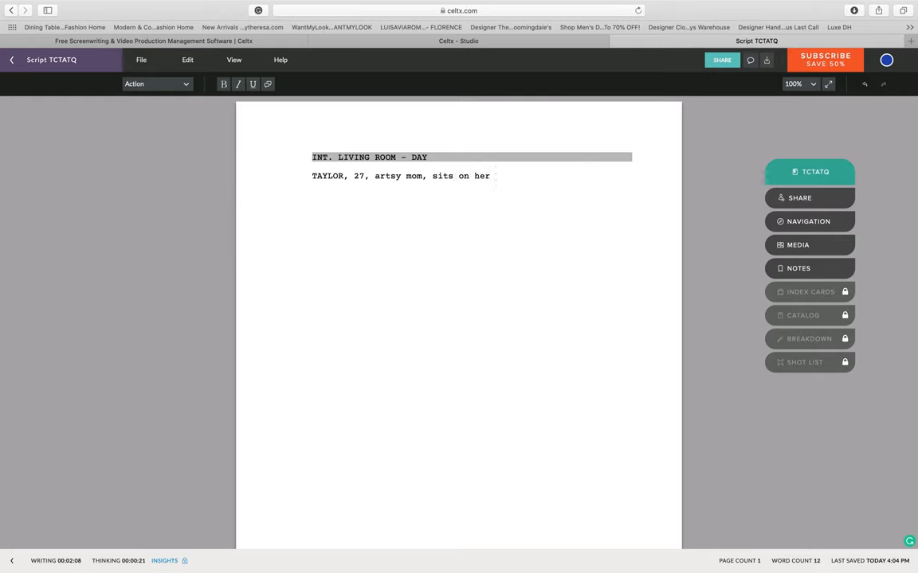
type("couch")
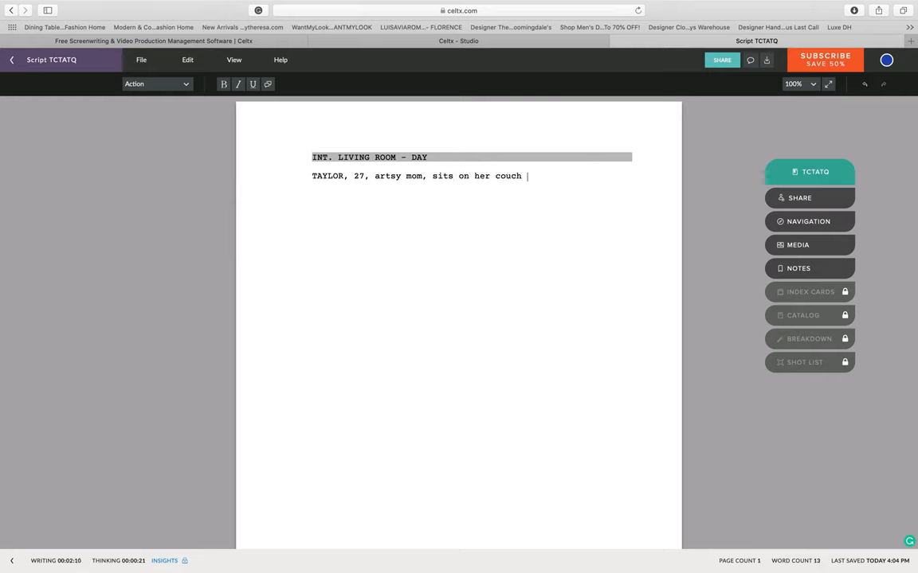
type("watching")
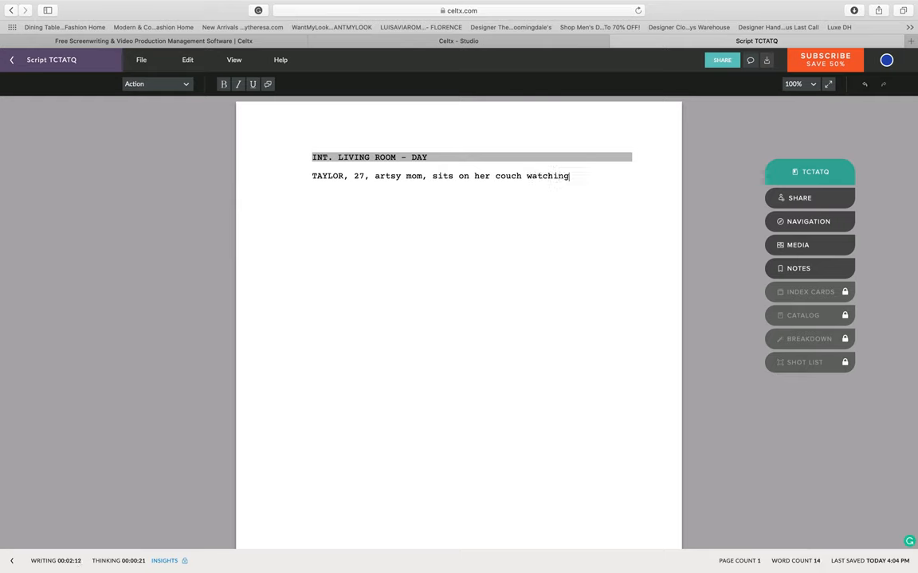
type("Tiger King")
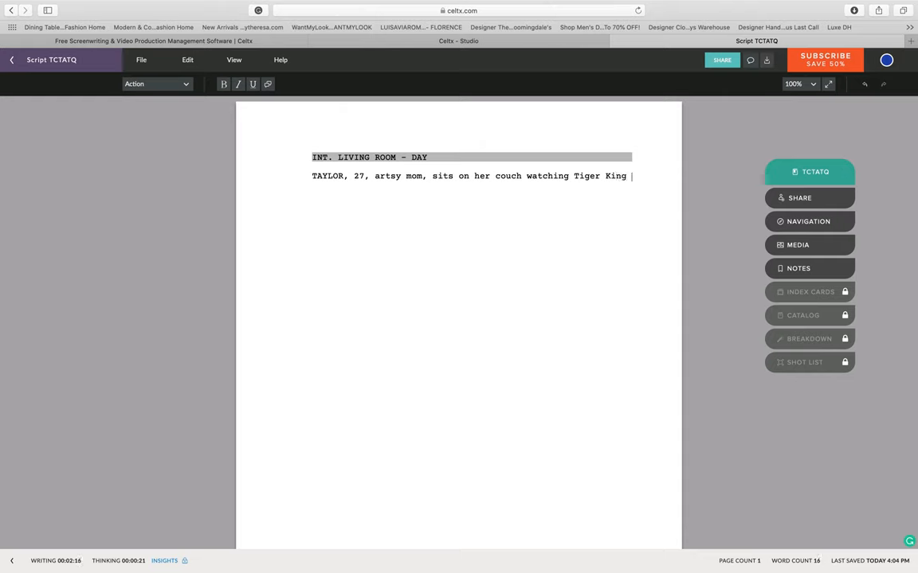
Step: Continue the action: 'while OLIVER, 2, plays with his hot wheels.'
type("while")
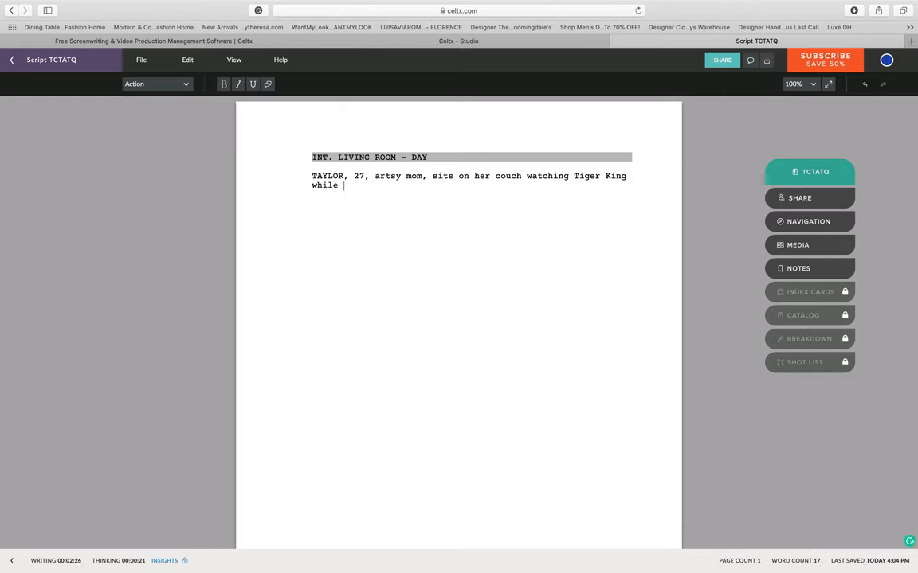
type("OLI")
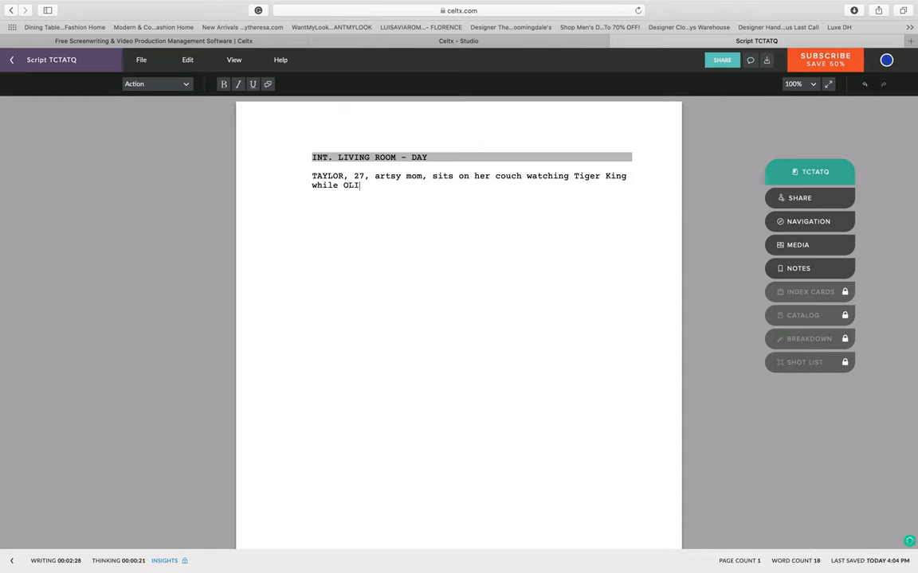
type("VER")
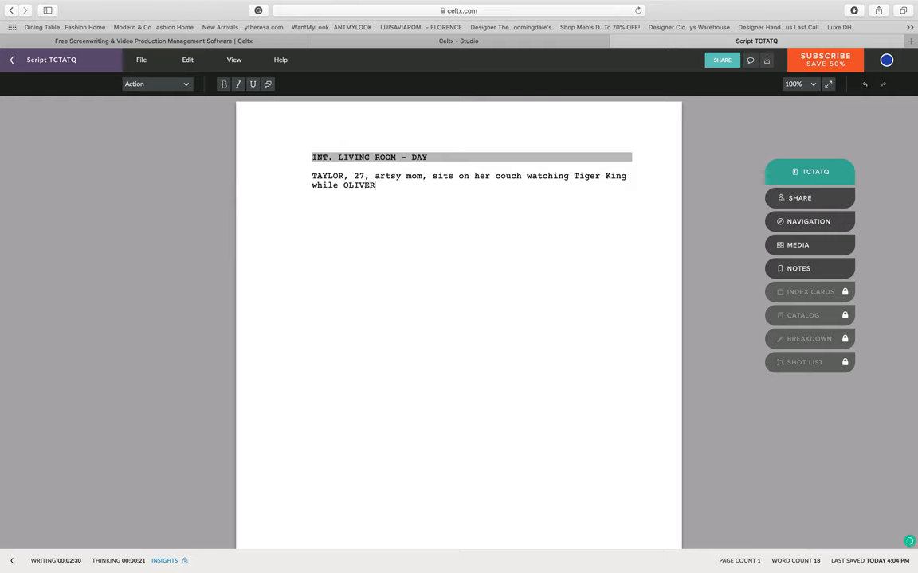
type(", 2,")
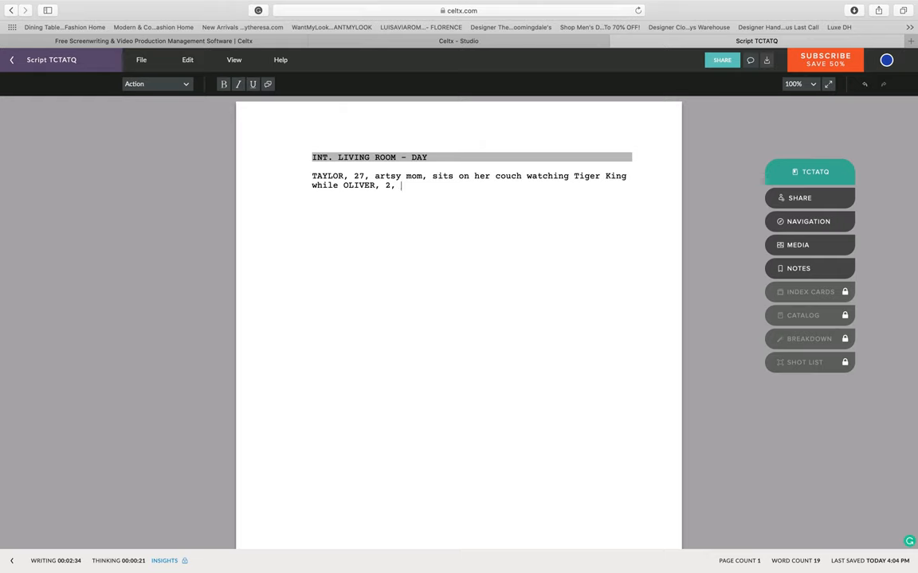
type("plays in the floor")
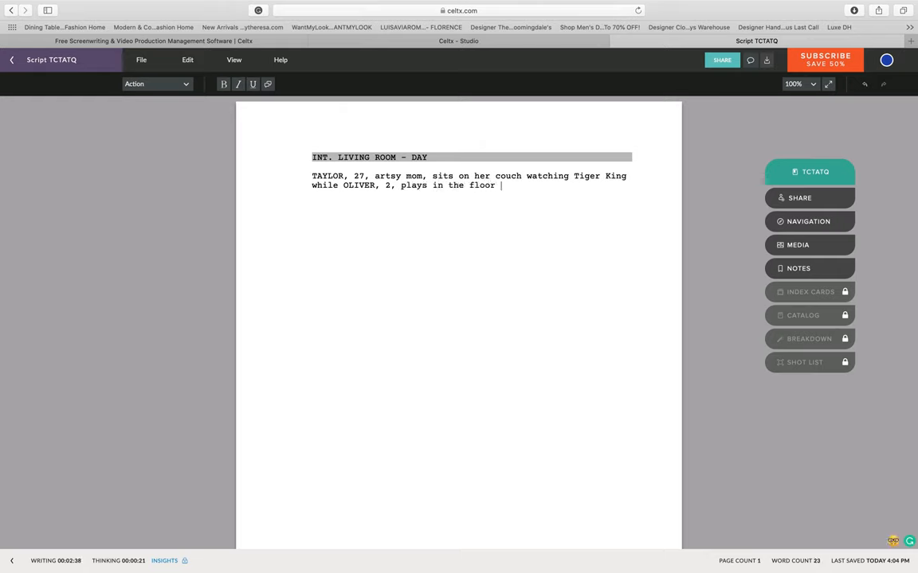
type("with his")
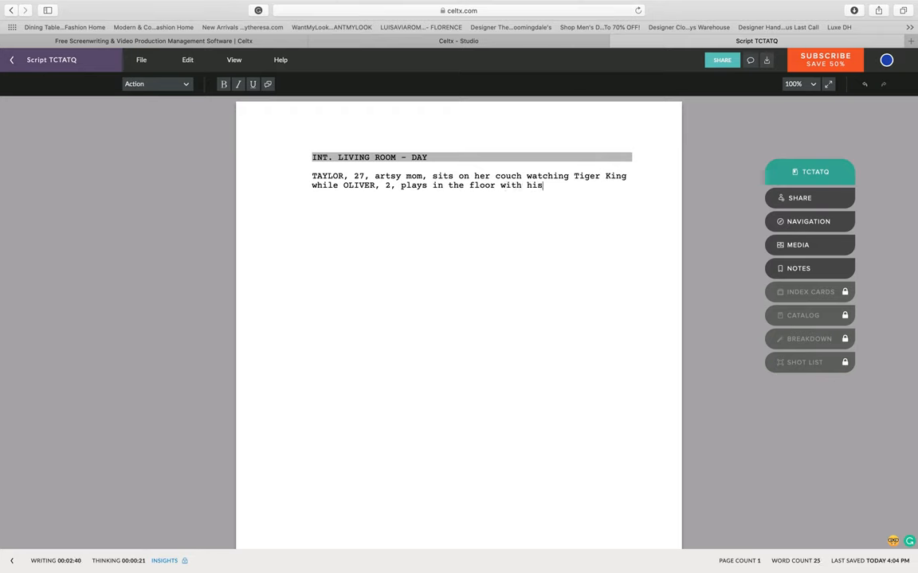
type("hot whee")
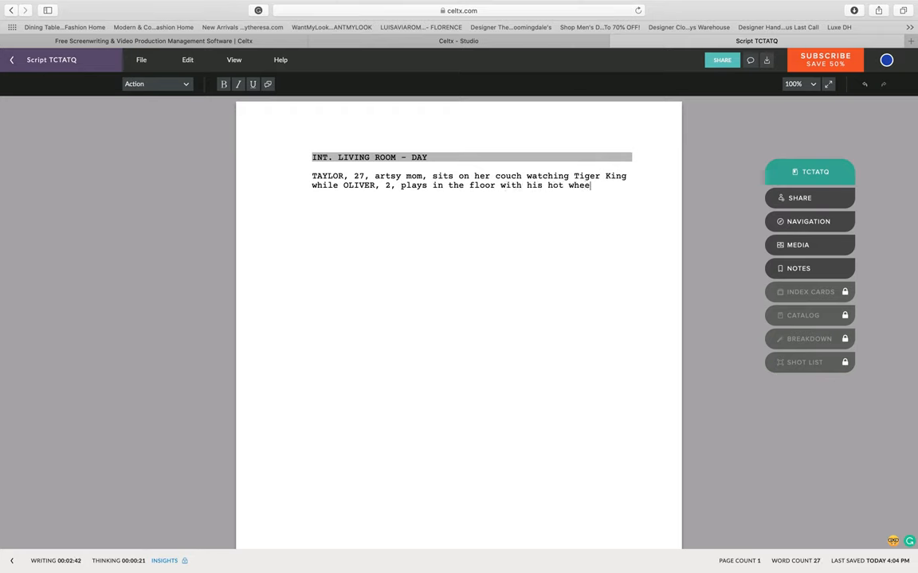
type("ls.")
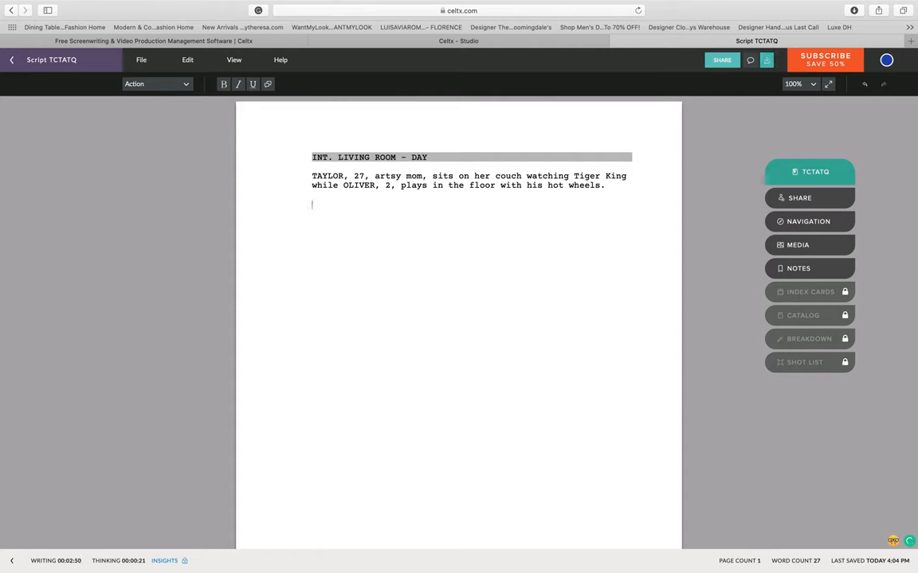
left_click(156, 84)
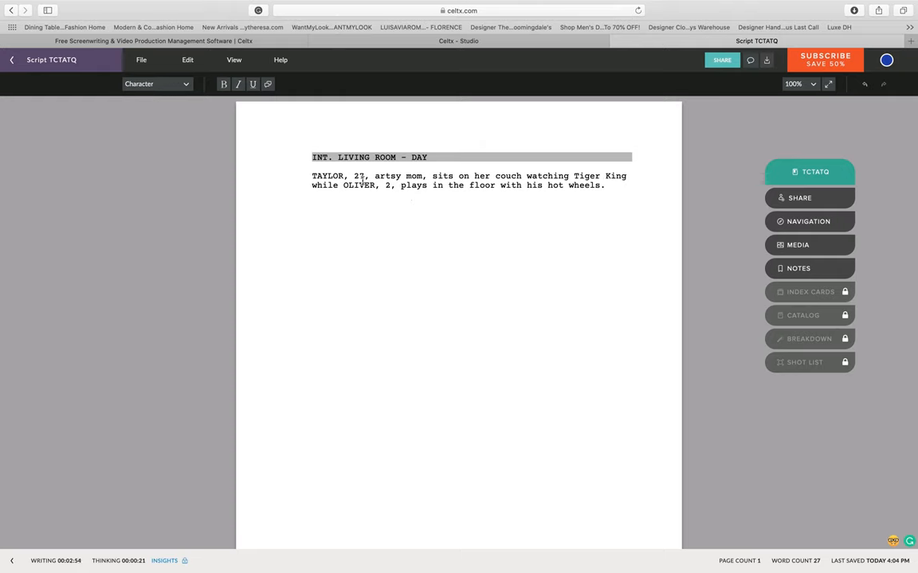
Step: Add TAYLOR's dialogue: 'Oliver hun, try to be a little more quiet...'
type("TA")
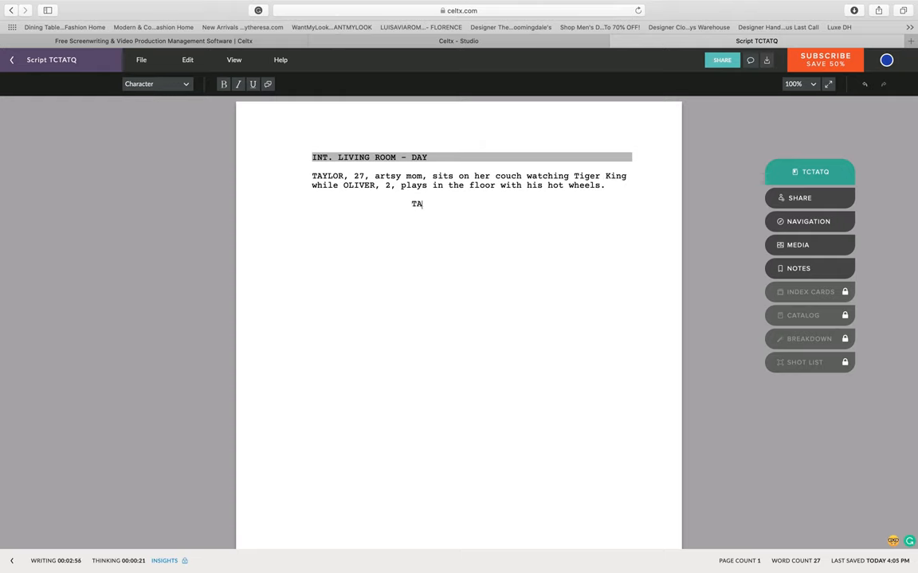
type("YLOR")
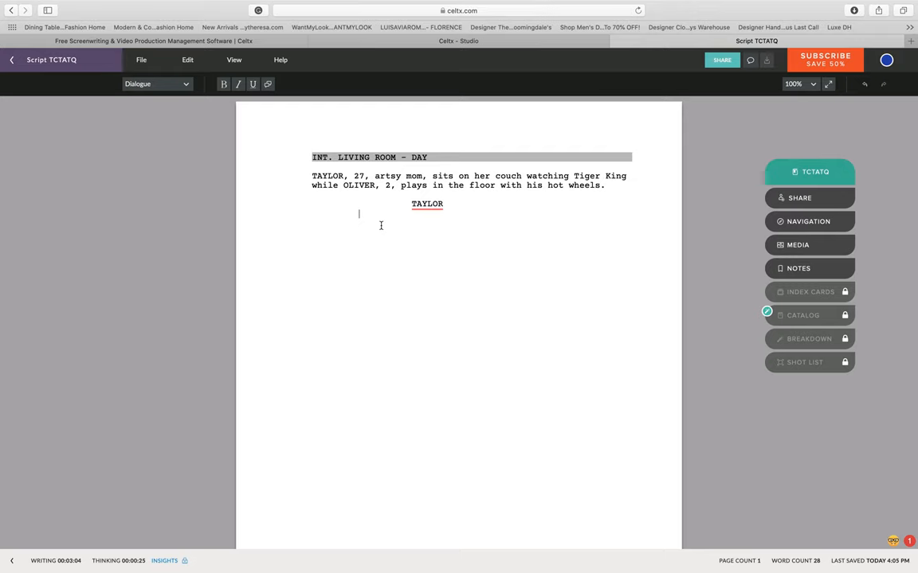
type("Oli")
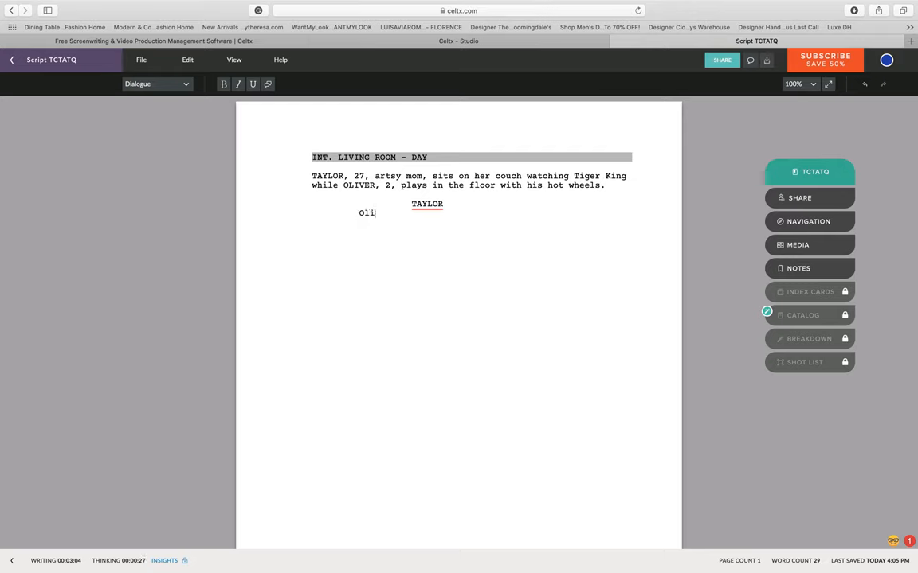
type("ver hun")
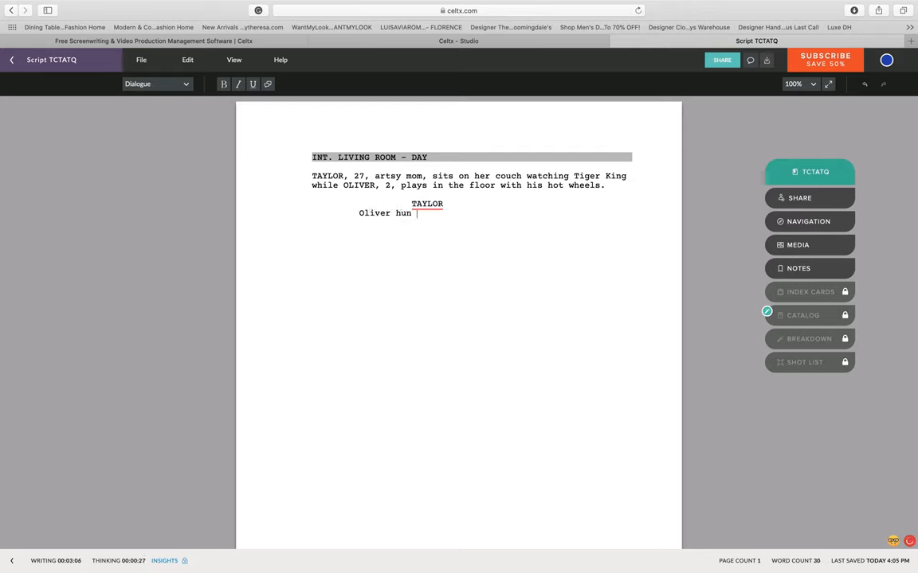
type(",")
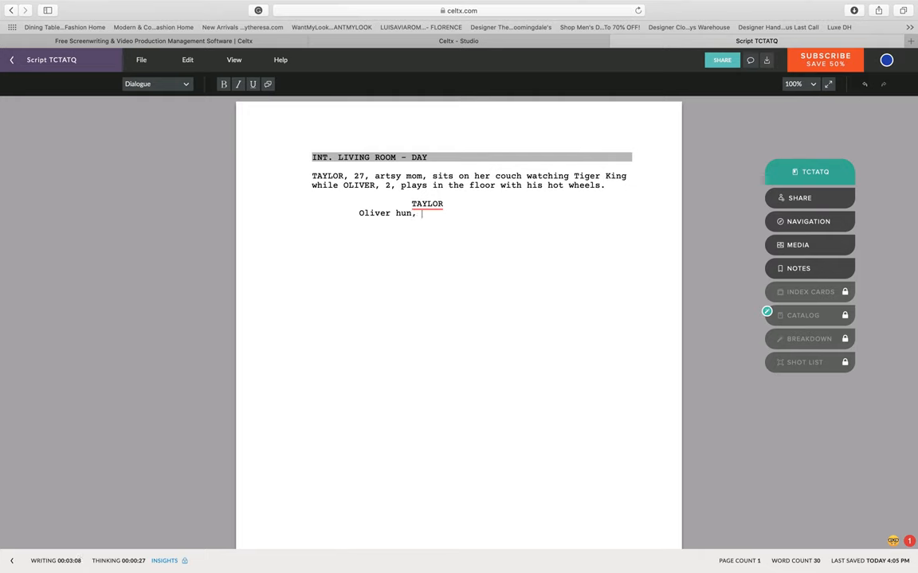
type("try to be a li")
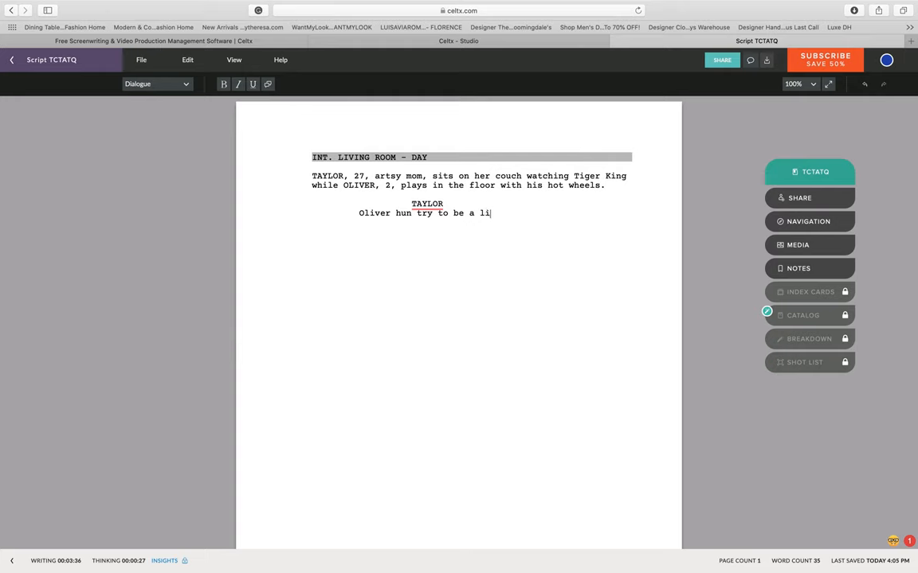
type("ttle more q")
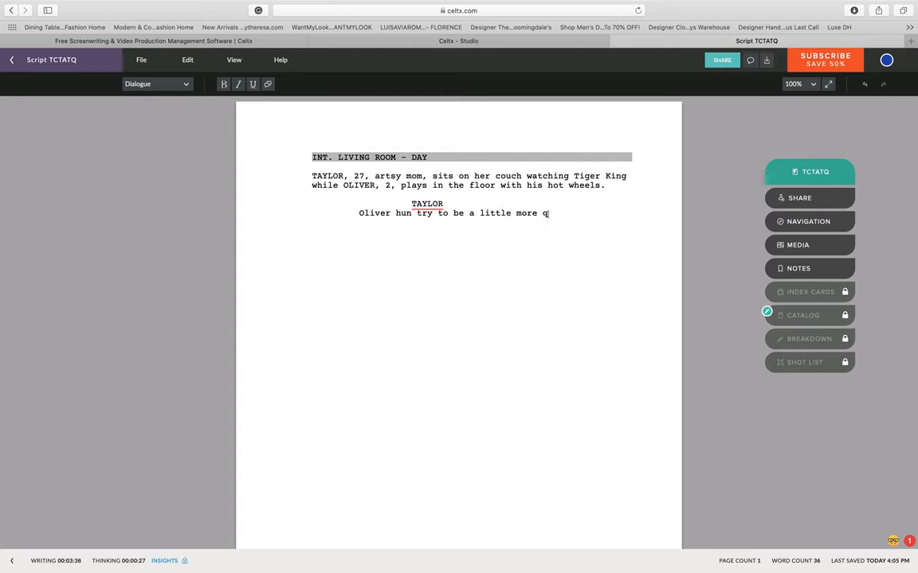
type("uiet becasue")
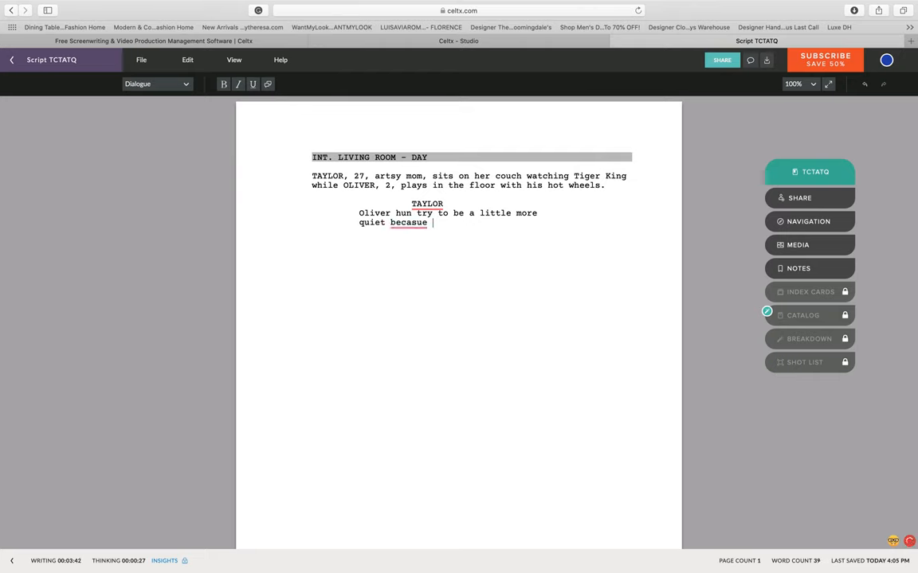
Step: Finish with 'Mommy is trying to hear why Carol Baskin is so awful', correcting 'because'
type("Mommy is")
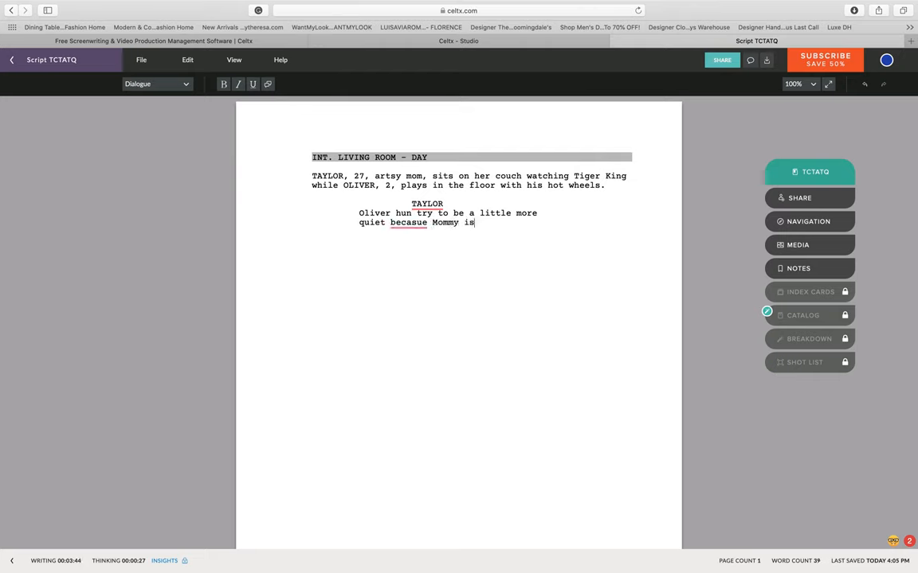
type("trying to hear")
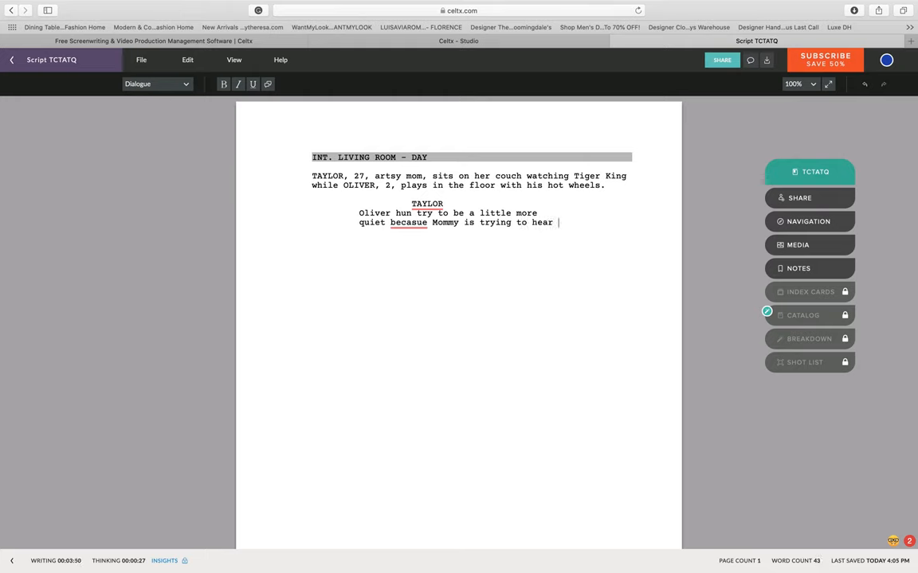
type("why C")
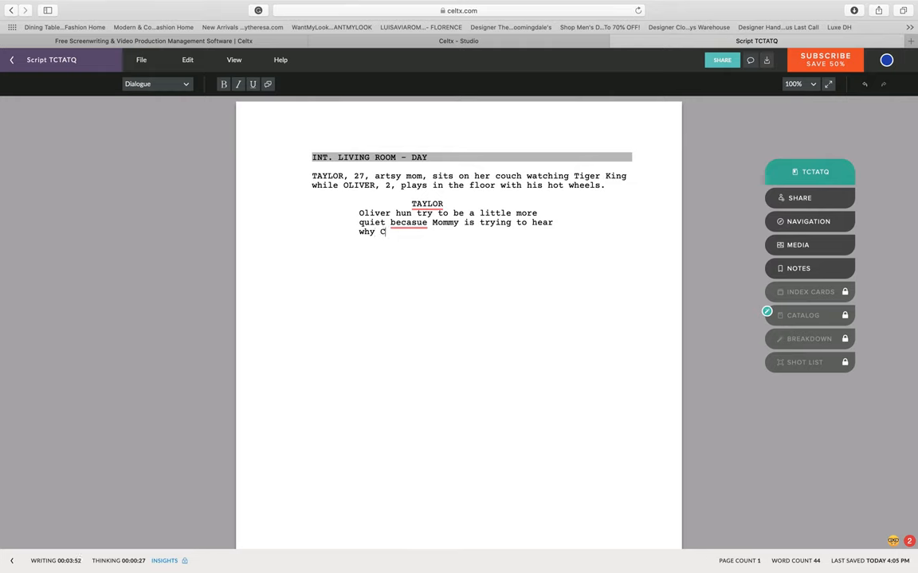
type("arol Baskin is so")
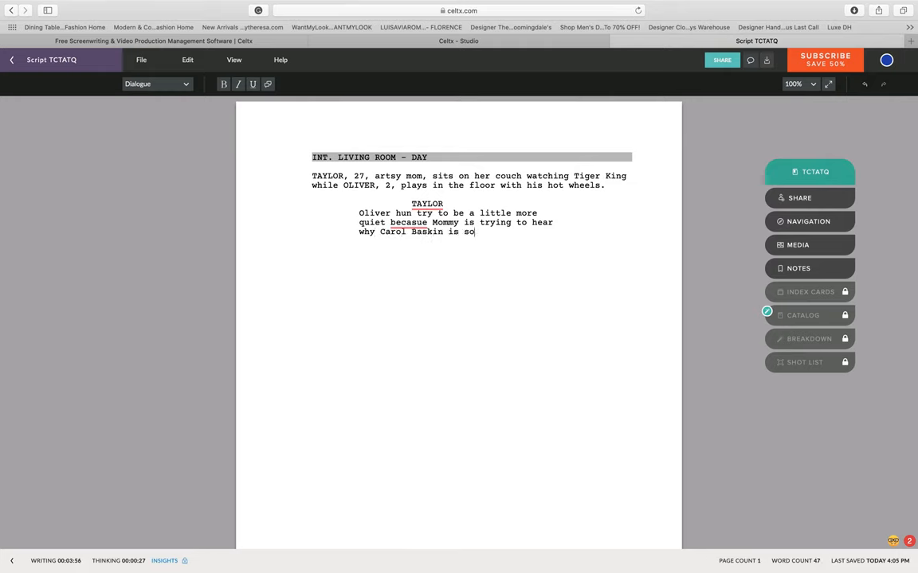
type("awfu")
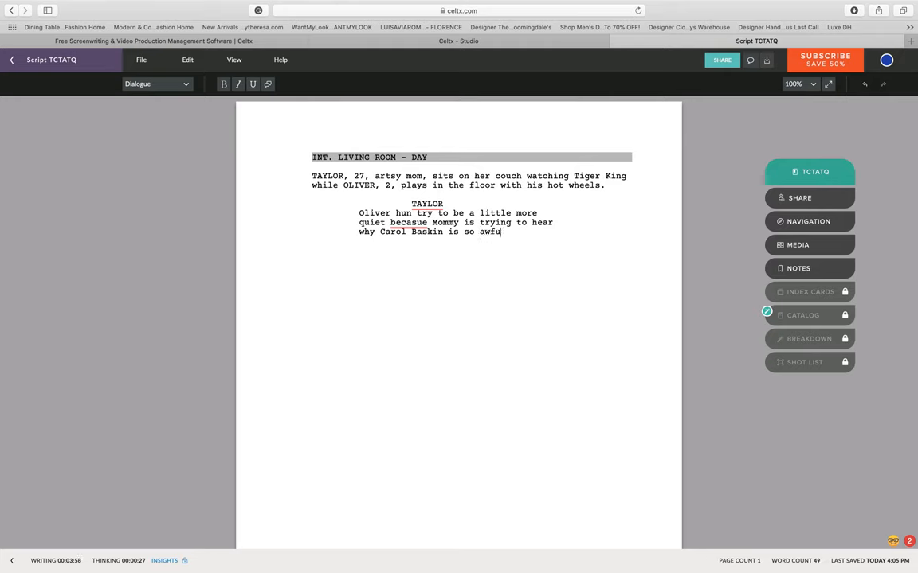
type("l.")
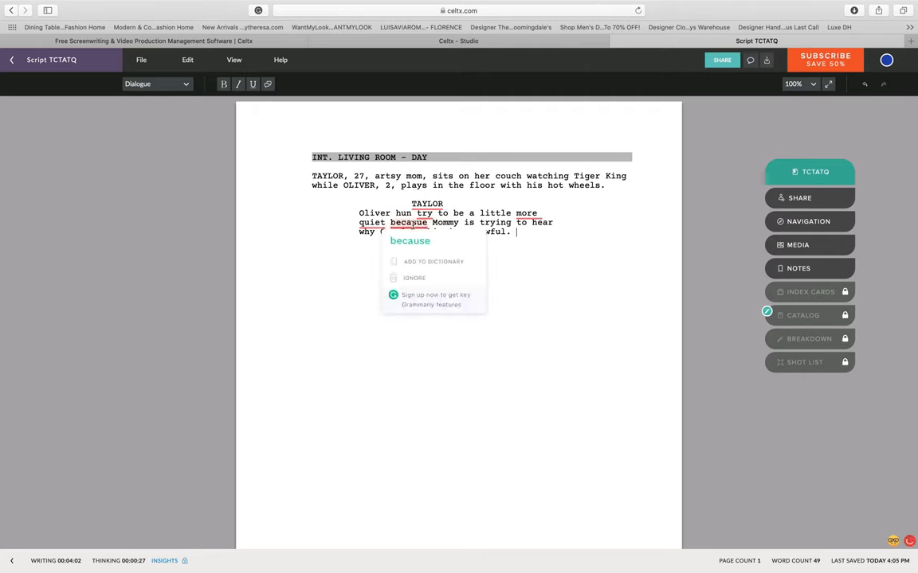
left_click(525, 248)
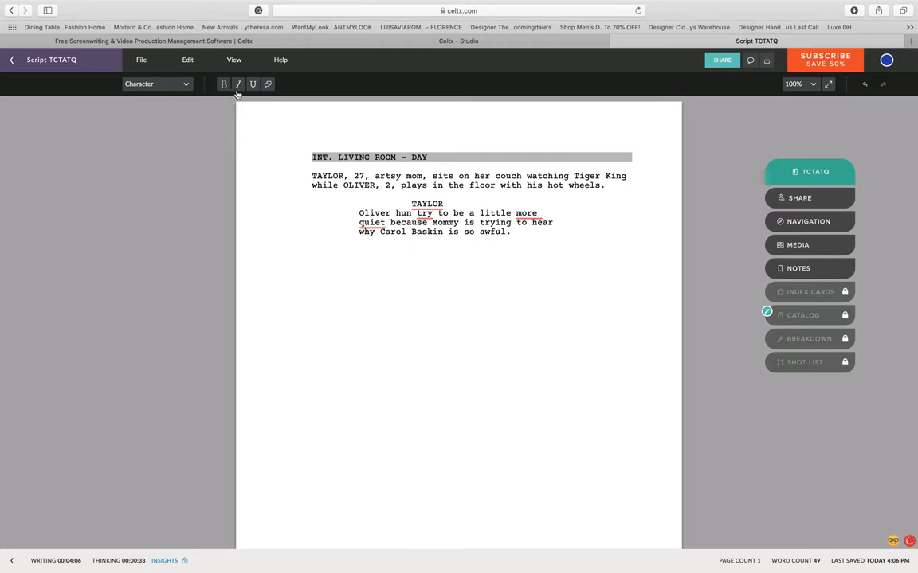
mouse_move(196, 115)
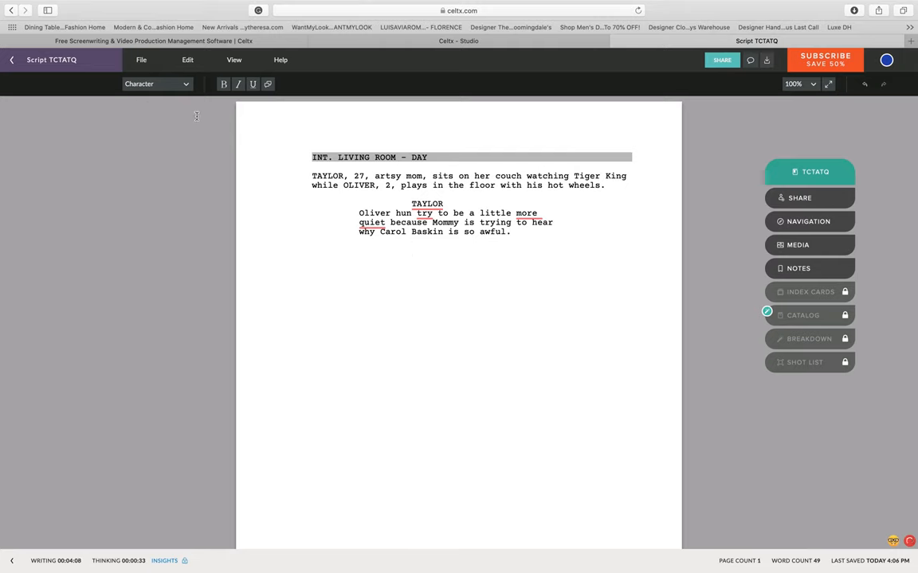
Step: Enter OLIVER as the character and make the next line a Parenthetical
type("OLIVER")
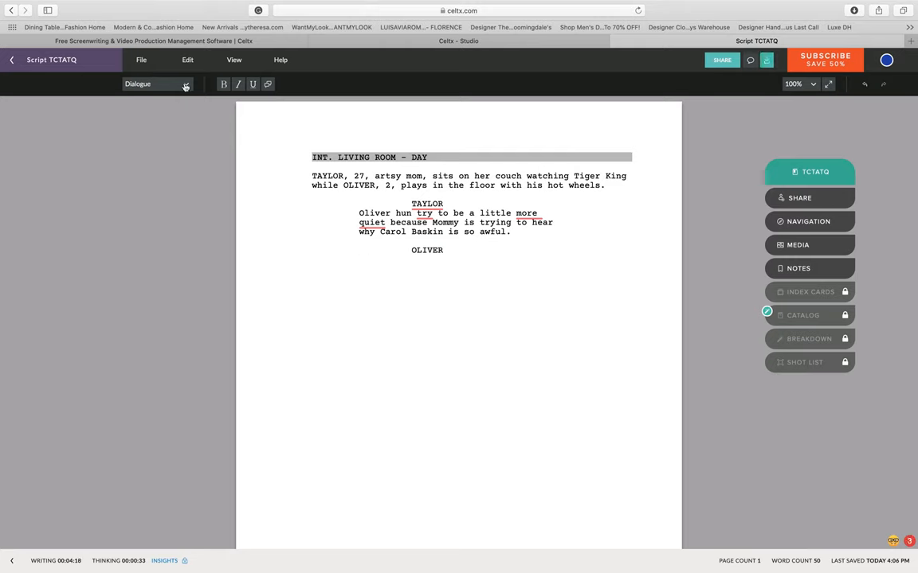
left_click(155, 84)
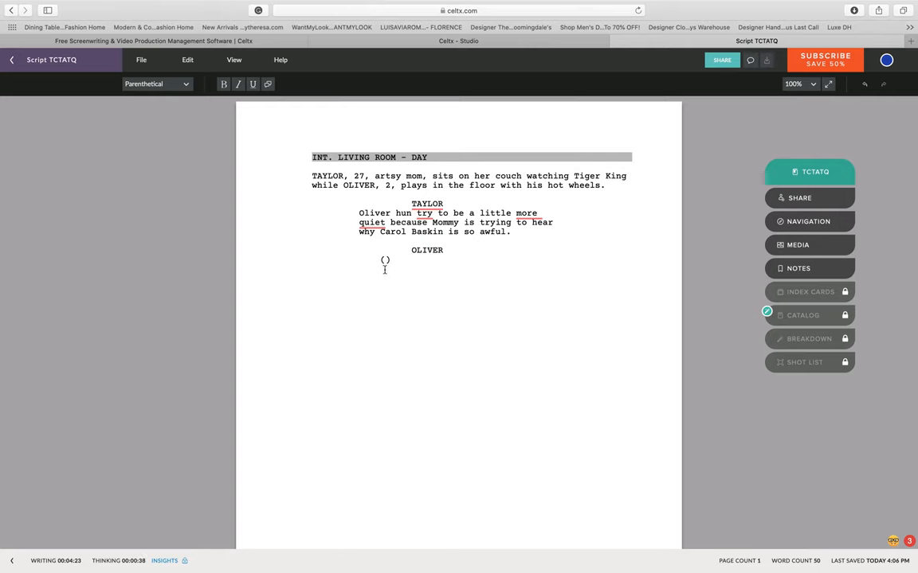
mouse_move(392, 277)
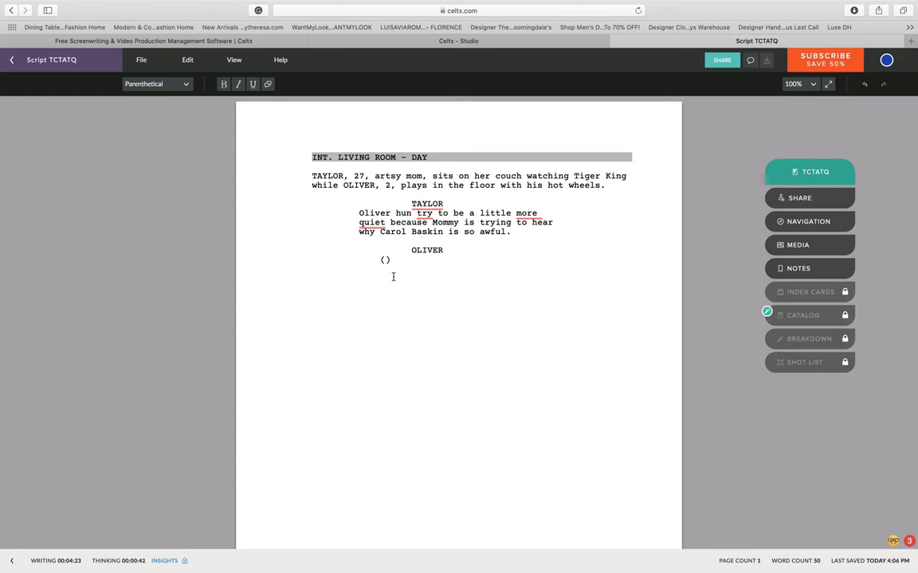
Step: Write Oliver's parenthetical 'points finger at Taylor' in lowercase, then the dialogue 'NO MOMMY!'
type("POIN")
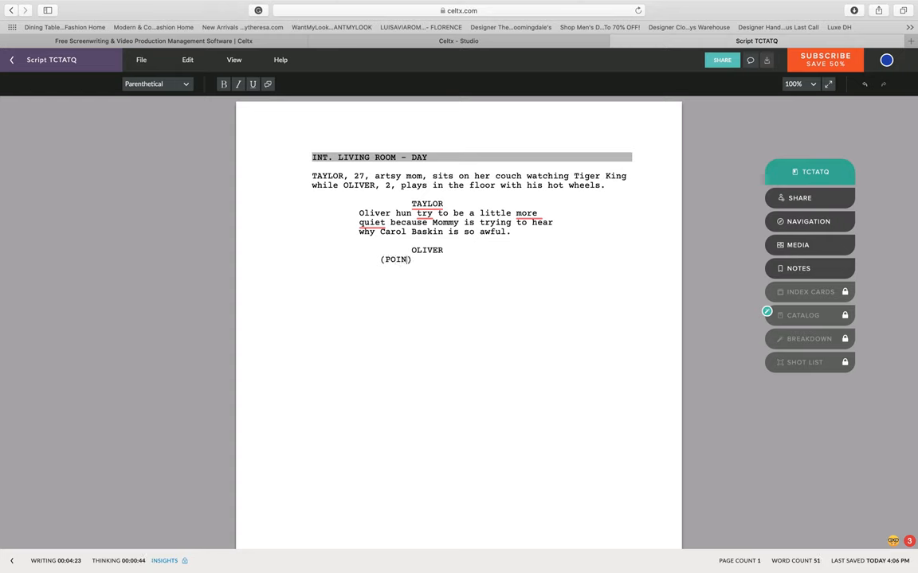
key("backspace")
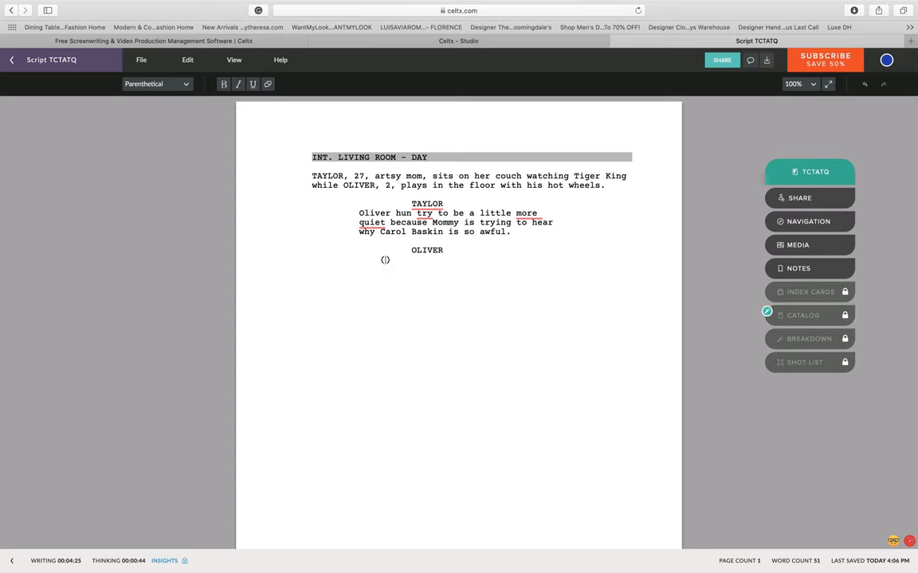
type("points")
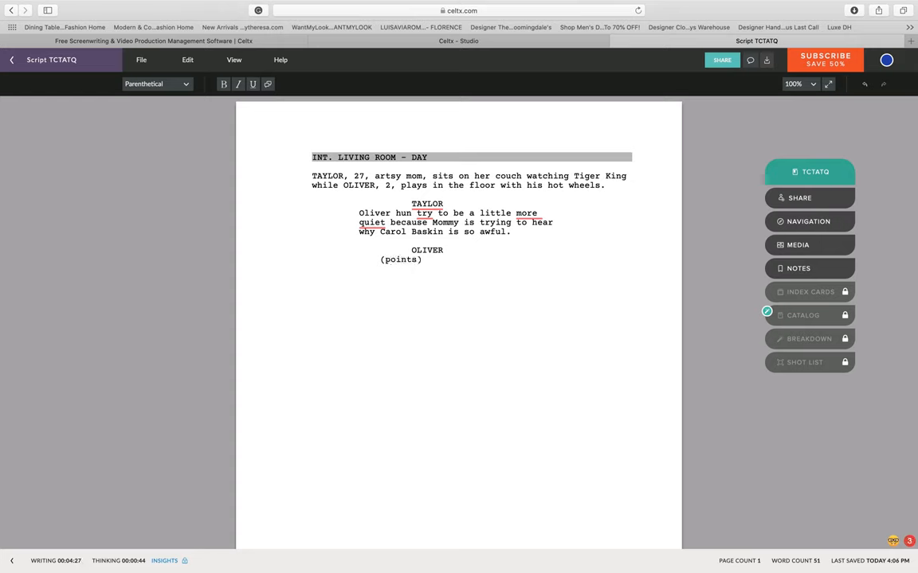
type("finger")
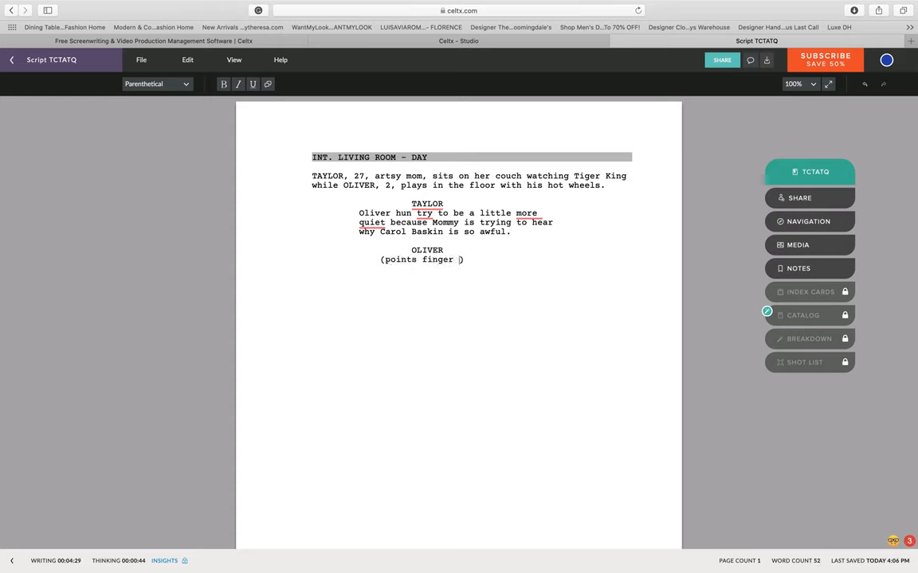
type("at Taylor")
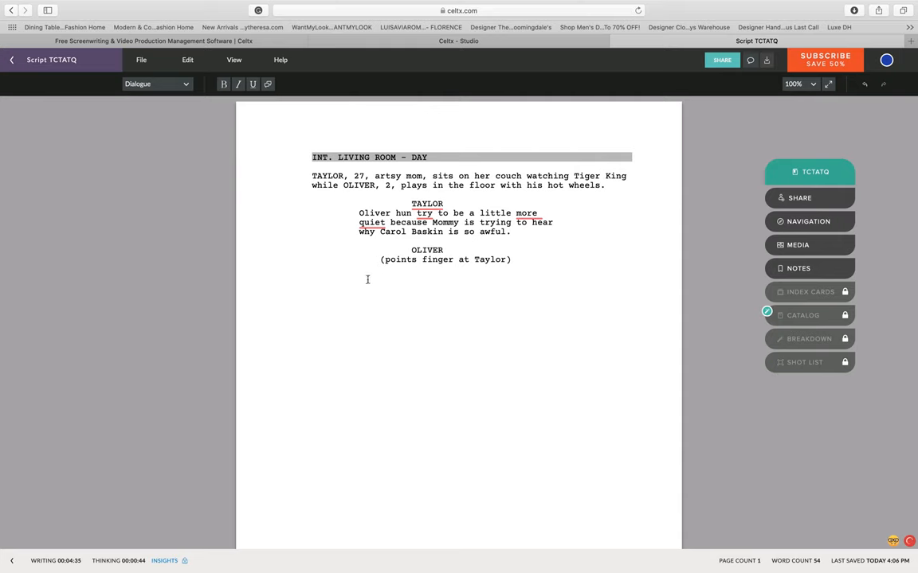
type("No M")
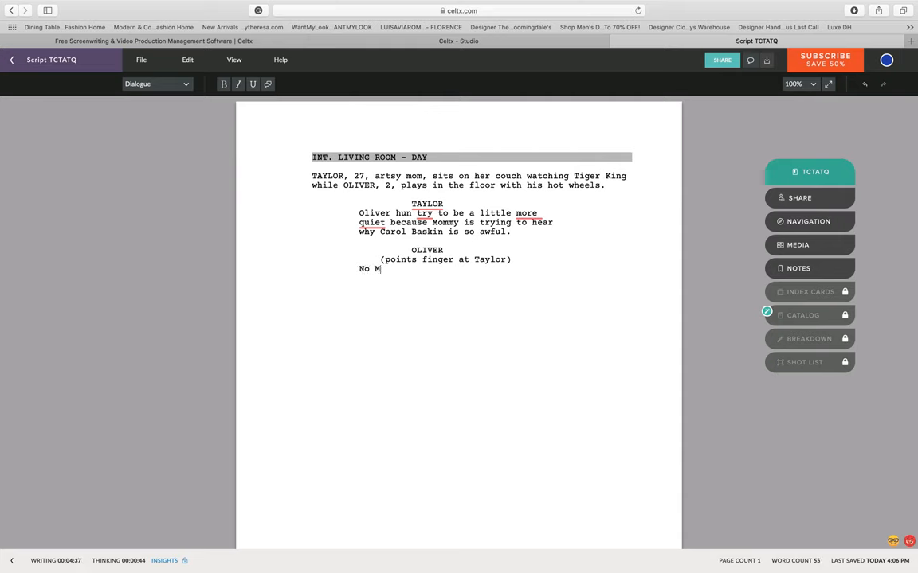
type("NO")
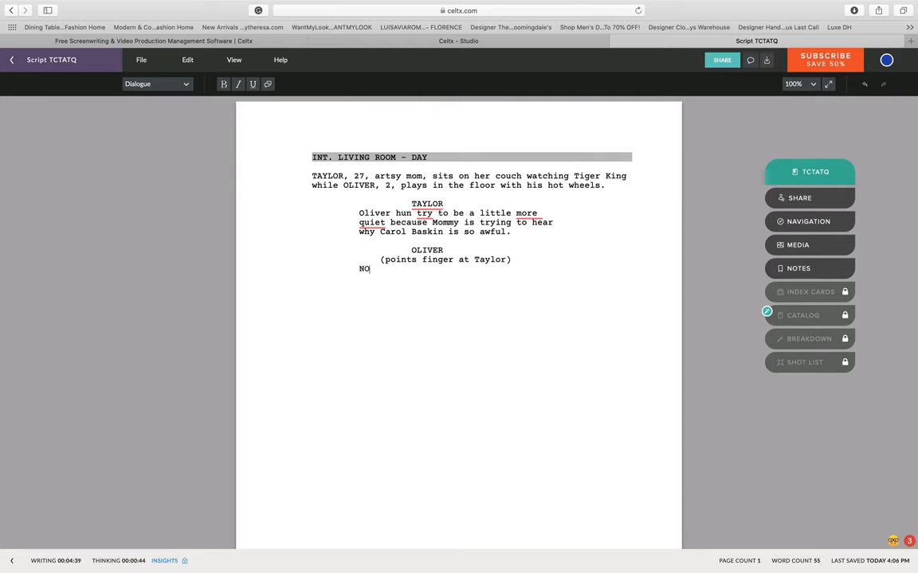
type("MOMM")
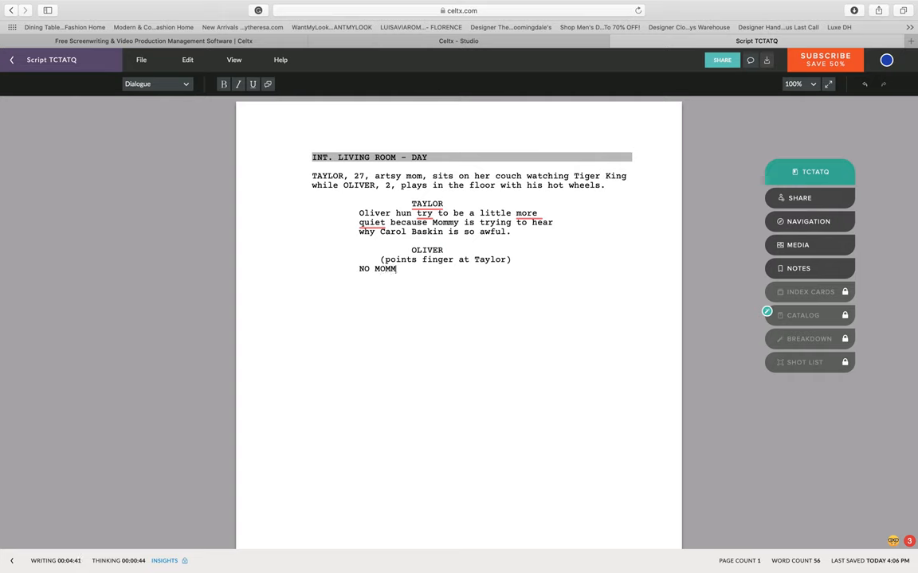
type("Y!")
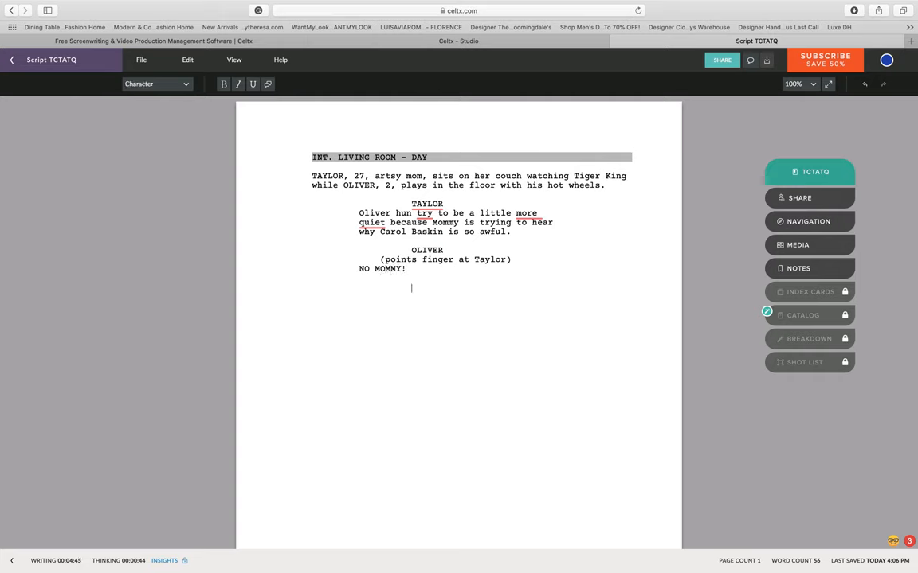
Step: Add TAYLOR as the speaker and begin her reply with 'Excuse me?'
type("T")
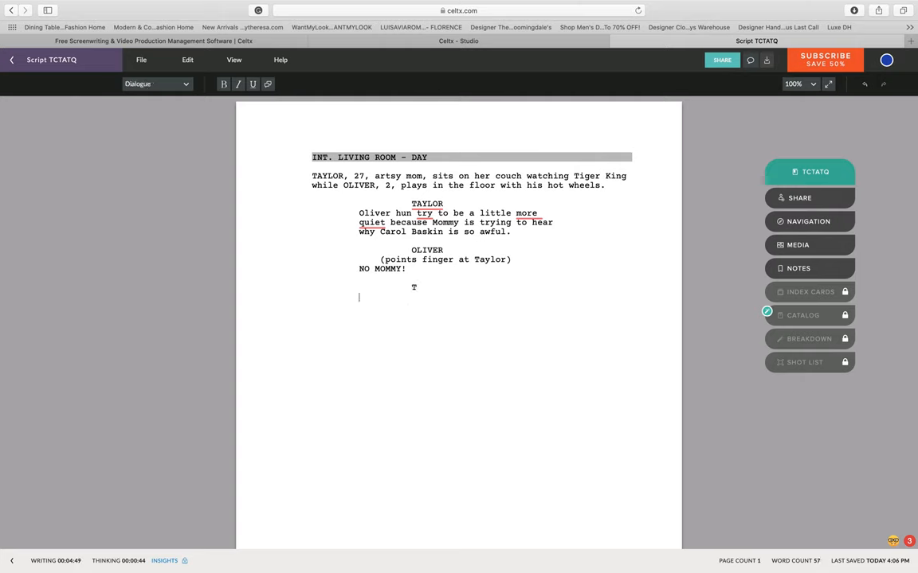
type("TAYLOR")
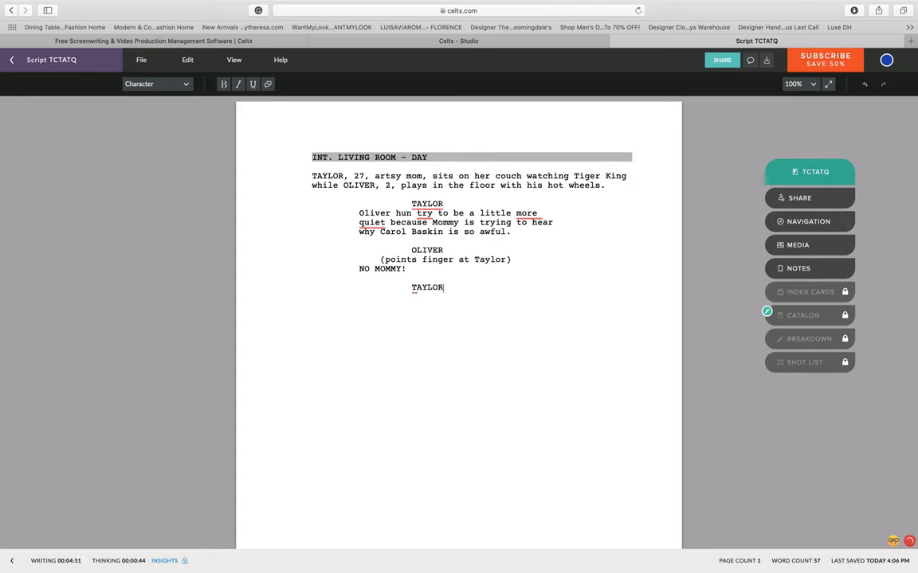
key("enter")
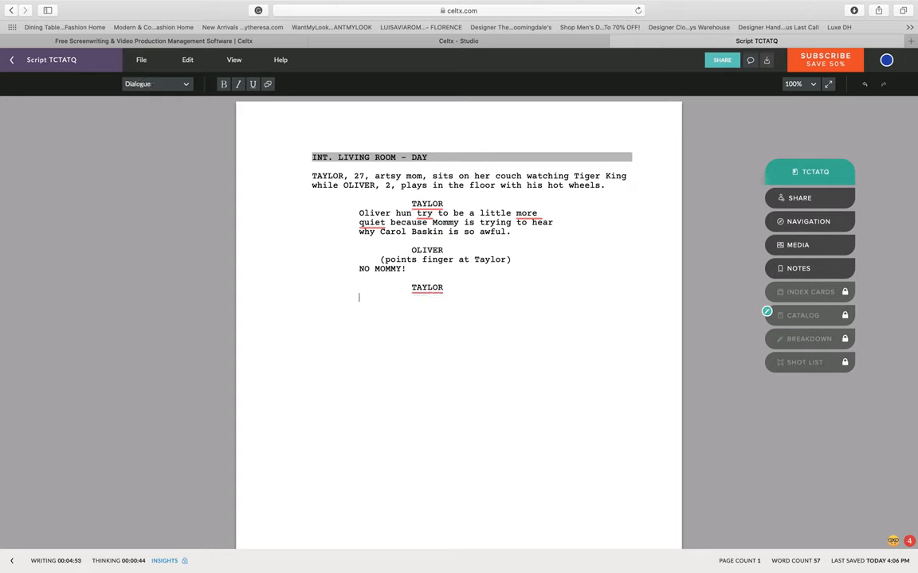
type("E")
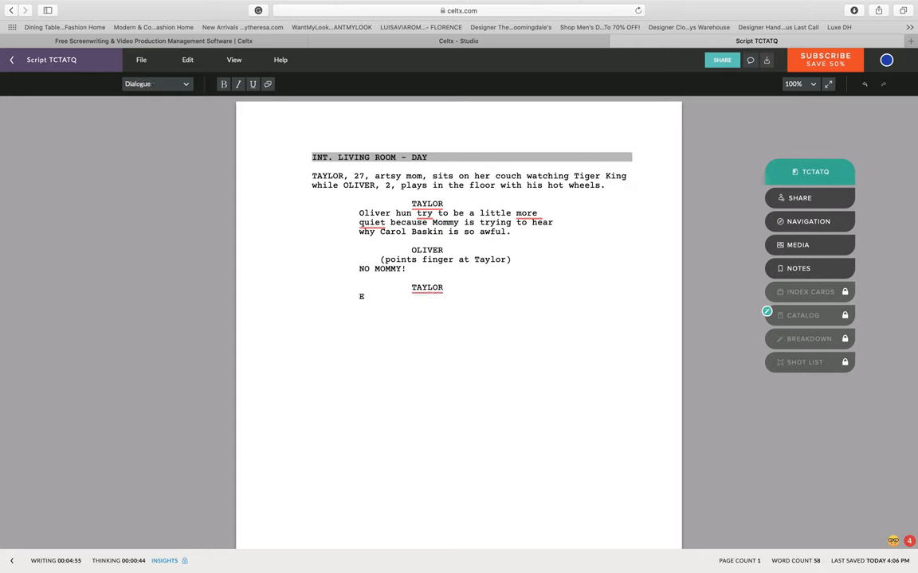
type("xcuse me")
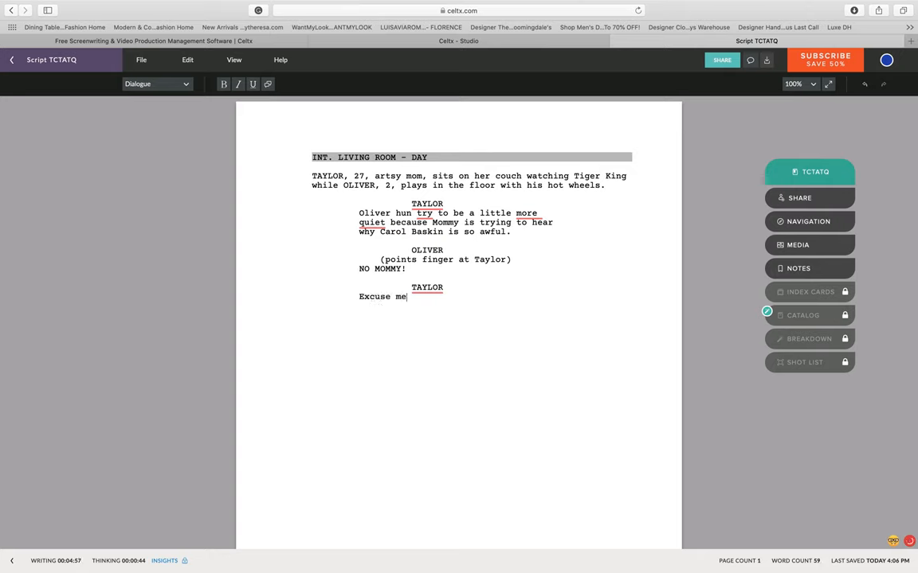
type("?")
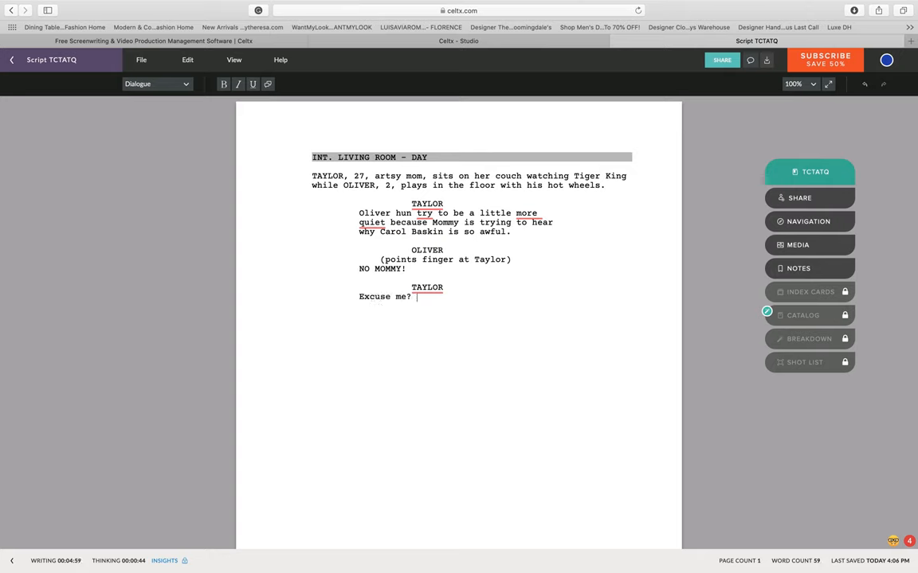
Step: Complete her reply: 'That is not how you are supposed to talk to your Mommy.'
type("That is")
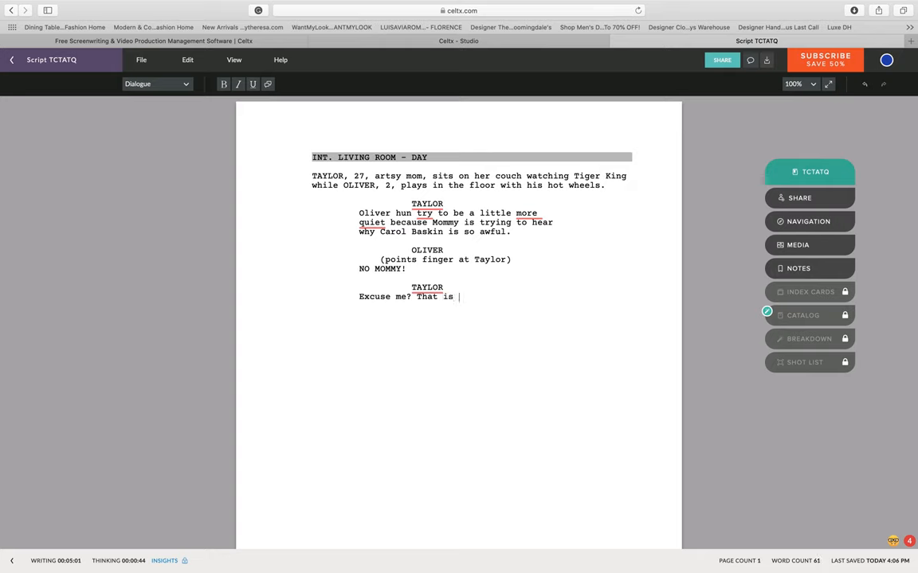
type("not how y")
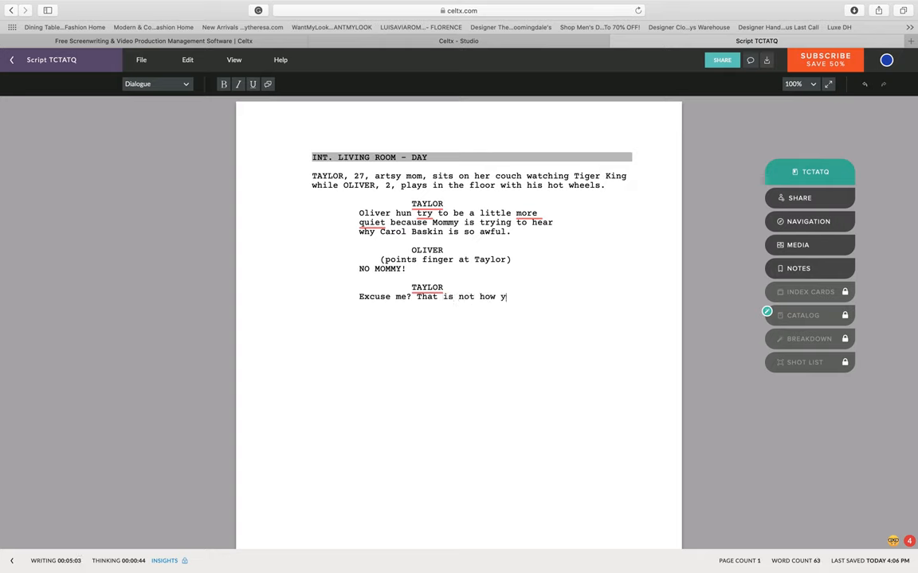
type("ou are supp")
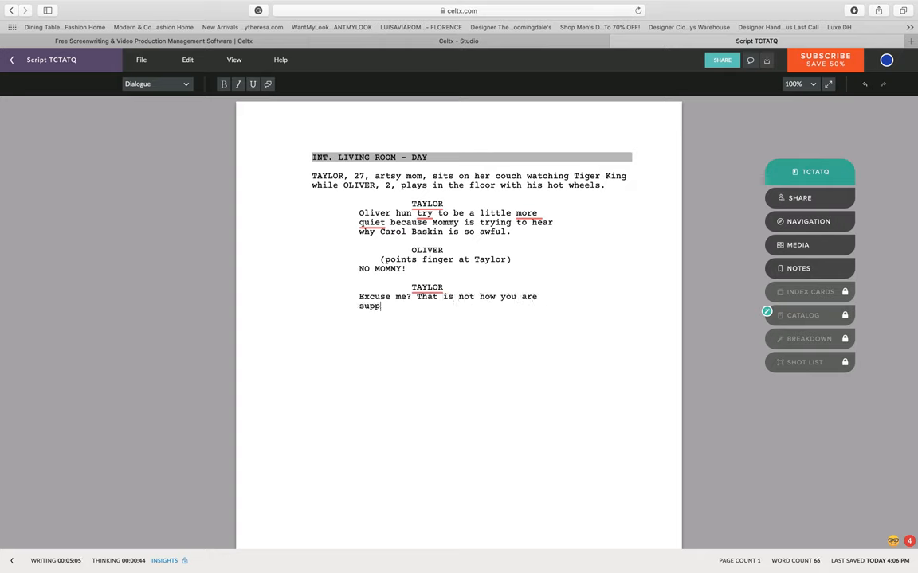
type("osed to talk to your")
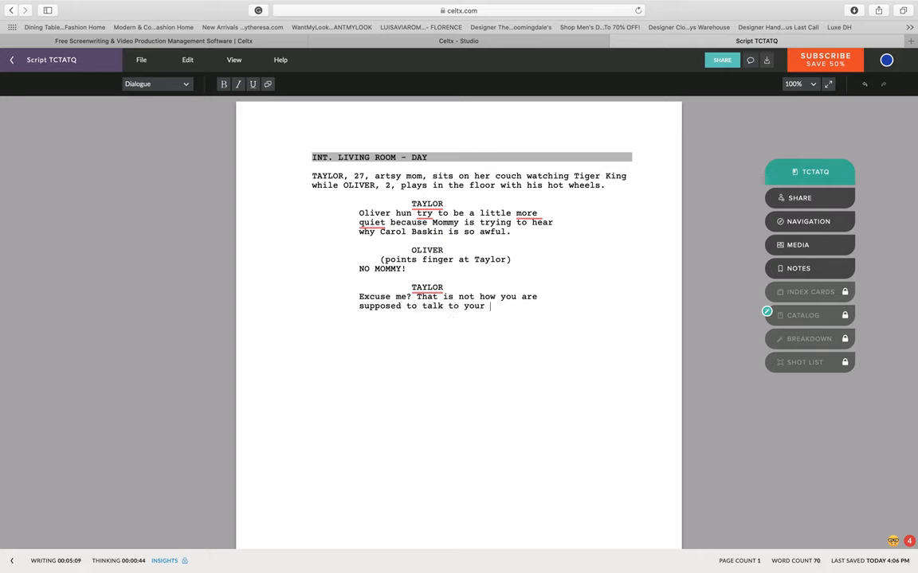
type("Mo")
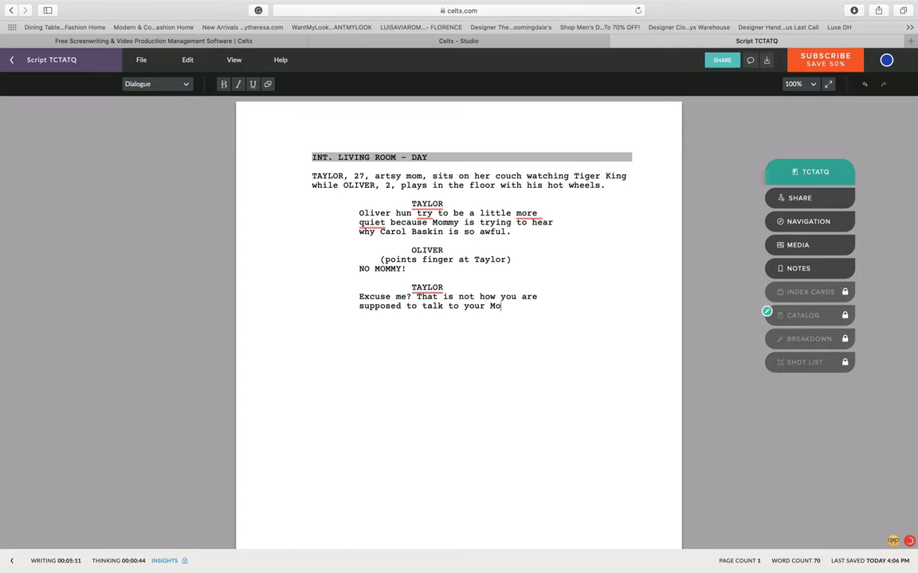
type("mmy")
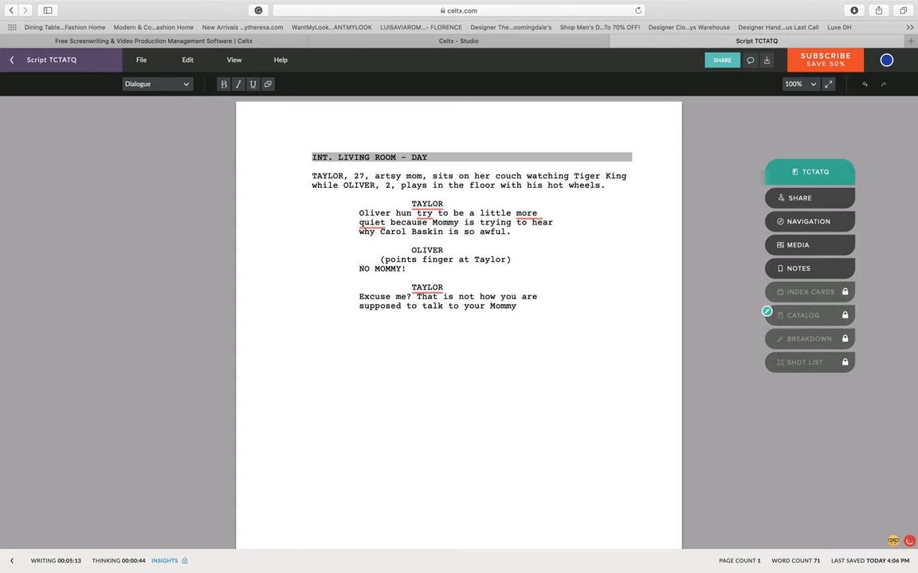
type(".")
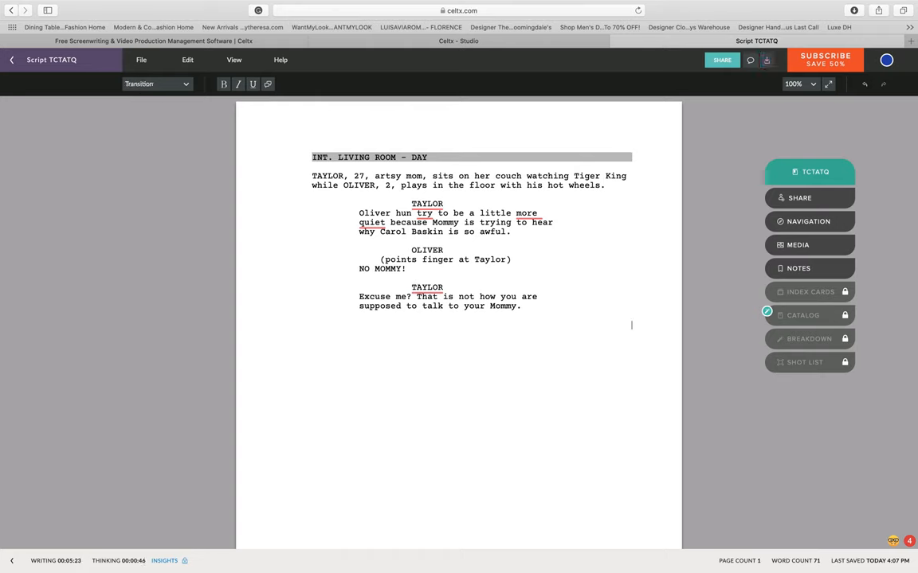
Step: Start the action line 'Oliver ignores Taylor', erasing mistyped words after Oliver
scroll("down", 3)
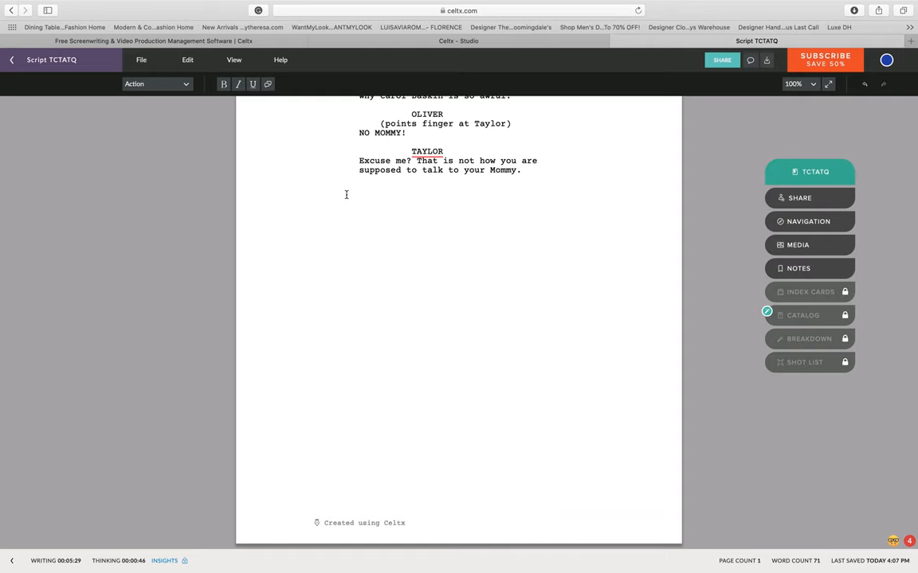
type("Oliver turns aro")
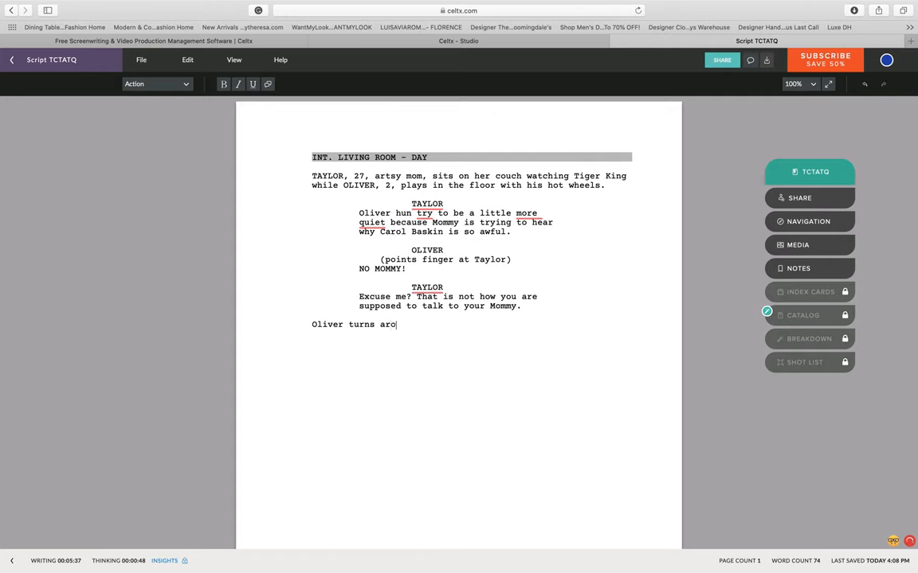
type("und")
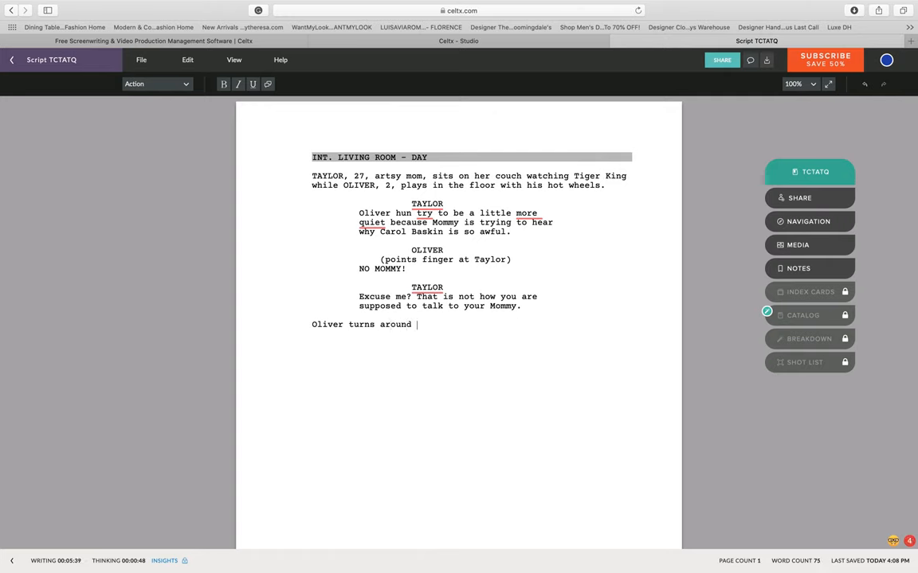
key("Backspace")
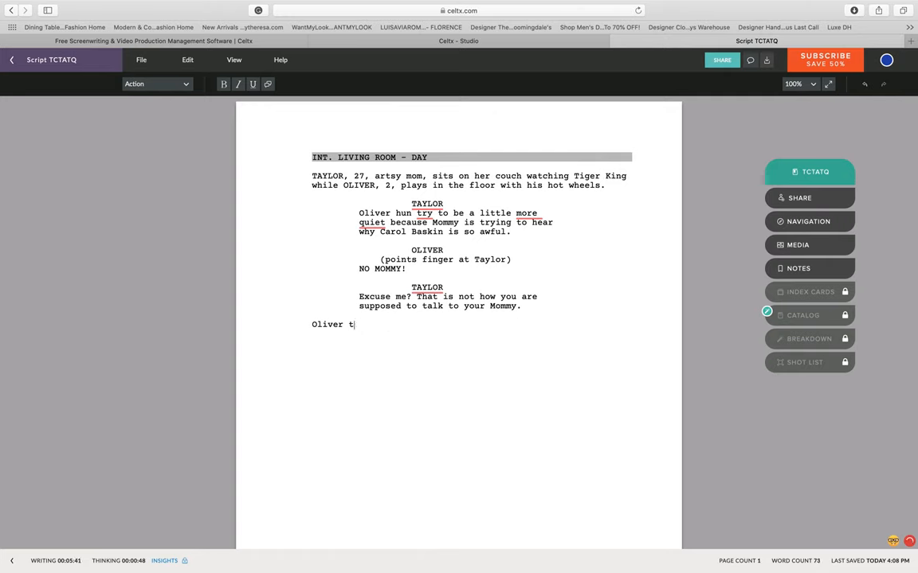
type("i")
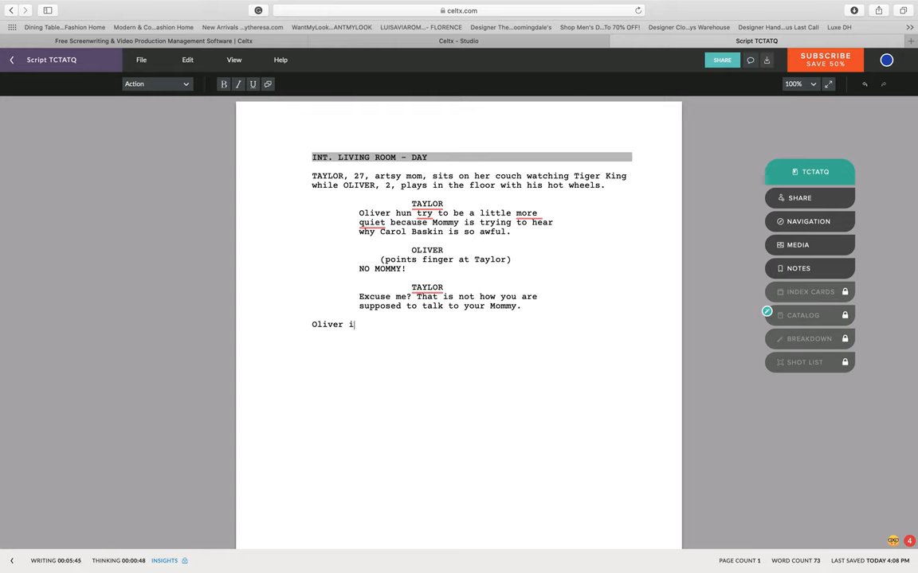
type("gnores")
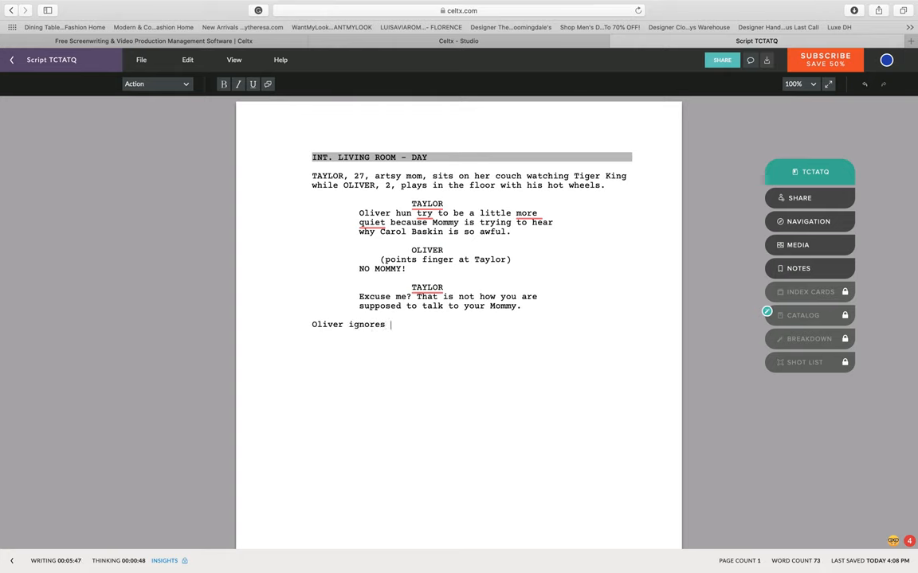
type("Taylor and")
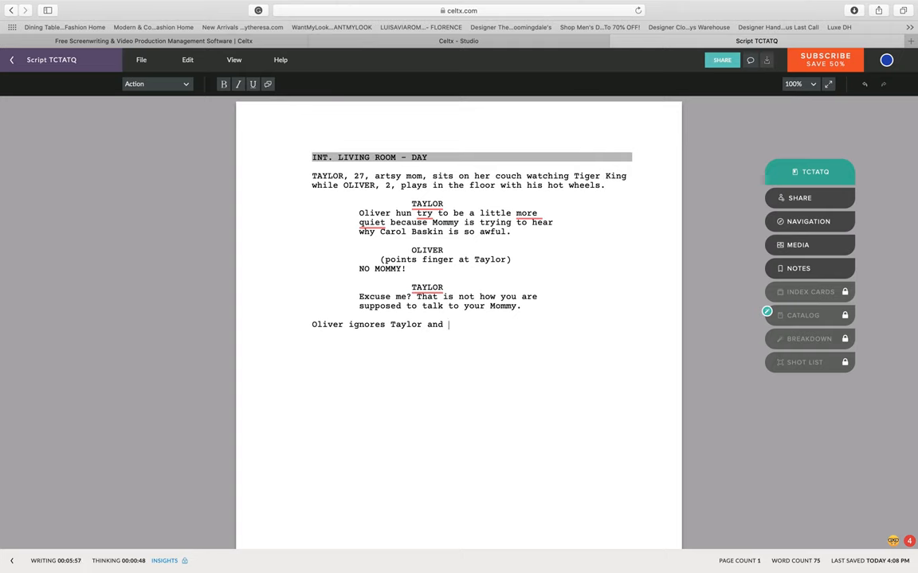
Step: Continue: 'continues to play with the hot wheels while making loud VROOOOOMMMM noises.'
type("contin")
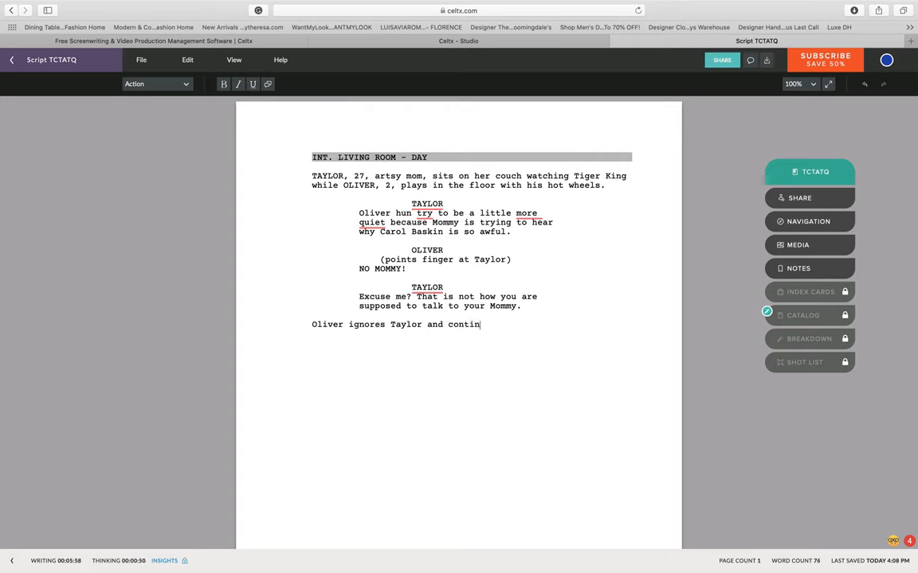
type("ues to play")
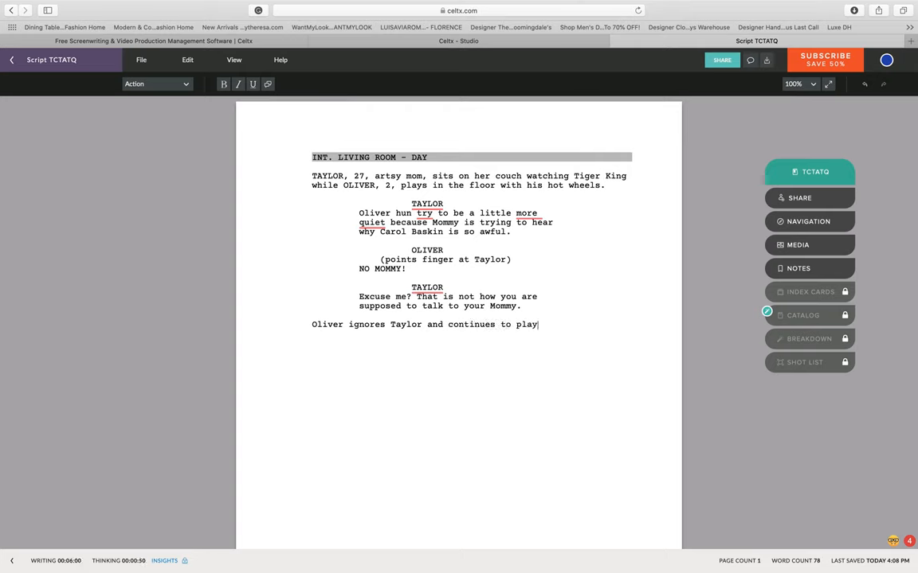
type("with the")
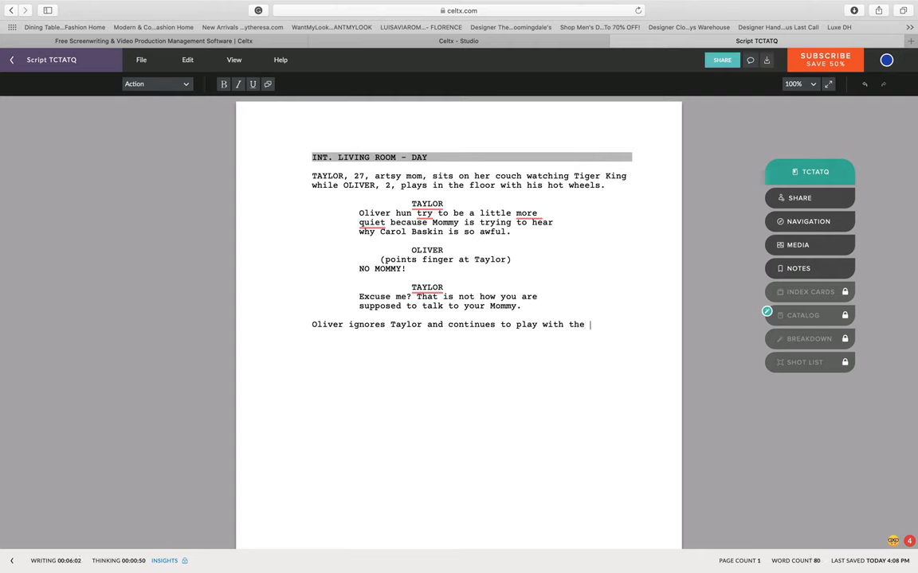
type("hot wheels while making")
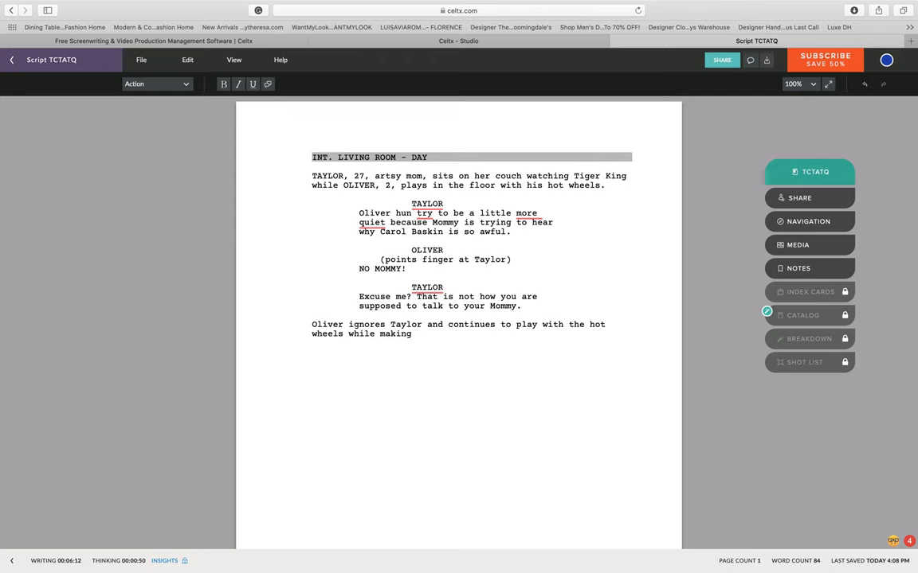
type("loud")
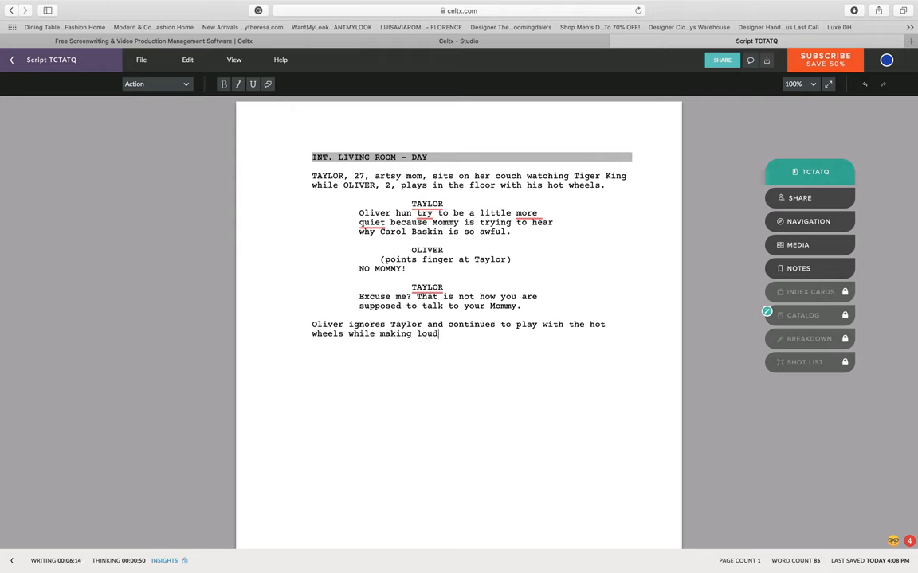
type("V")
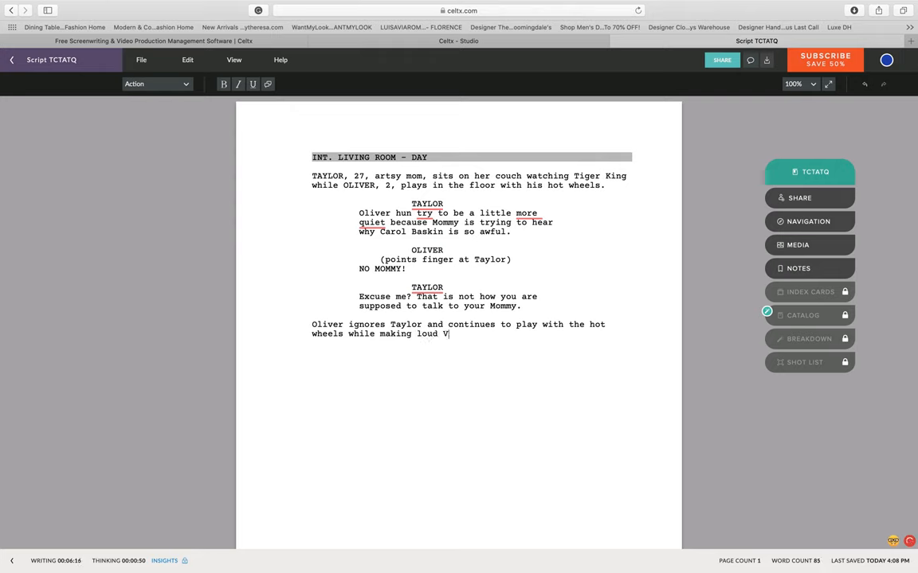
type("ROOOOOMMMM")
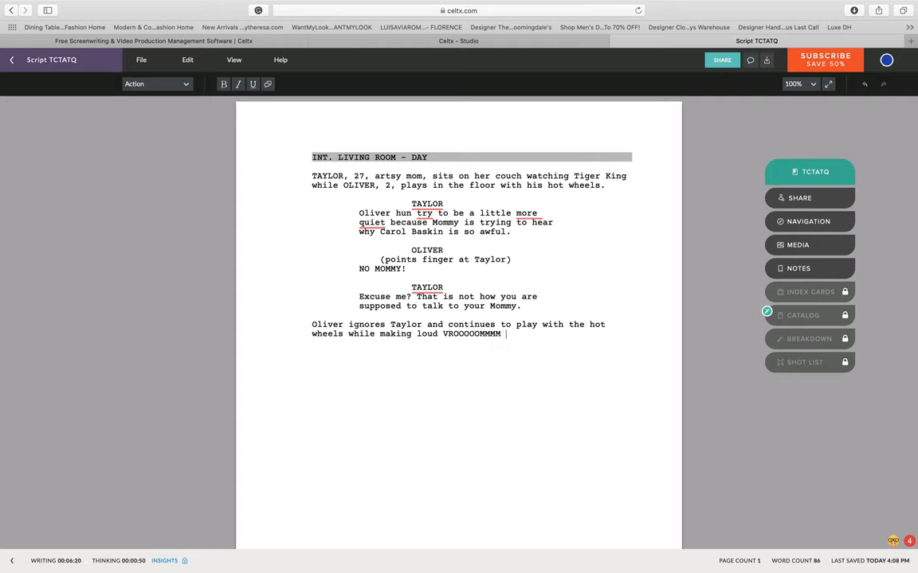
type("NOIS")
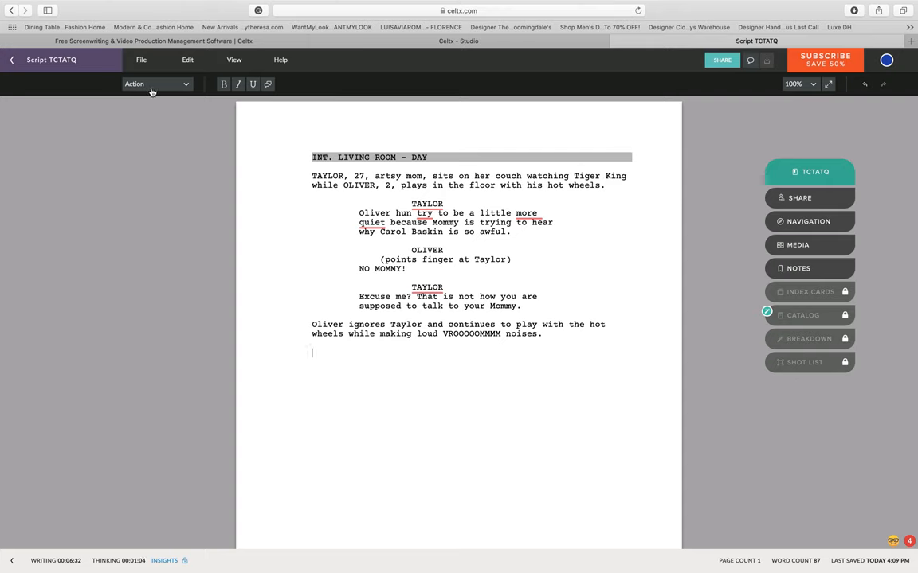
left_click(155, 84)
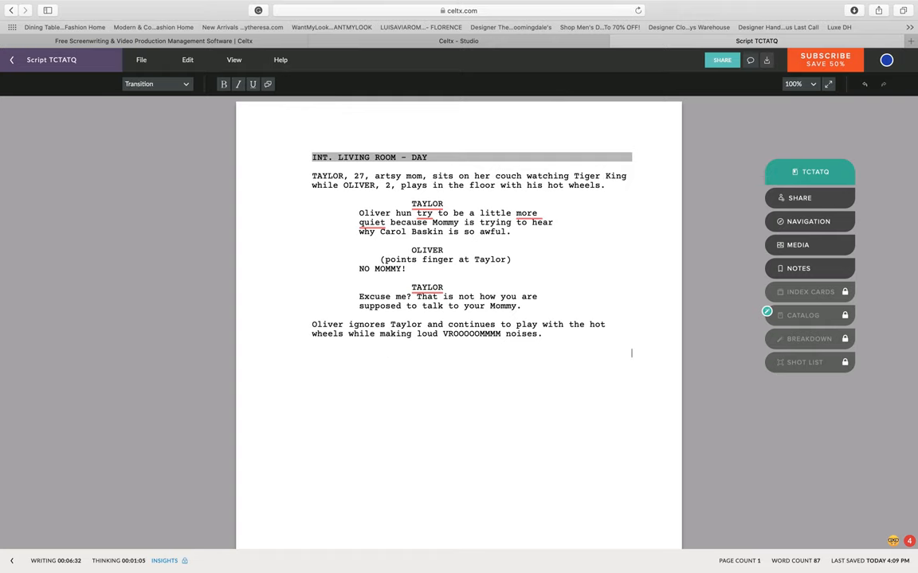
Step: Add the scene heading 'INT. KITCHEN - NIGHT' below the living room action
scroll("down", 3)
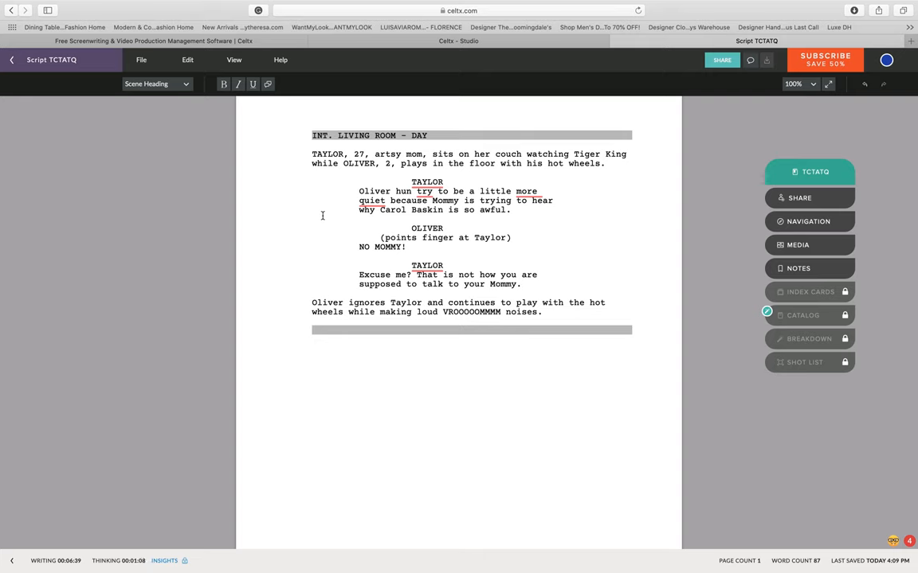
type("INT.")
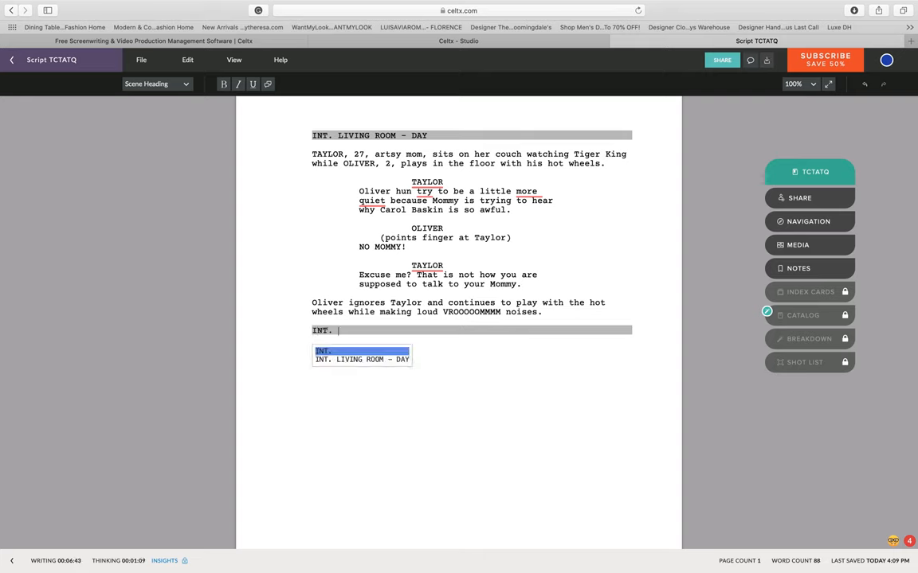
type("KITCHEN - N")
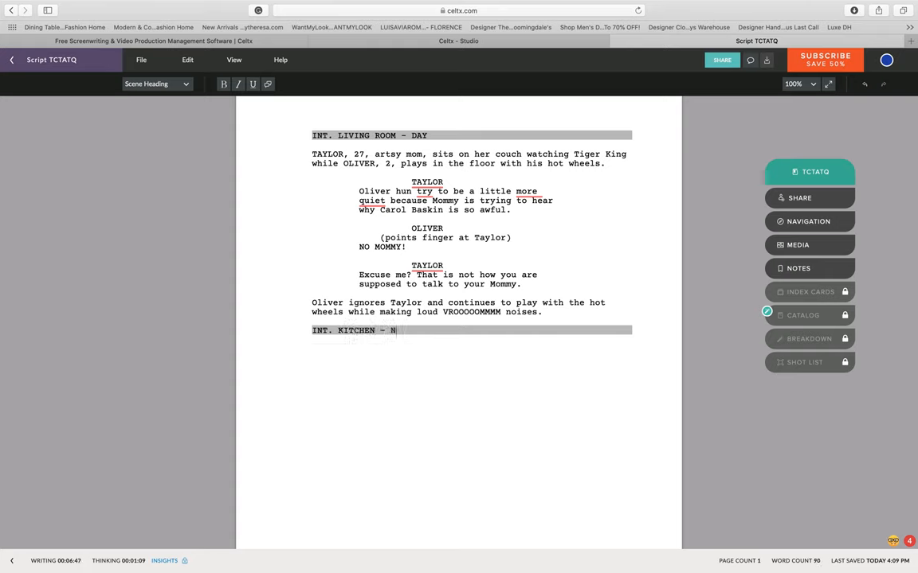
type("IGHT")
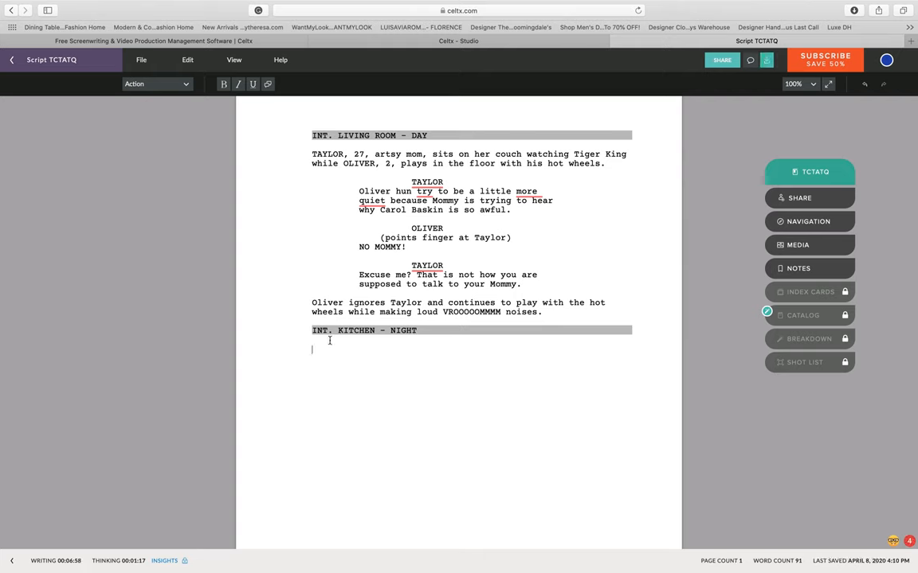
Step: Type the kitchen action opening 'Taylor slaves over a hot stove making grilled'
type("Ta")
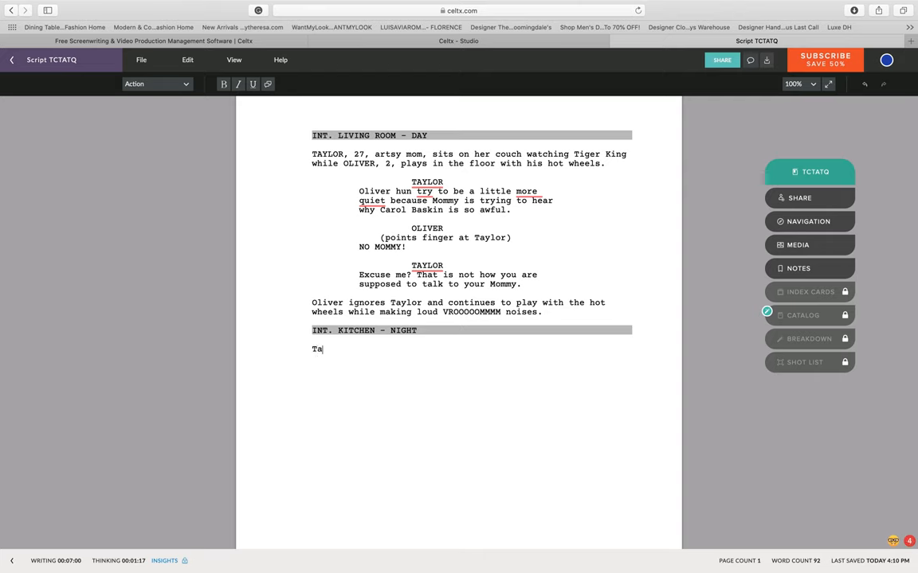
type("ylor slaves over")
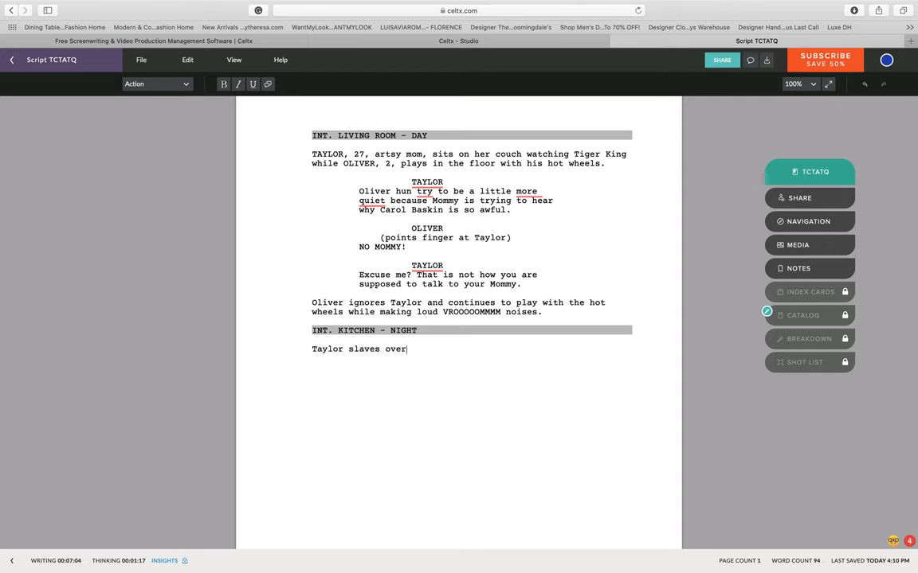
type("a hot stove")
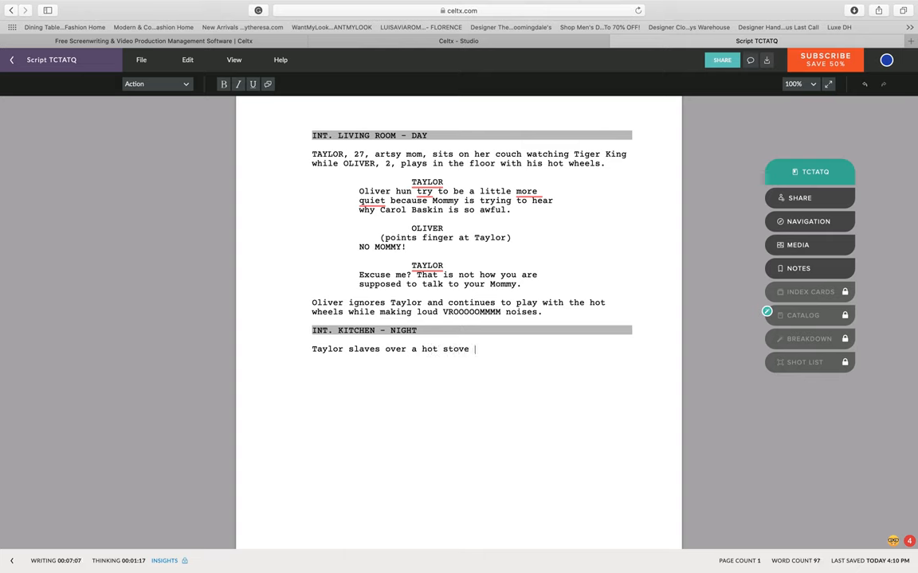
type("making")
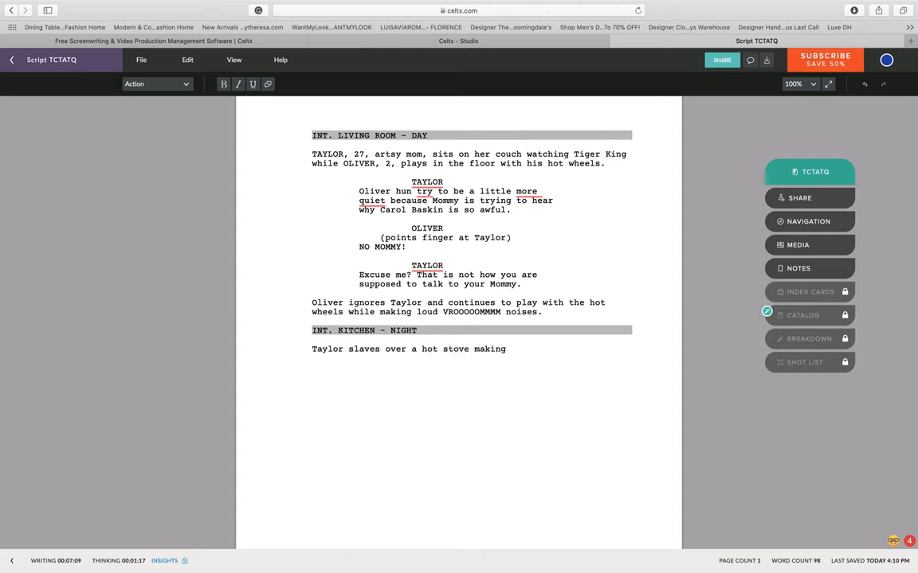
type("grilled cheese")
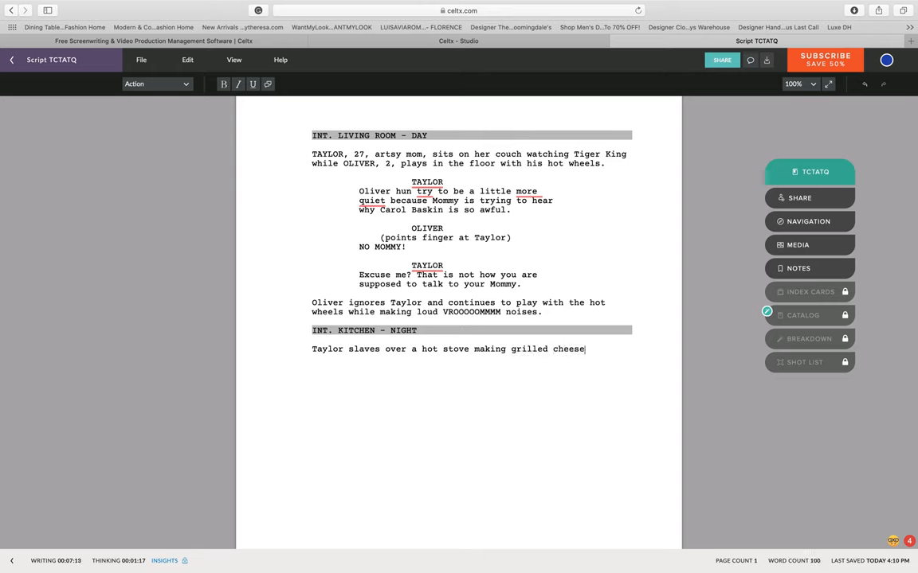
Step: Finish the action line with 'cheese sandwiches for Oliver', trimming the name's last letter
type("san")
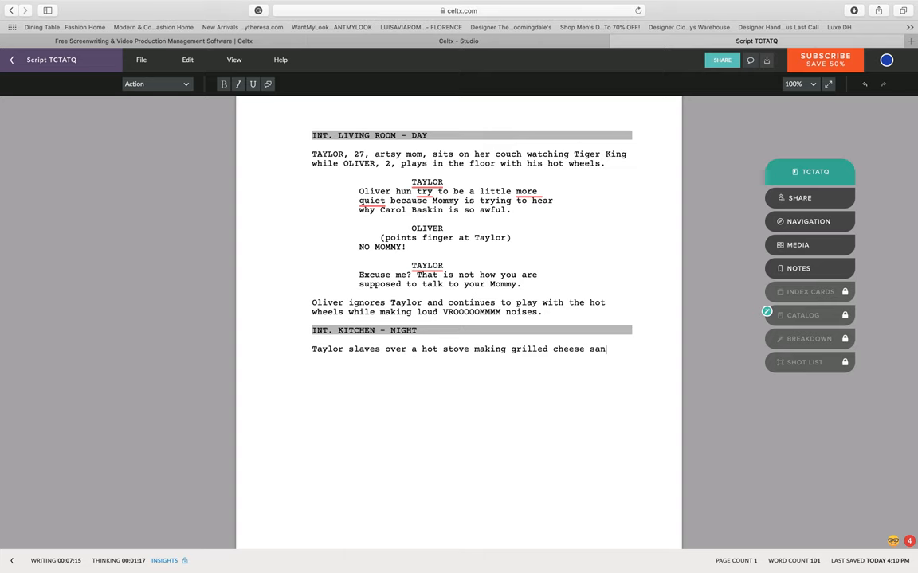
type("dwiches")
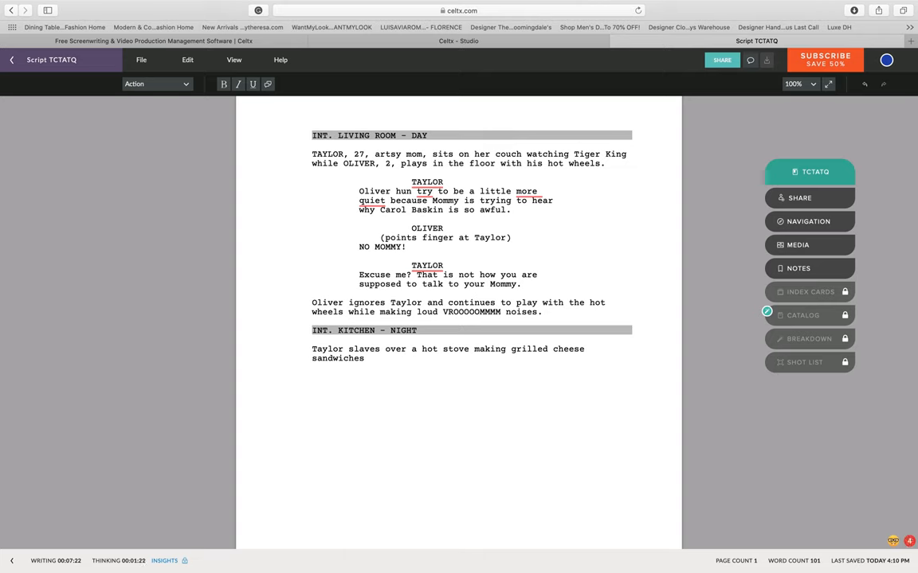
type("for")
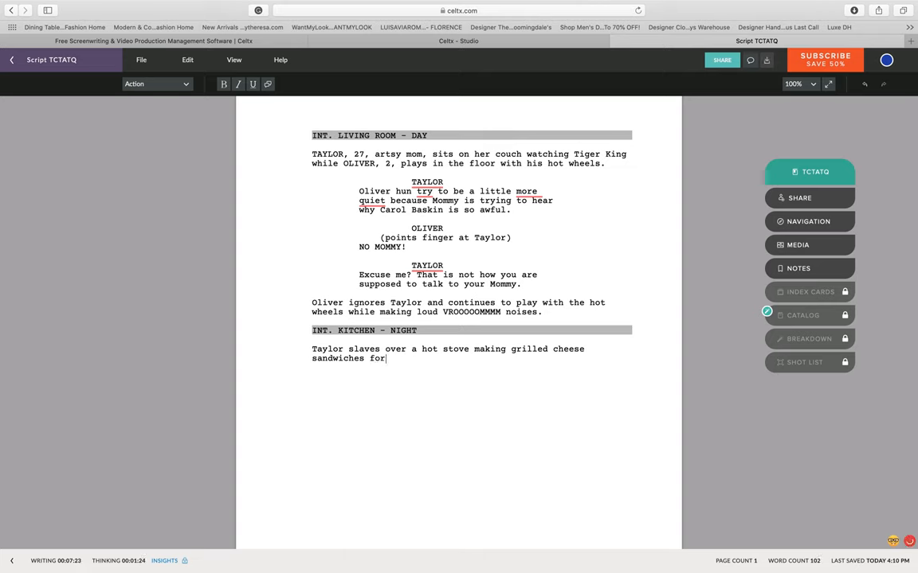
type("Oliver")
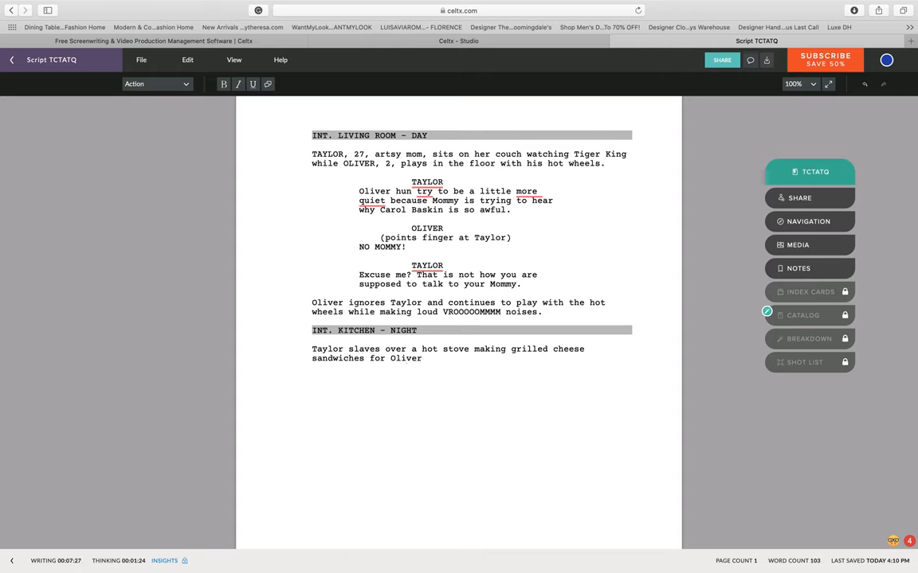
key("Backspace")
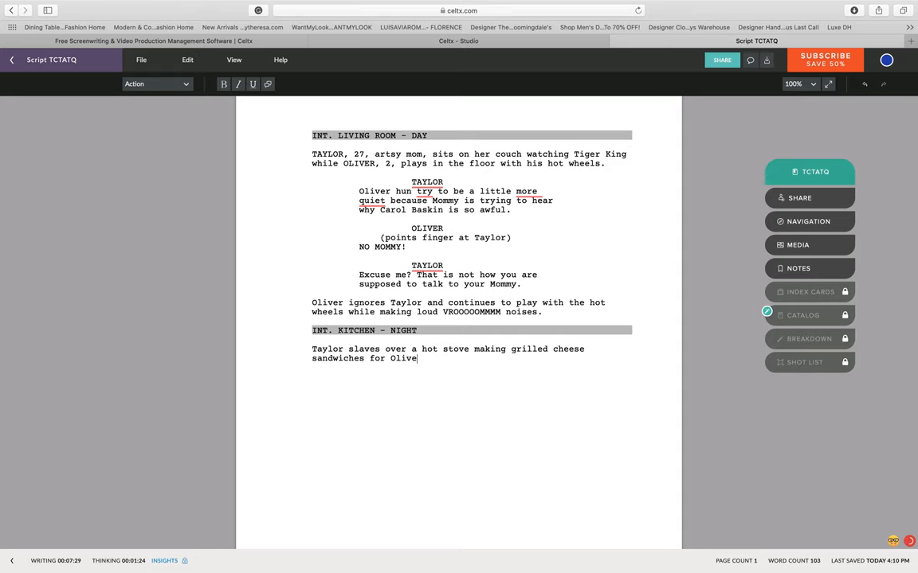